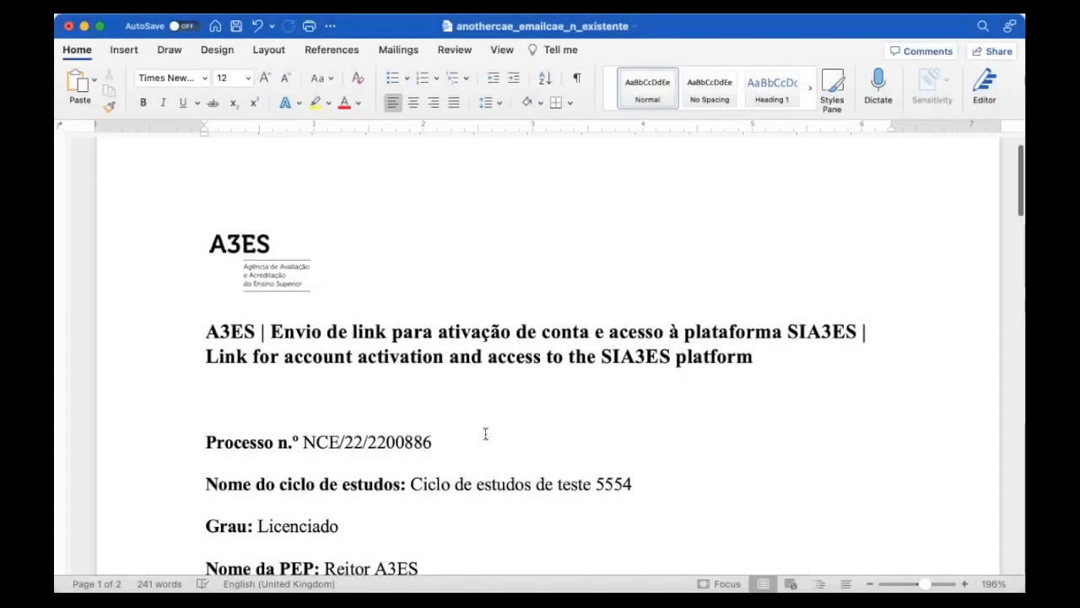
- Read down the nomination email and follow its 'Clique Aqui' link to the invitation page
scroll(down, 3)
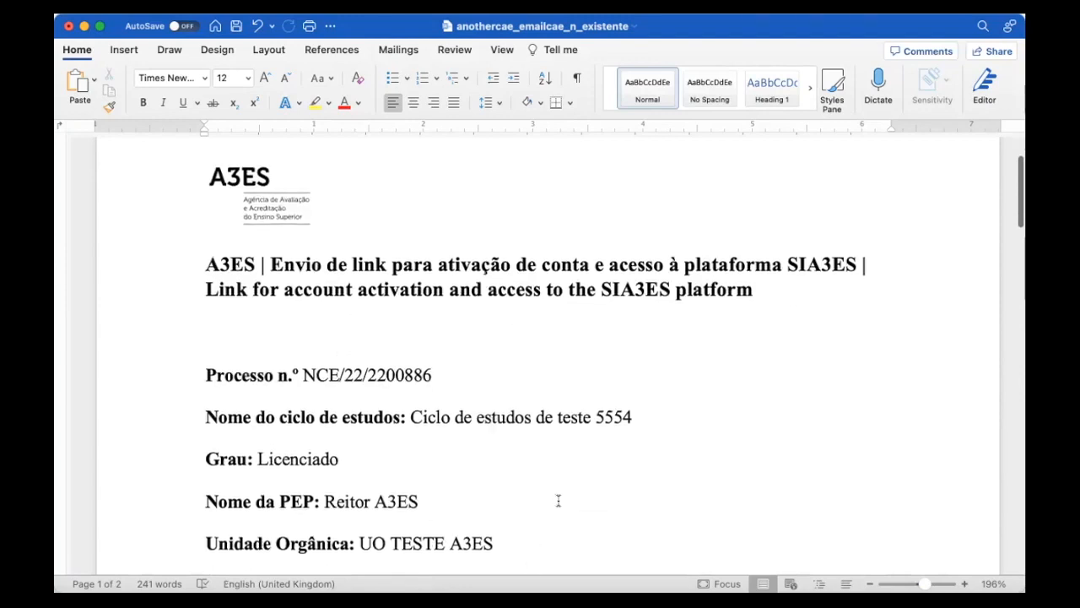
scroll(down, 3)
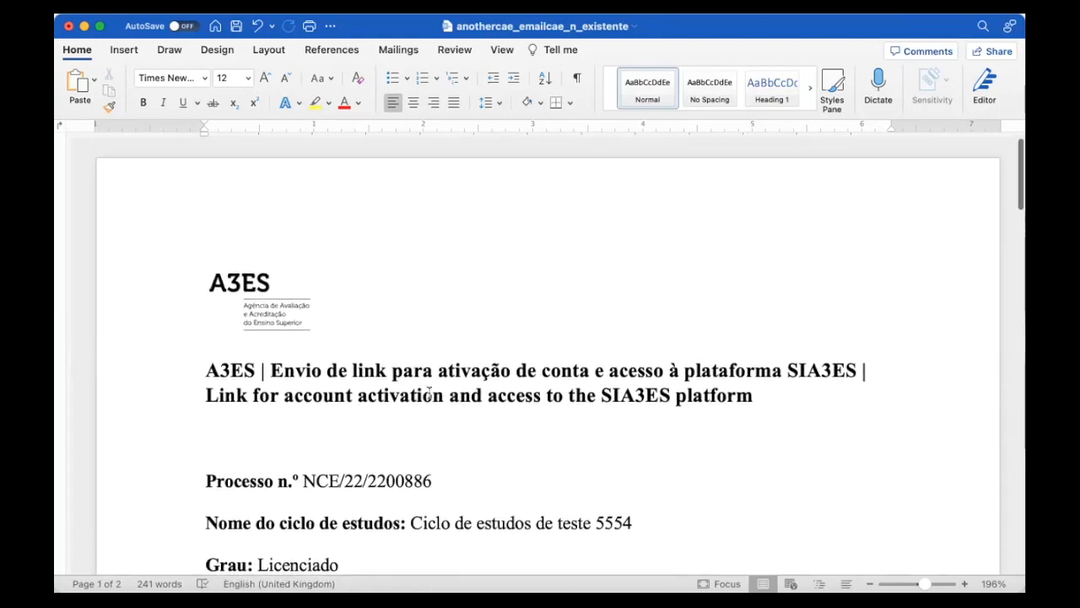
scroll(down, 3)
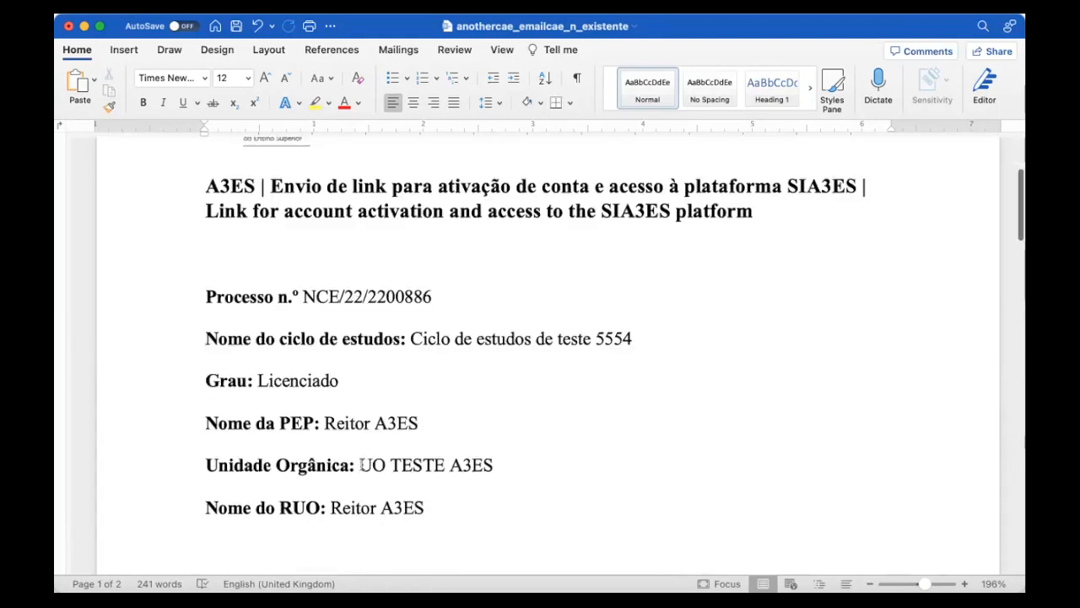
scroll(down, 3)
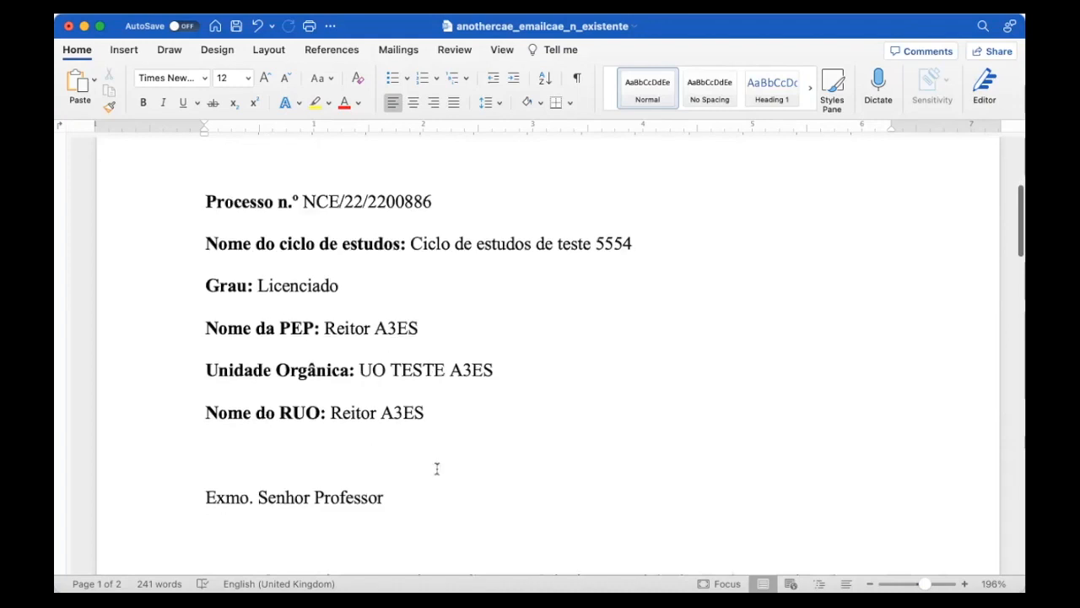
scroll(down, 3)
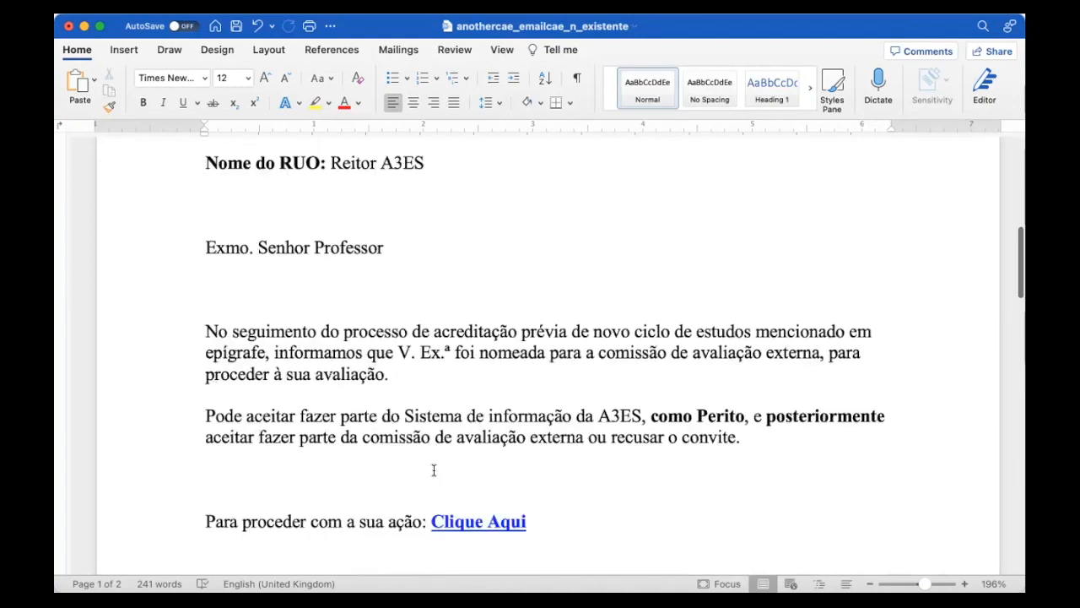
mouse_move(408, 386)
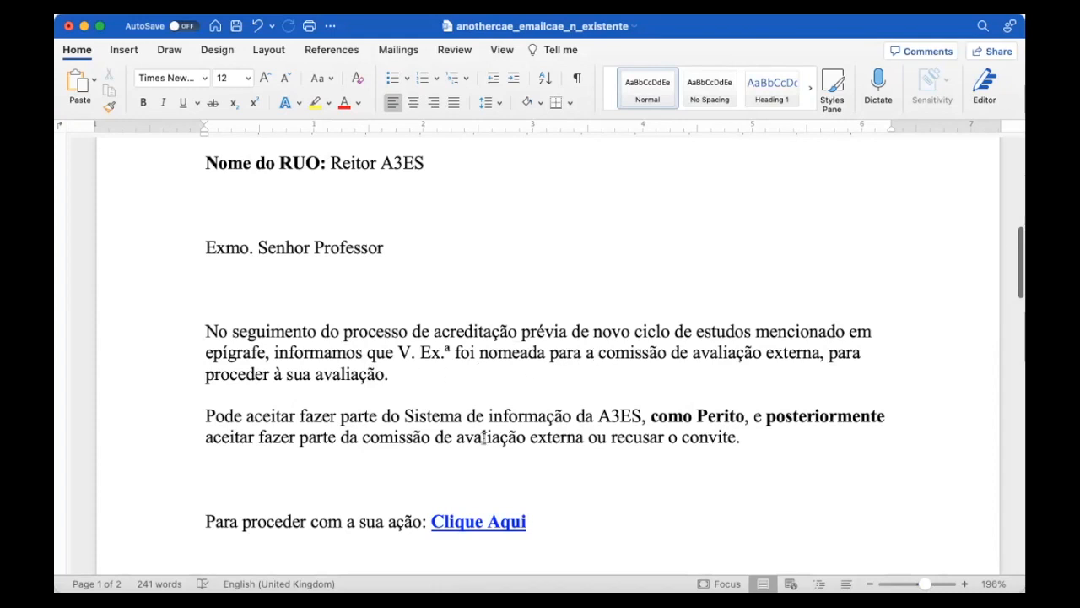
scroll(down, 3)
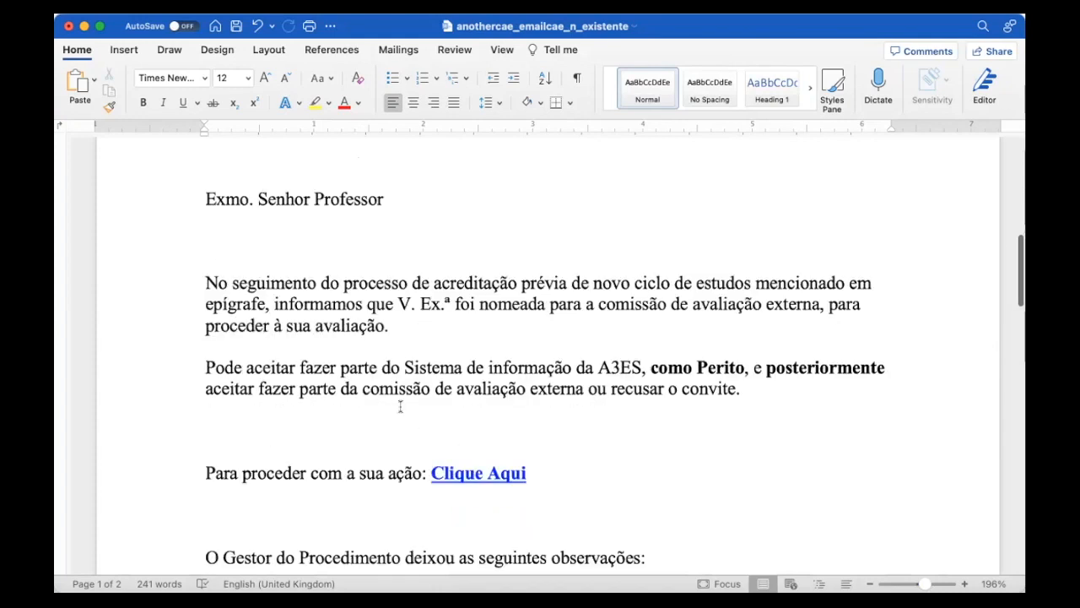
mouse_move(403, 368)
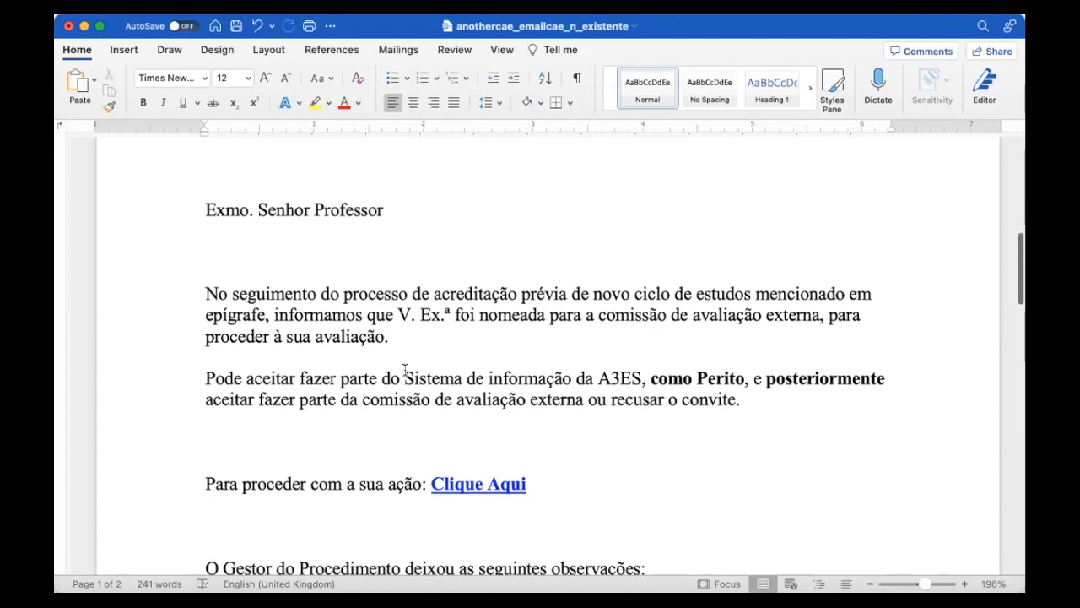
scroll(down, 3)
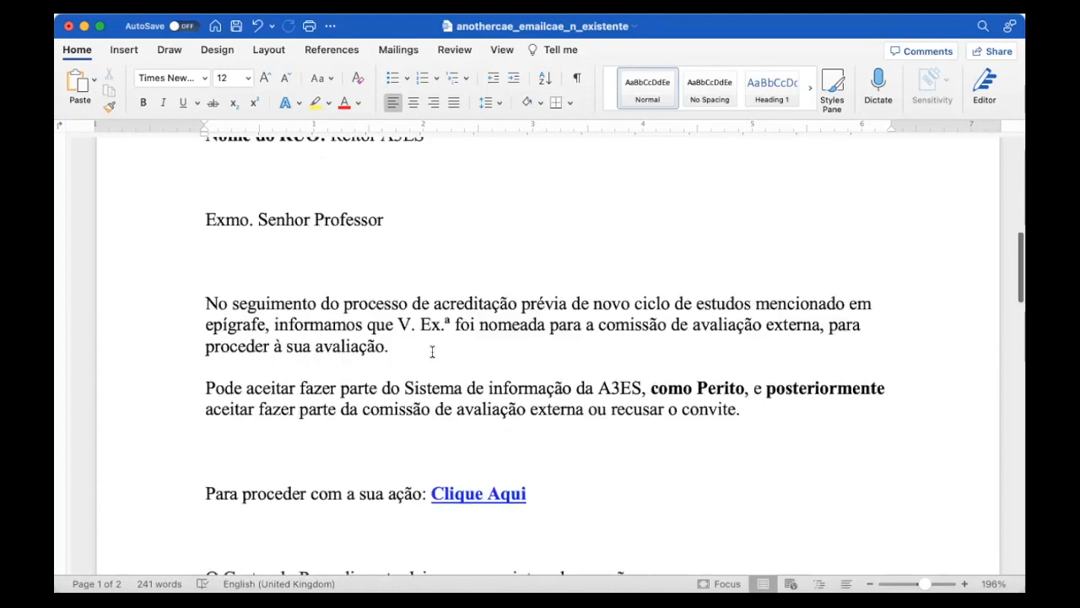
scroll(down, 3)
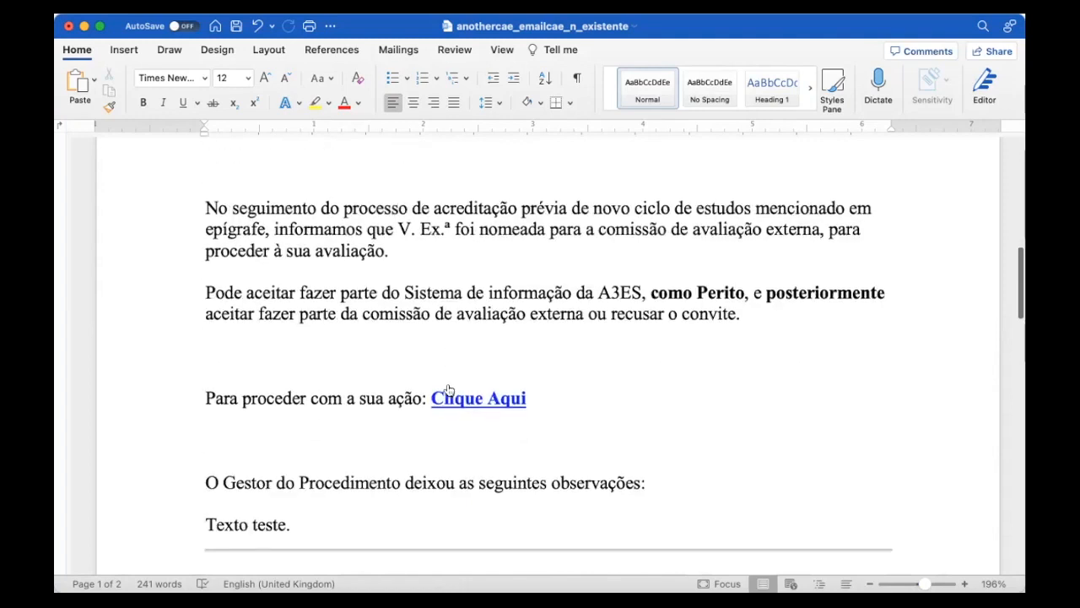
scroll(down, 3)
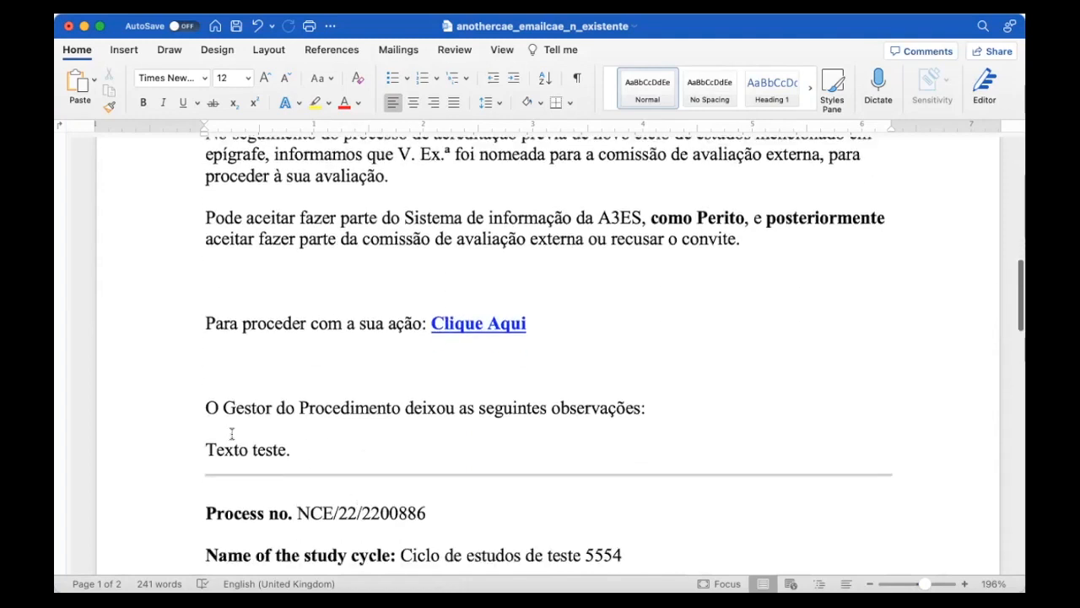
mouse_move(645, 439)
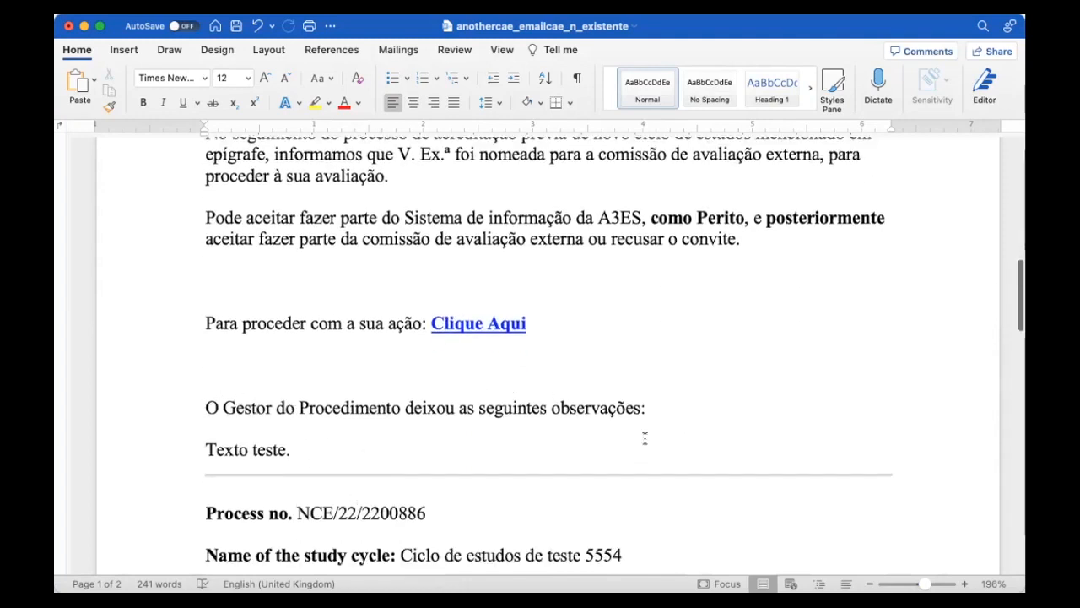
scroll(down, 3)
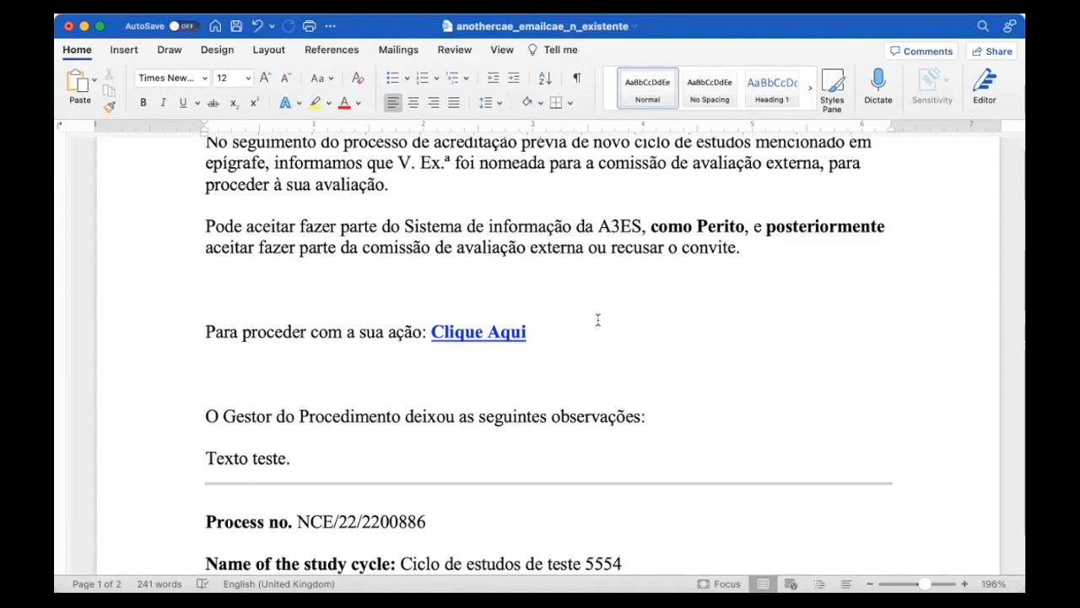
mouse_move(496, 331)
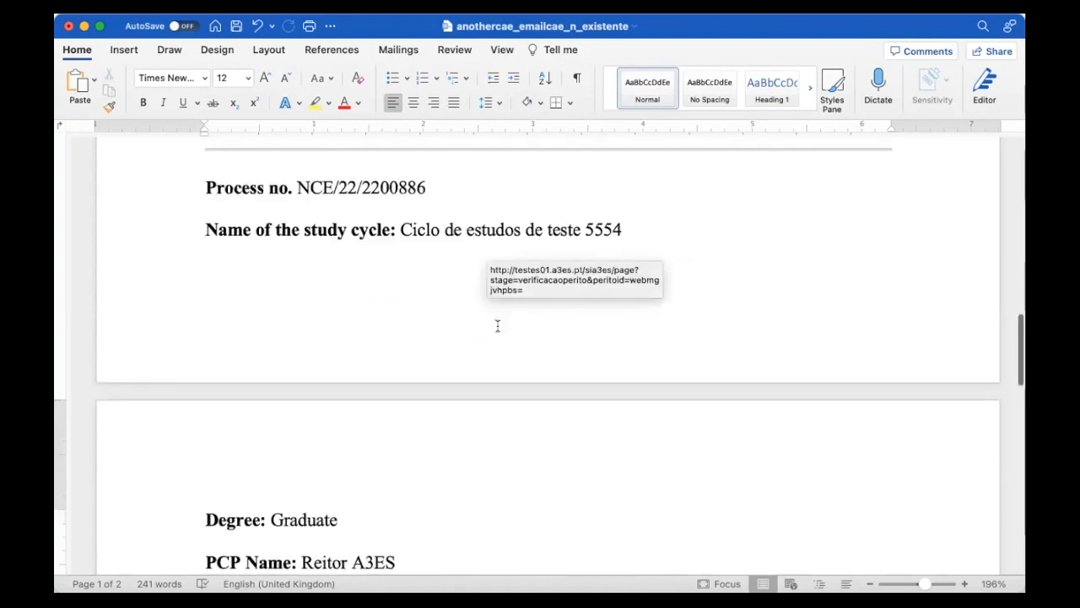
scroll(down, 3)
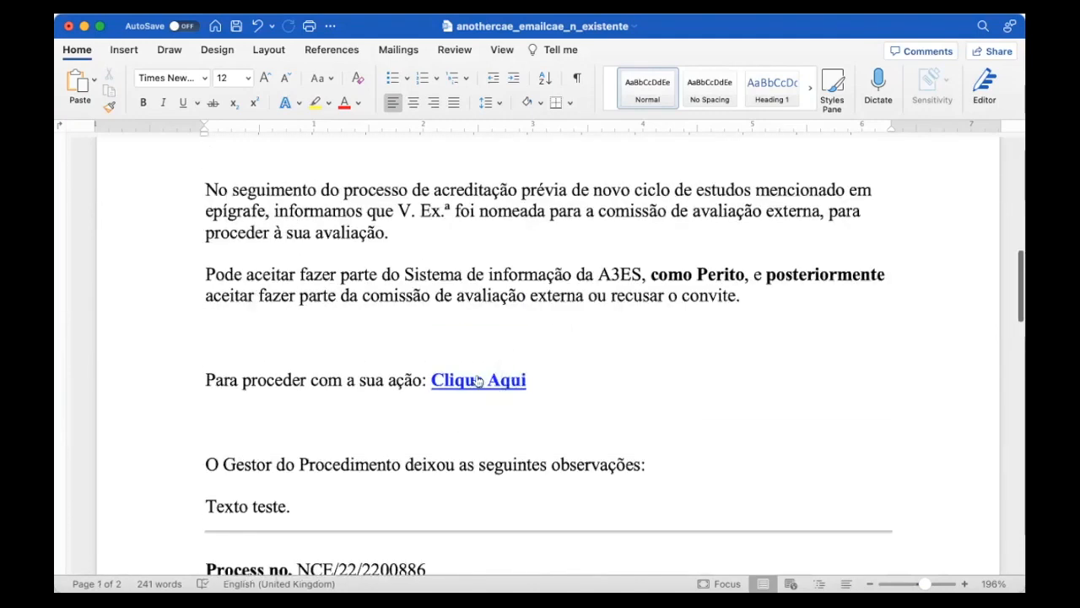
right_click(477, 380)
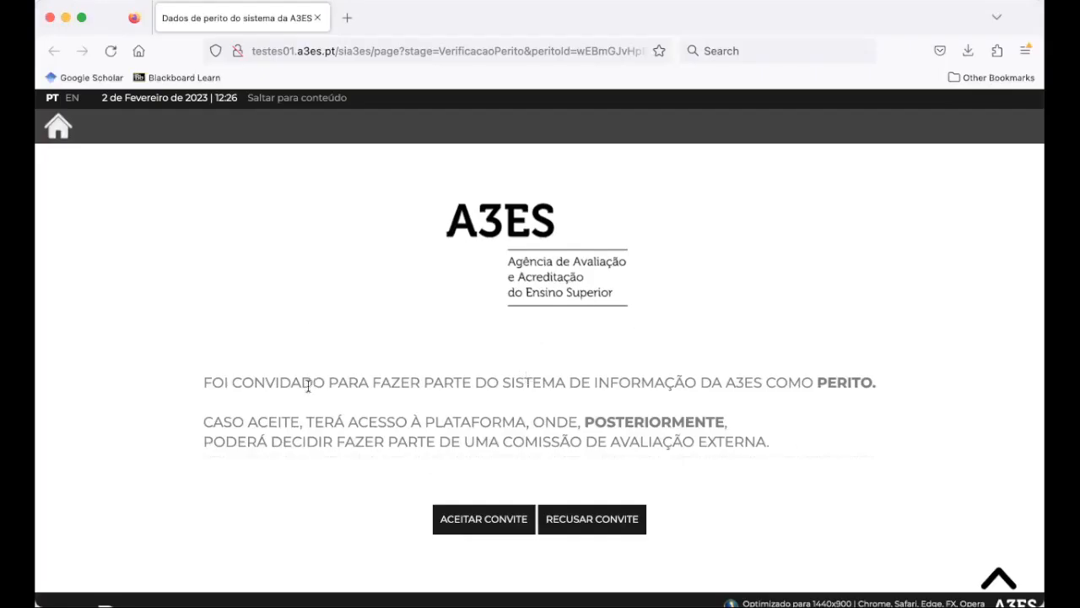
mouse_move(702, 328)
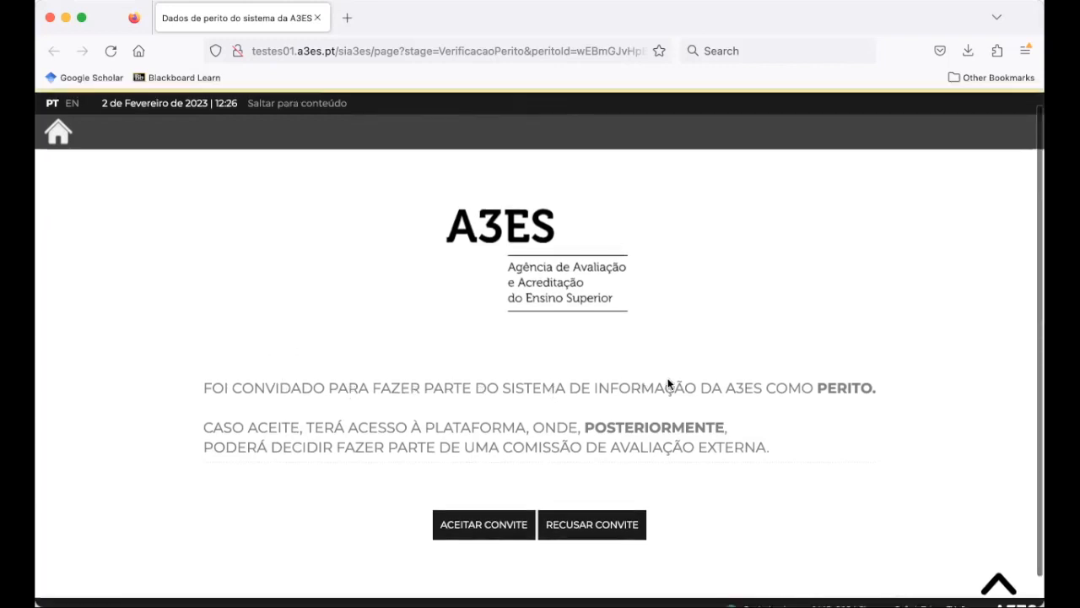
mouse_move(66, 112)
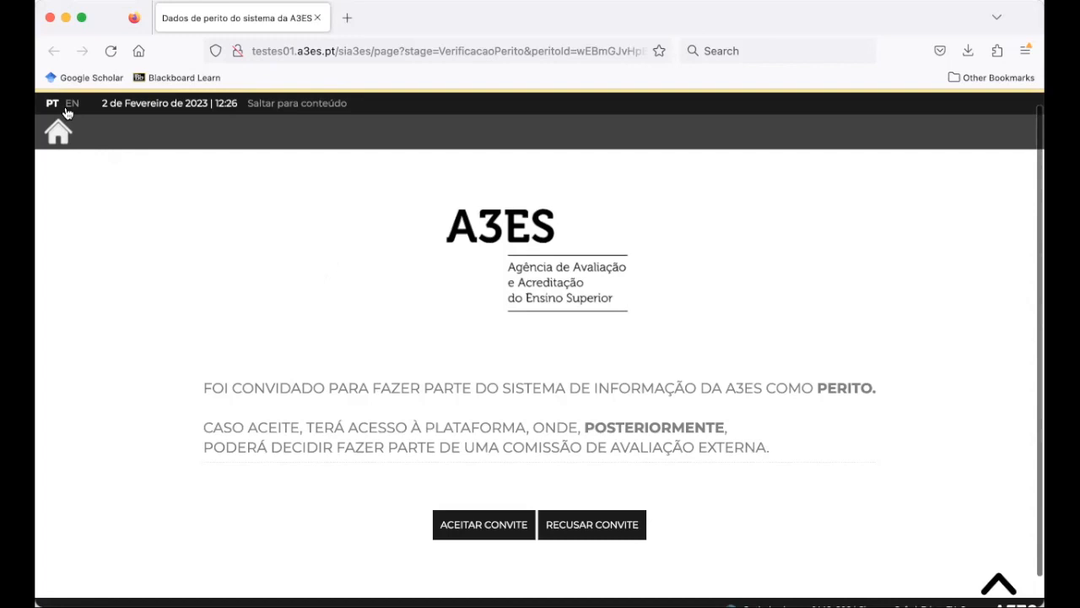
mouse_move(71, 108)
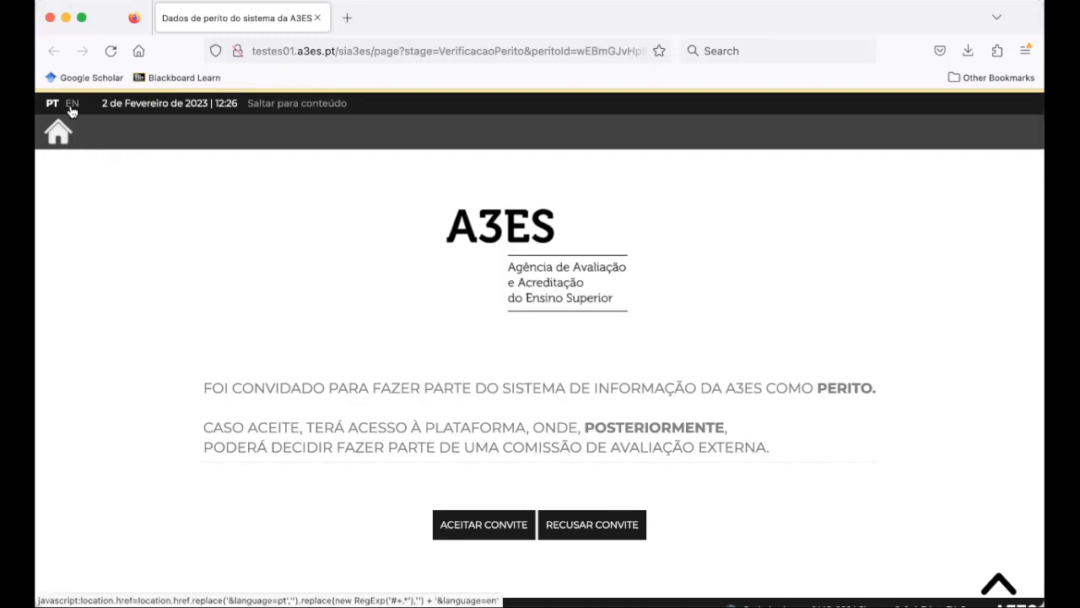
- View the invitation in English, return to Portuguese, and accept joining as expert
click(74, 103)
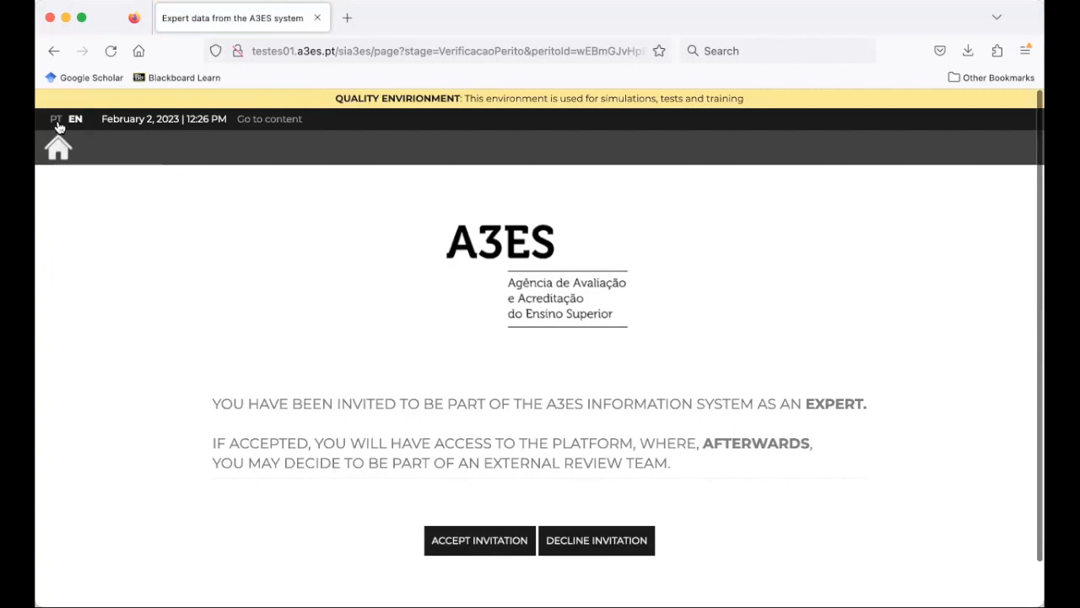
mouse_move(56, 119)
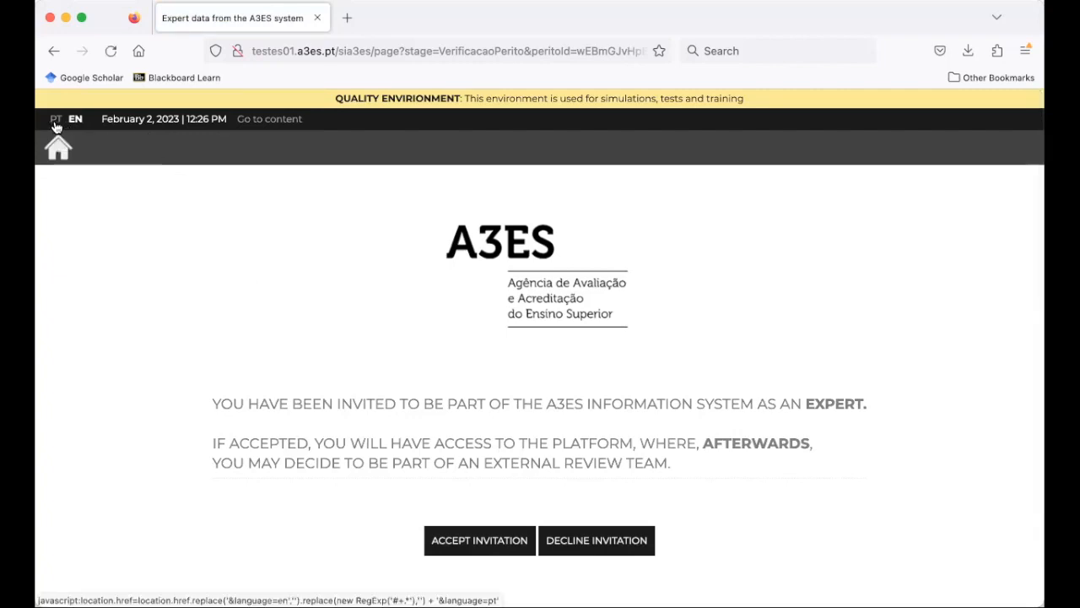
click(55, 118)
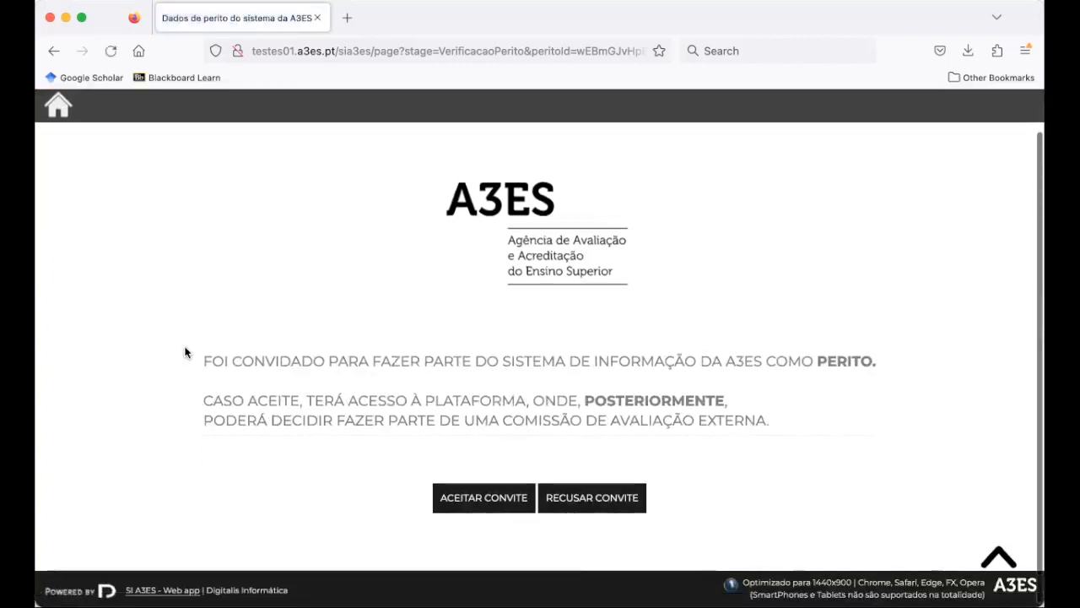
mouse_move(648, 382)
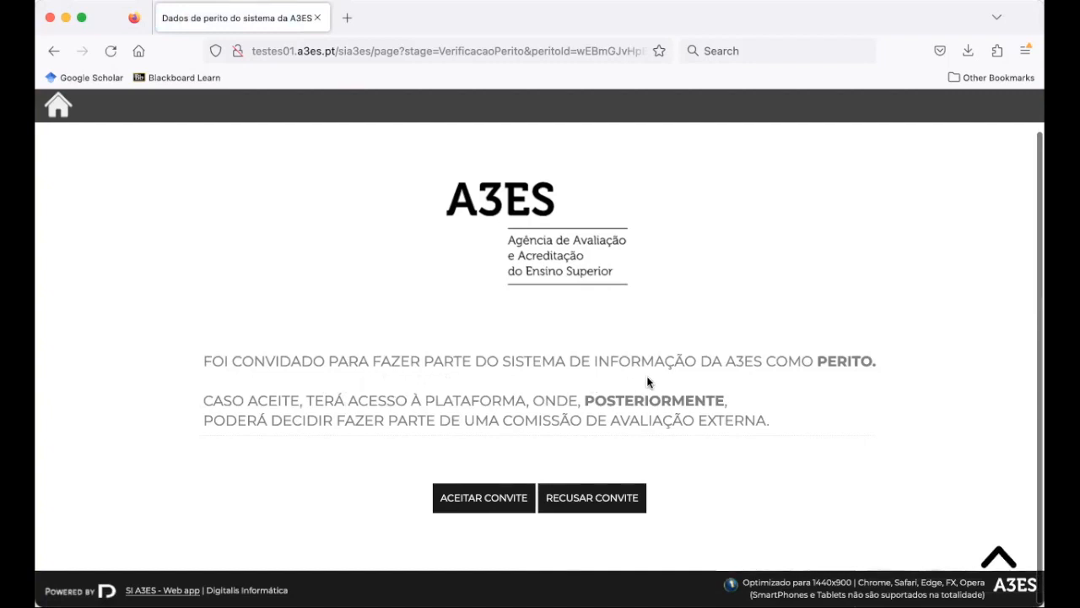
mouse_move(206, 398)
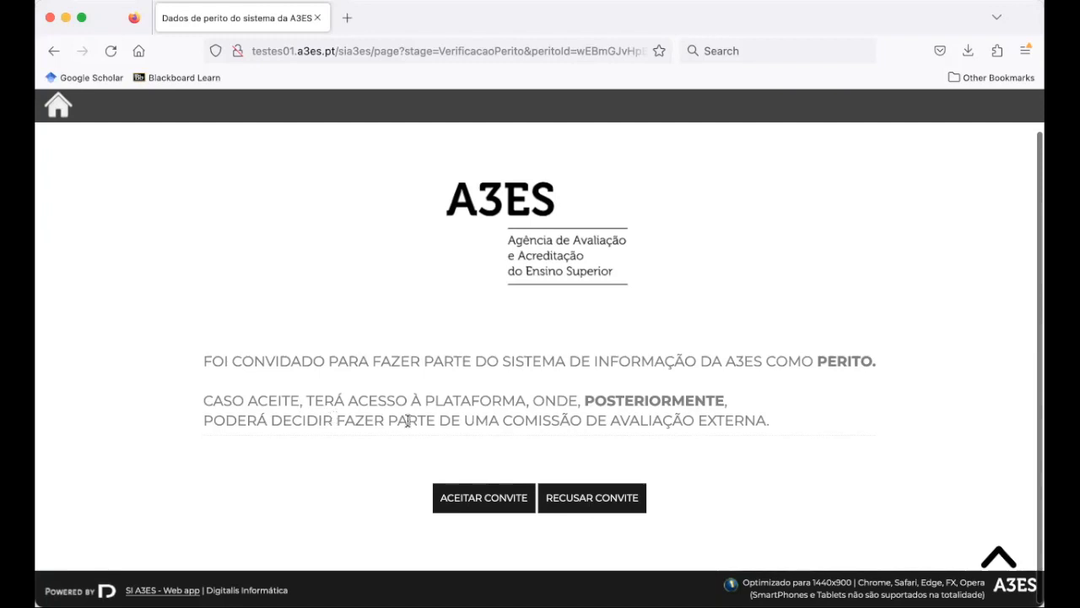
mouse_move(665, 422)
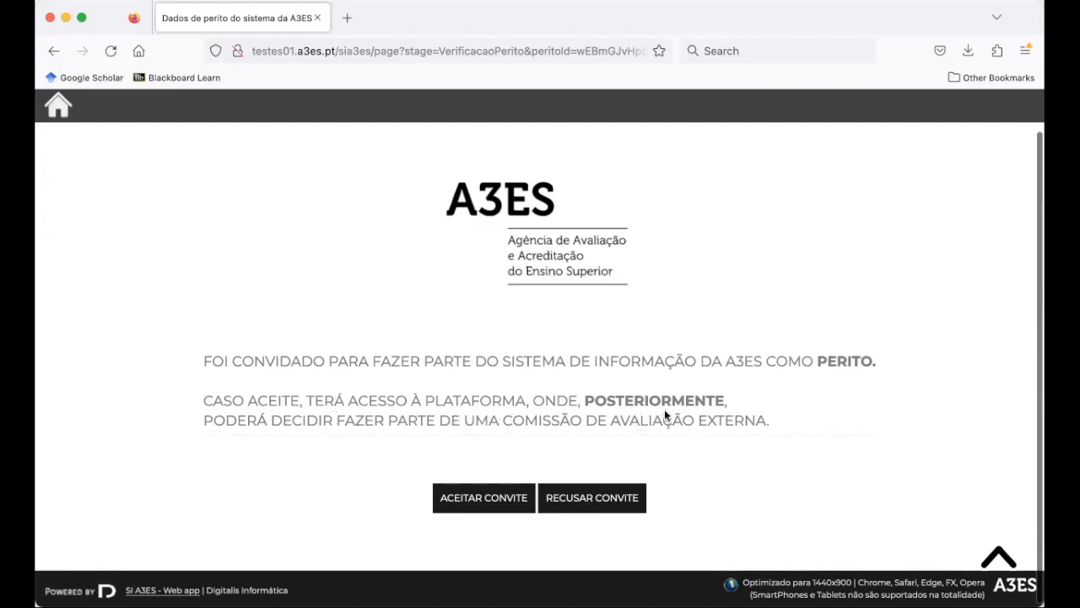
mouse_move(419, 449)
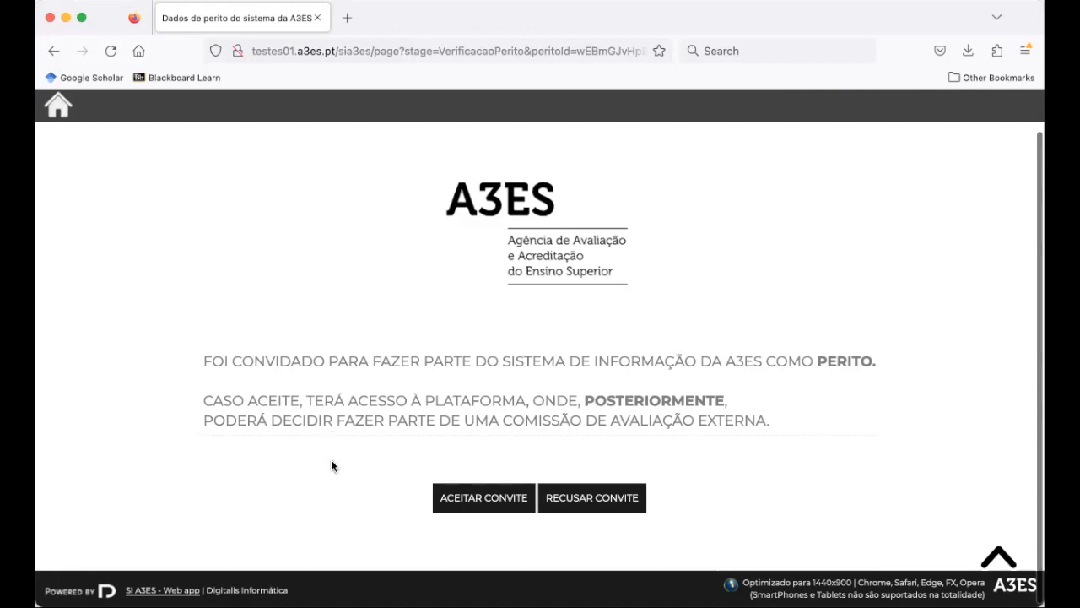
mouse_move(483, 513)
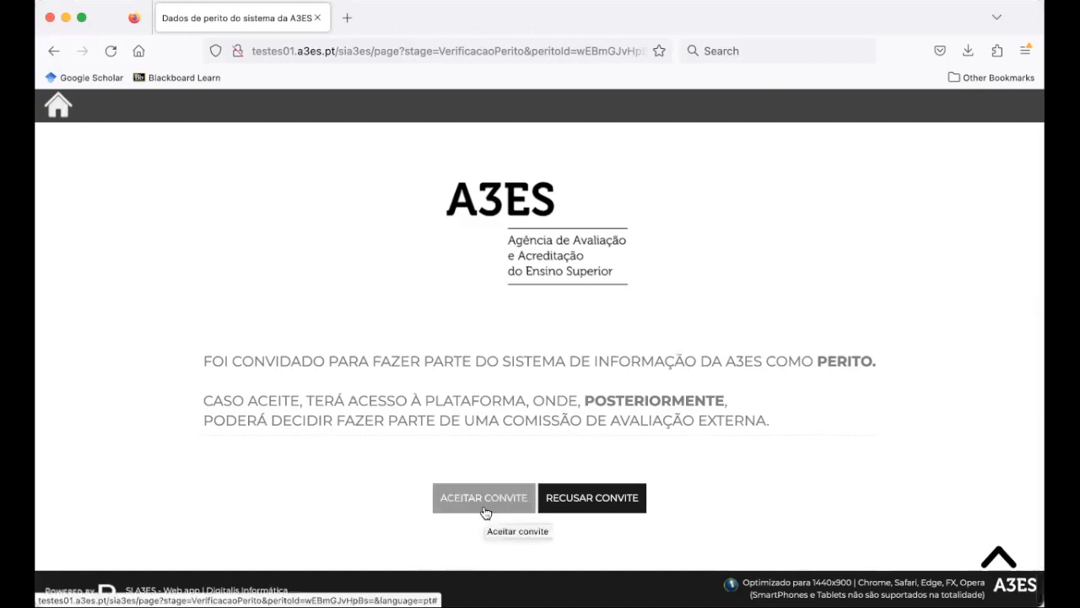
mouse_move(667, 30)
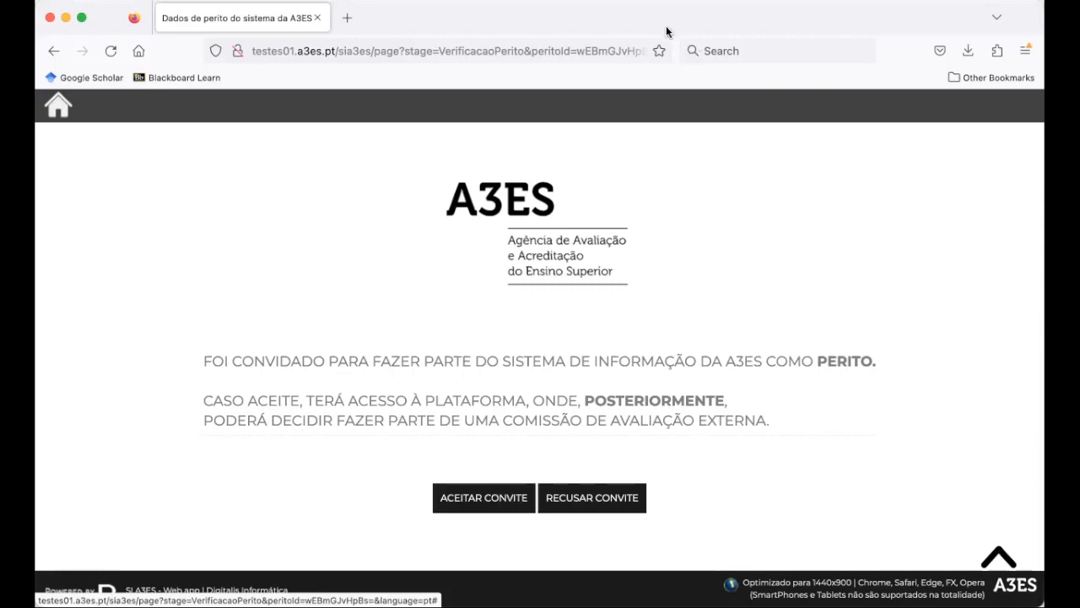
click(483, 498)
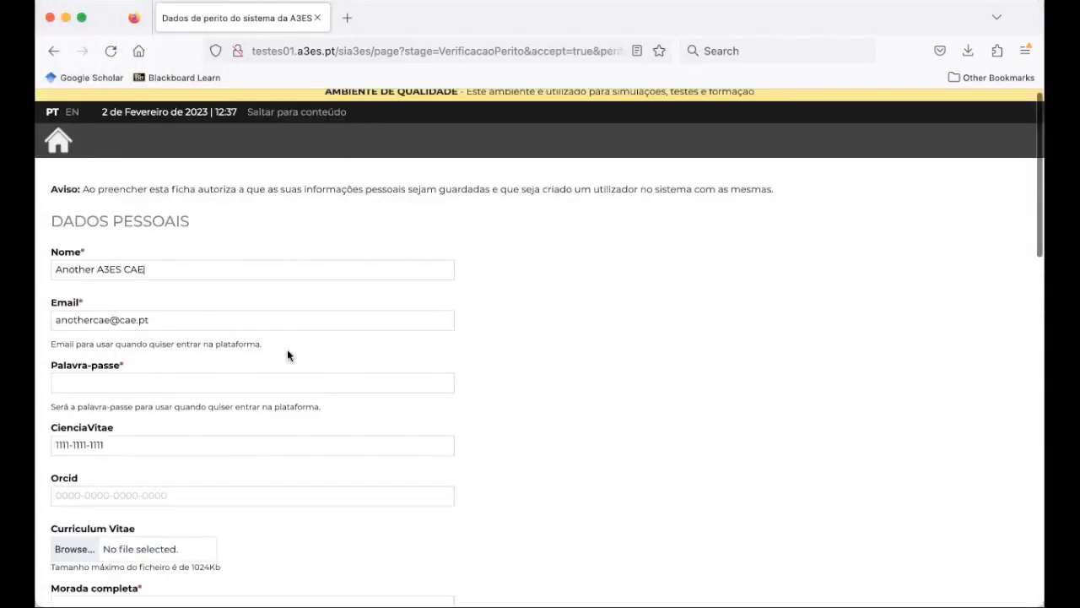
- Fill the Dados Pessoais form — password, address, phone, birth and ID dates — and the Dados Bancários fields
scroll(down, 3)
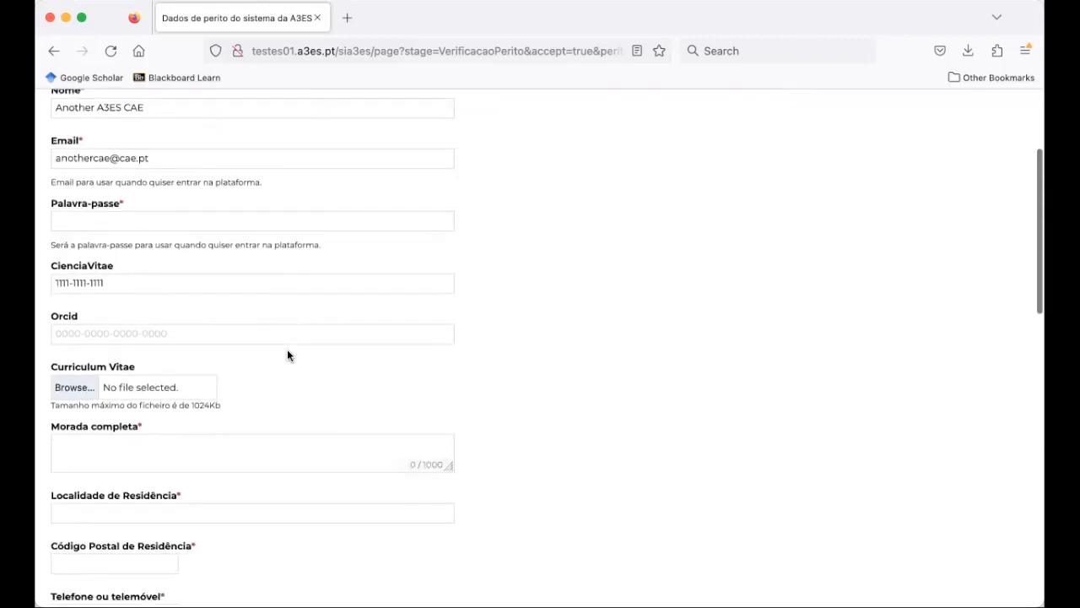
scroll(down, 3)
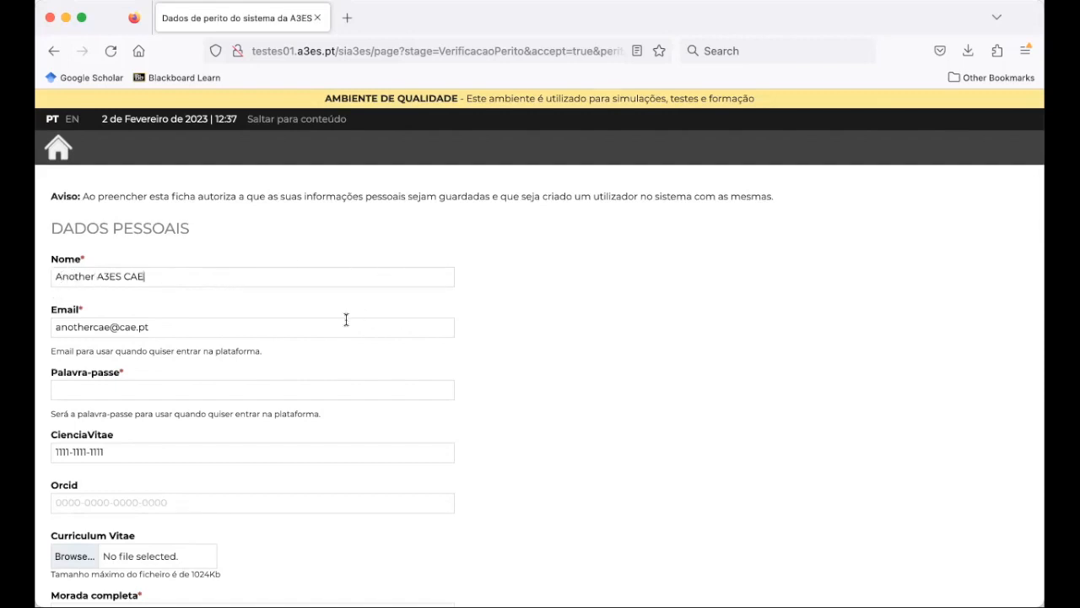
scroll(down, 3)
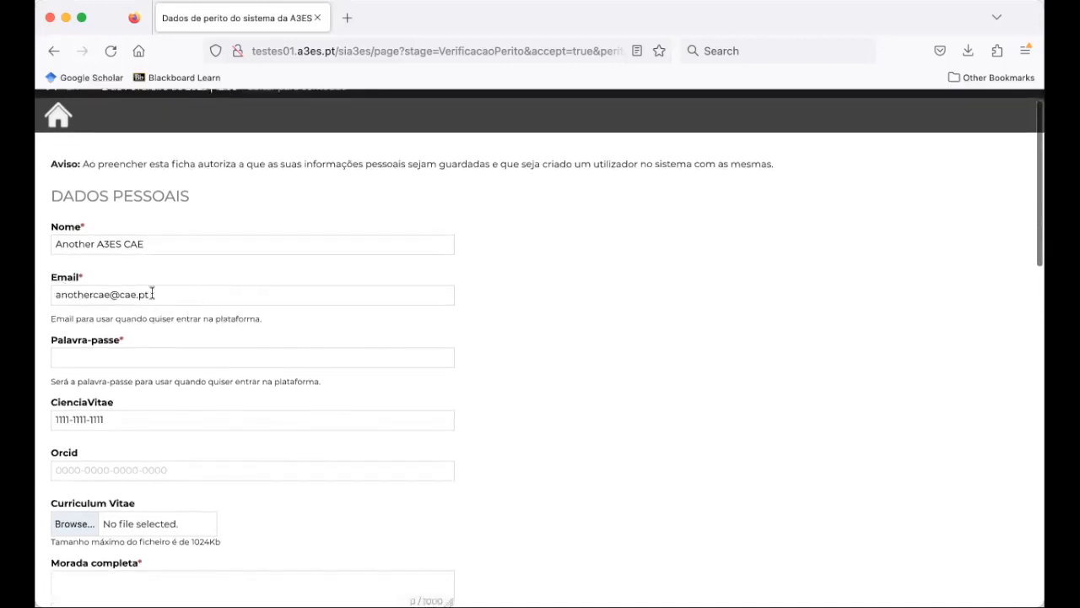
scroll(down, 3)
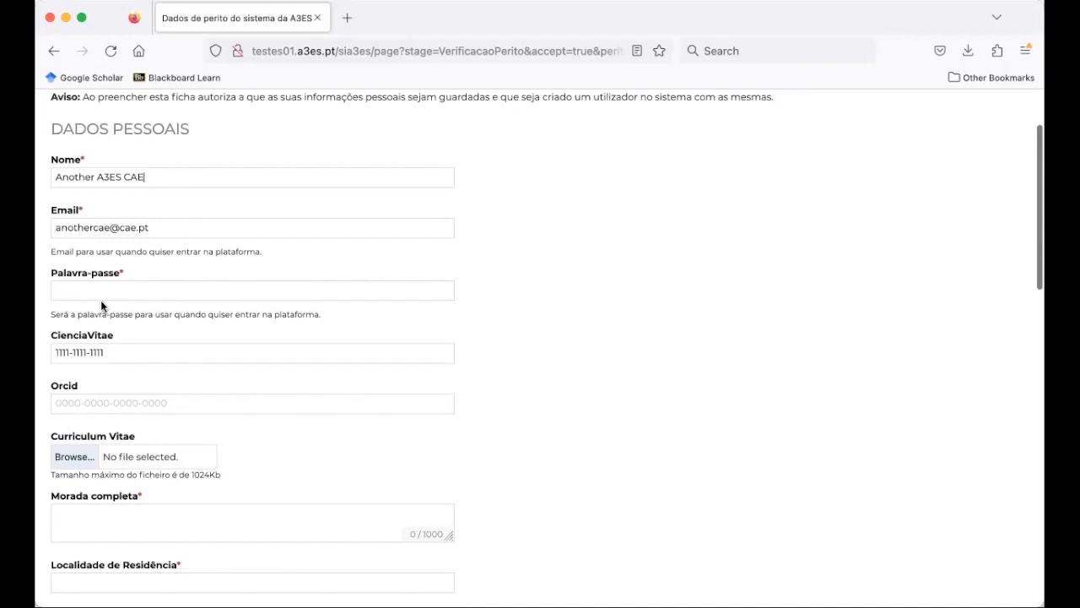
scroll(down, 3)
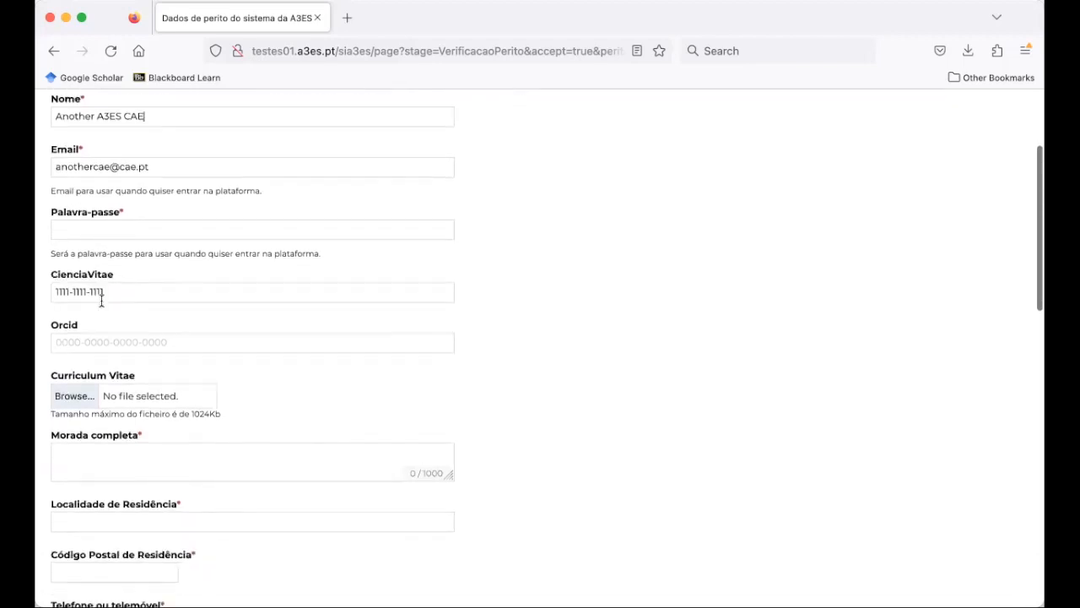
scroll(down, 3)
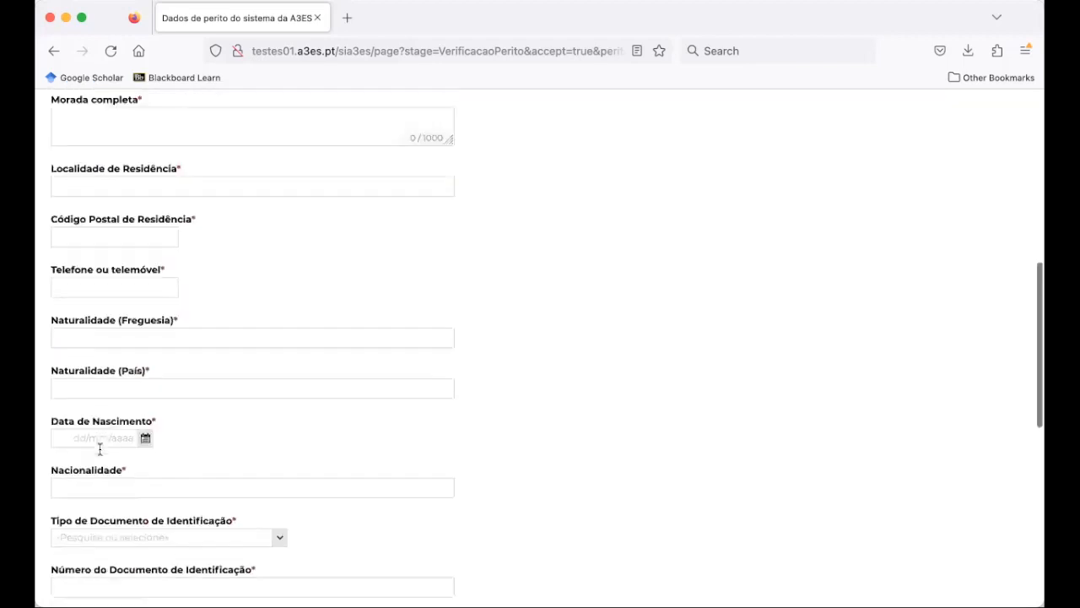
scroll(down, 3)
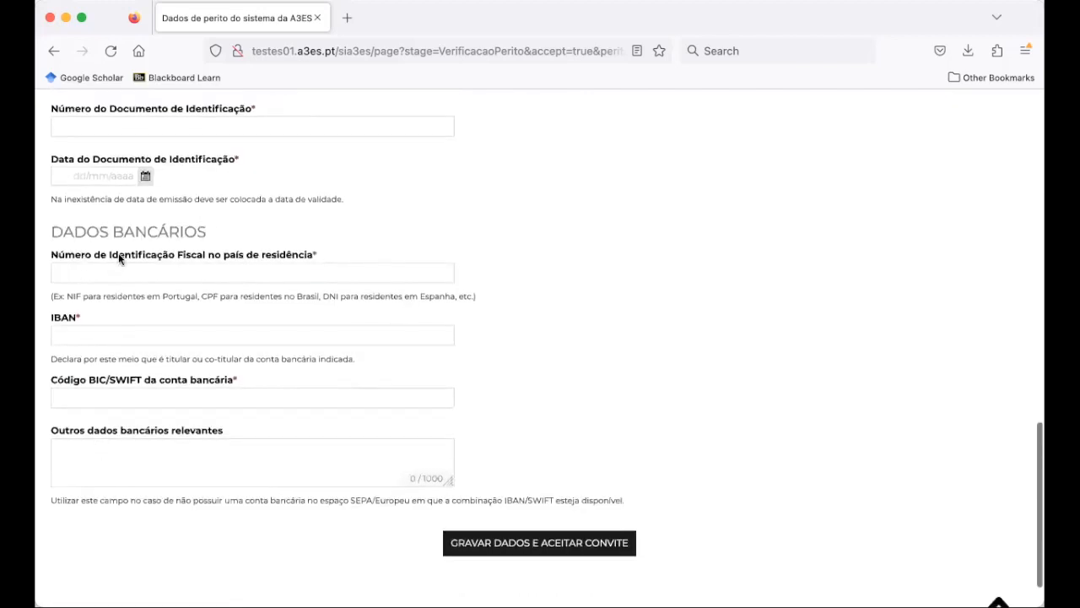
mouse_move(144, 249)
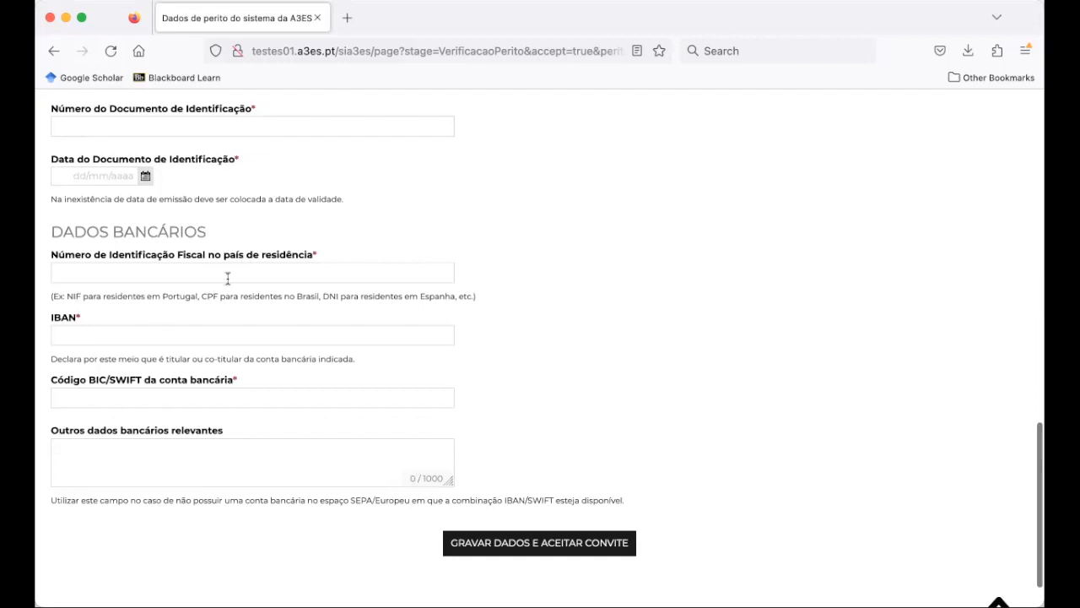
scroll(up, 3)
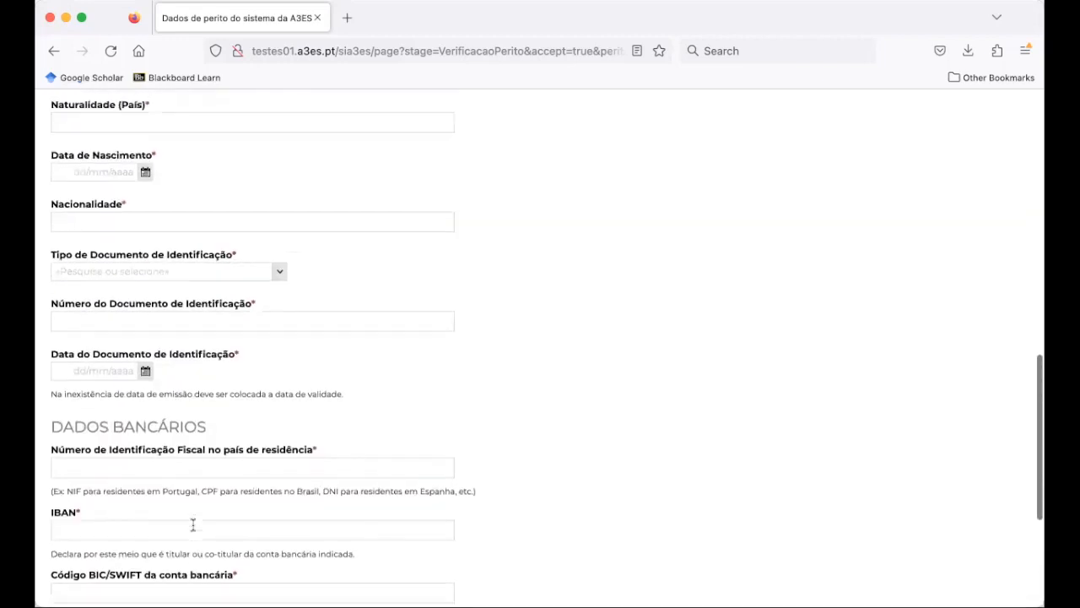
scroll(up, 3)
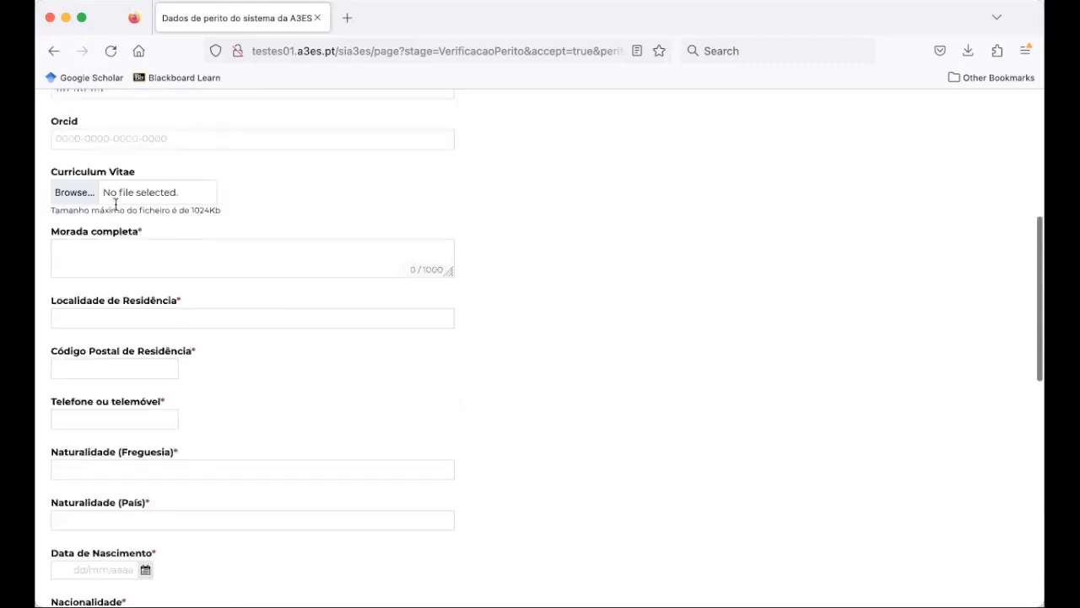
scroll(up, 3)
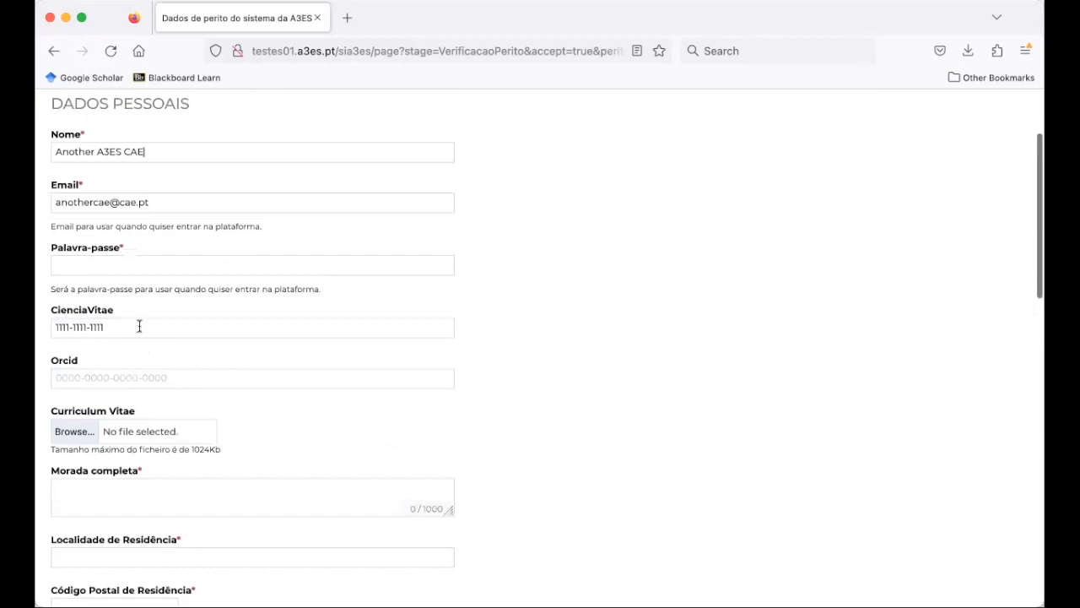
scroll(down, 3)
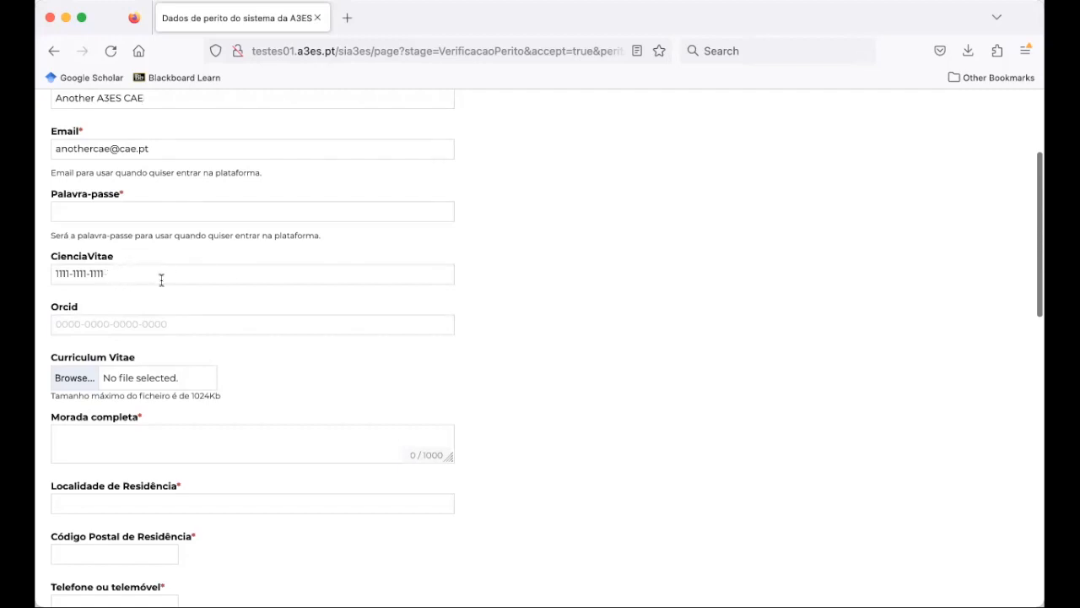
mouse_move(248, 364)
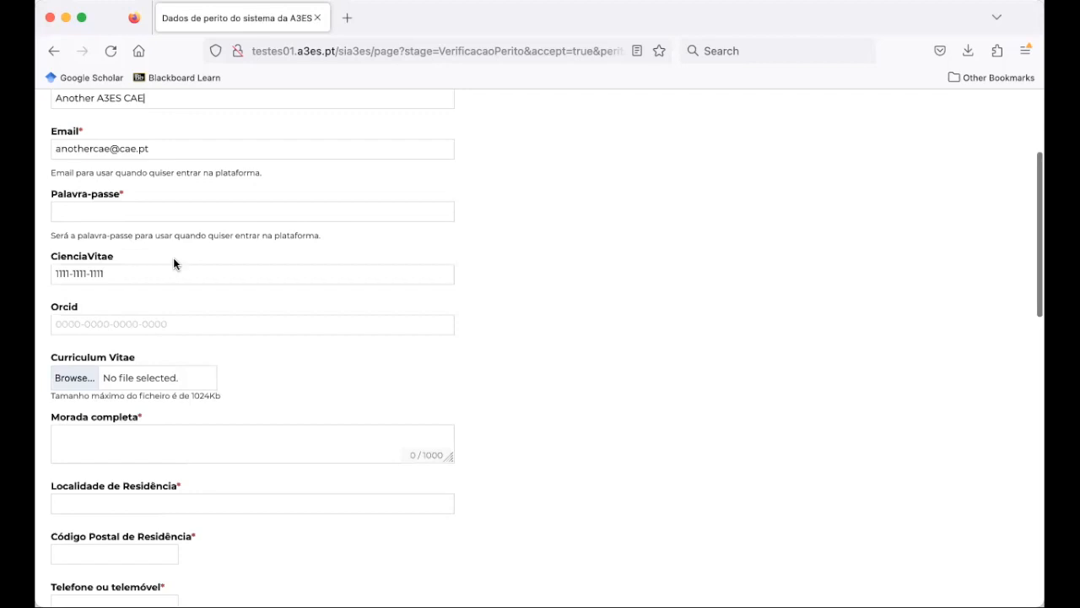
scroll(down, 3)
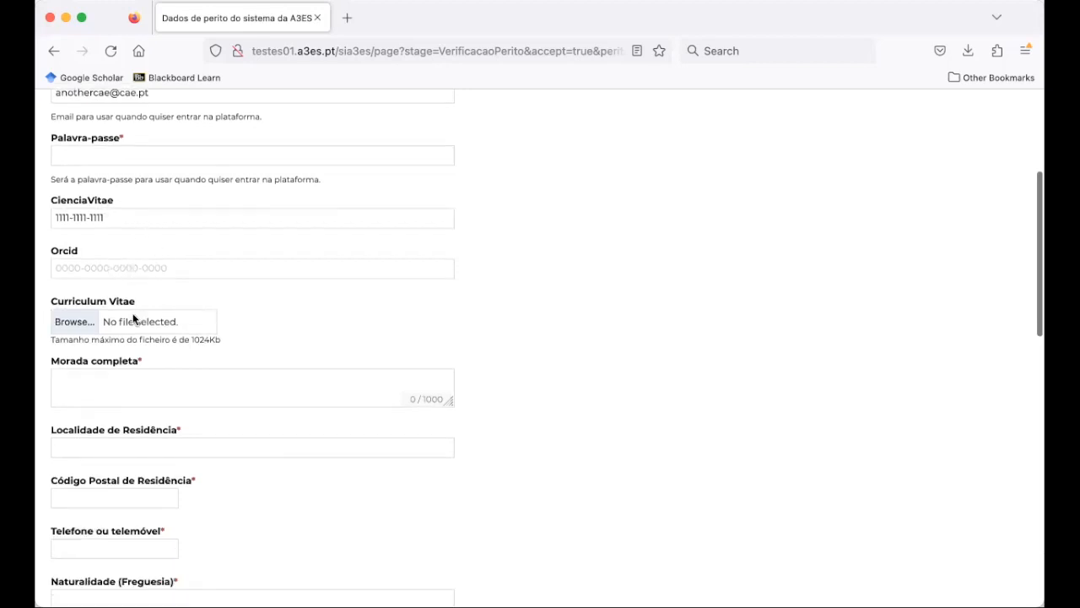
scroll(up, 3)
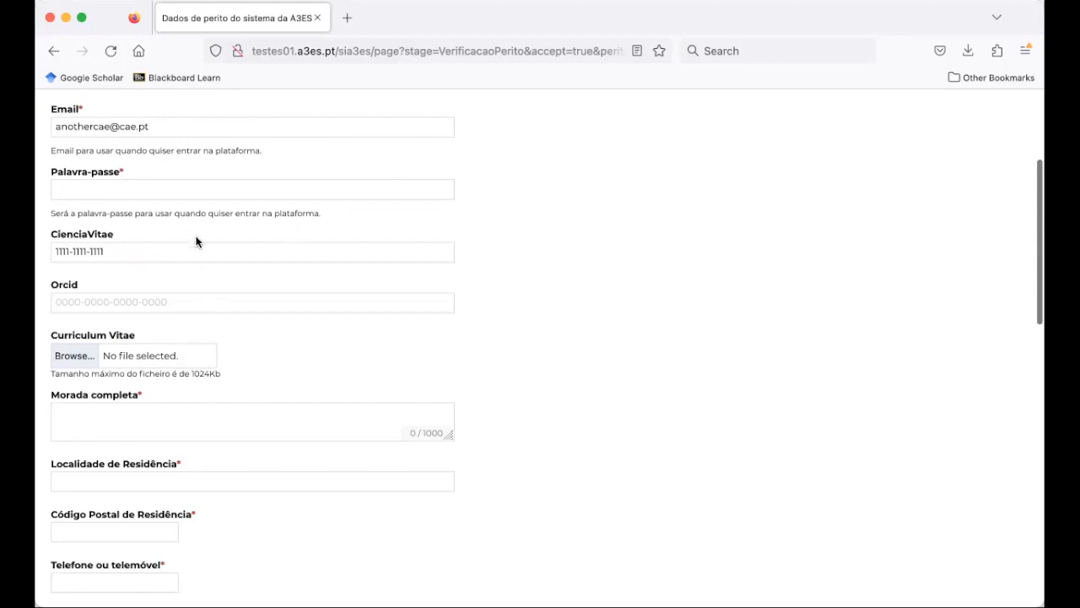
scroll(down, 3)
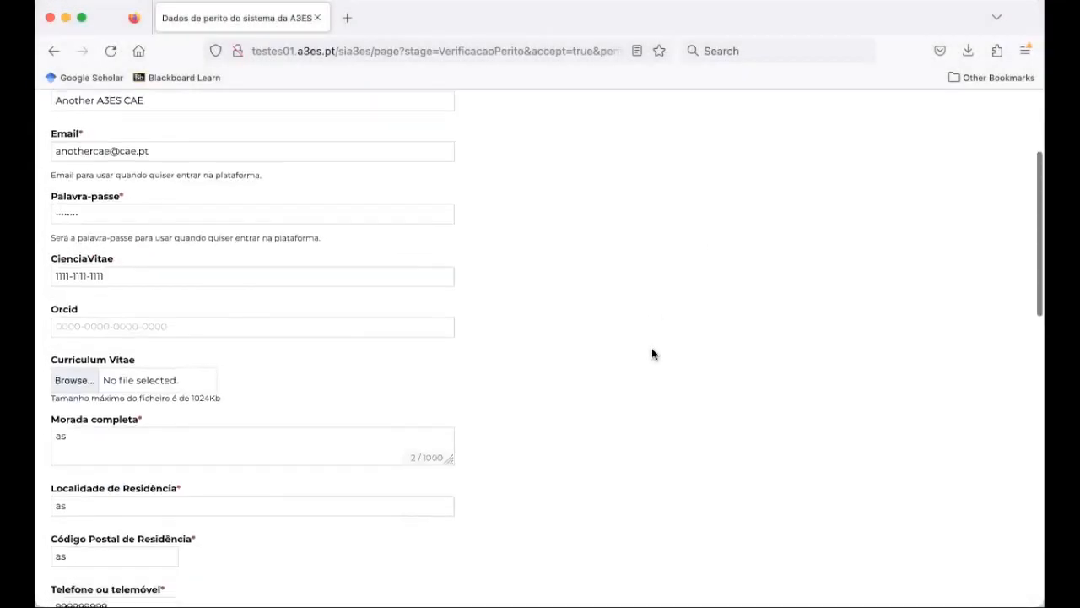
scroll(down, 3)
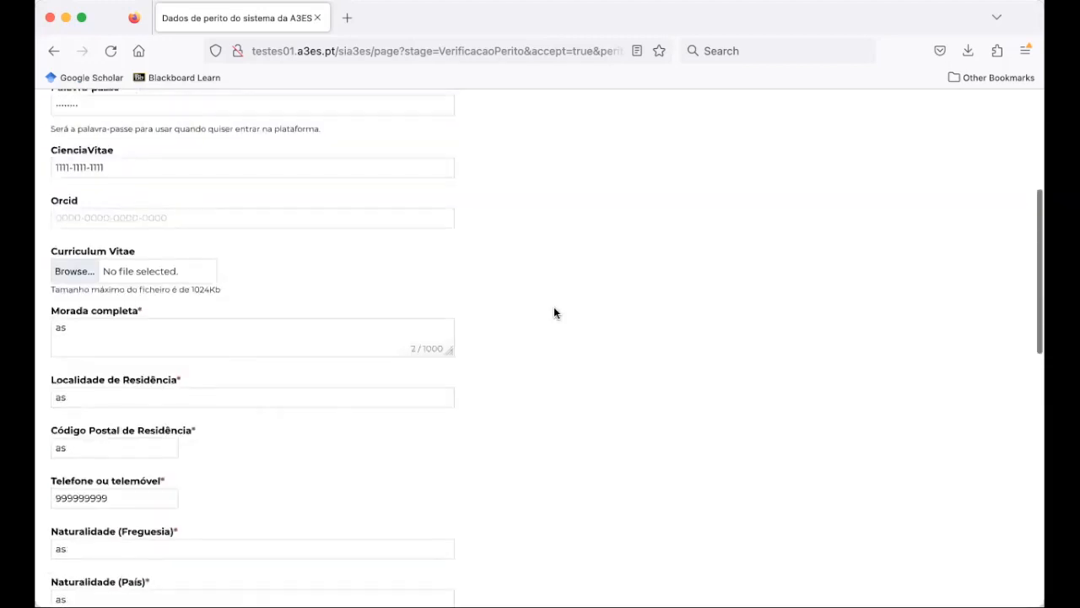
scroll(up, 3)
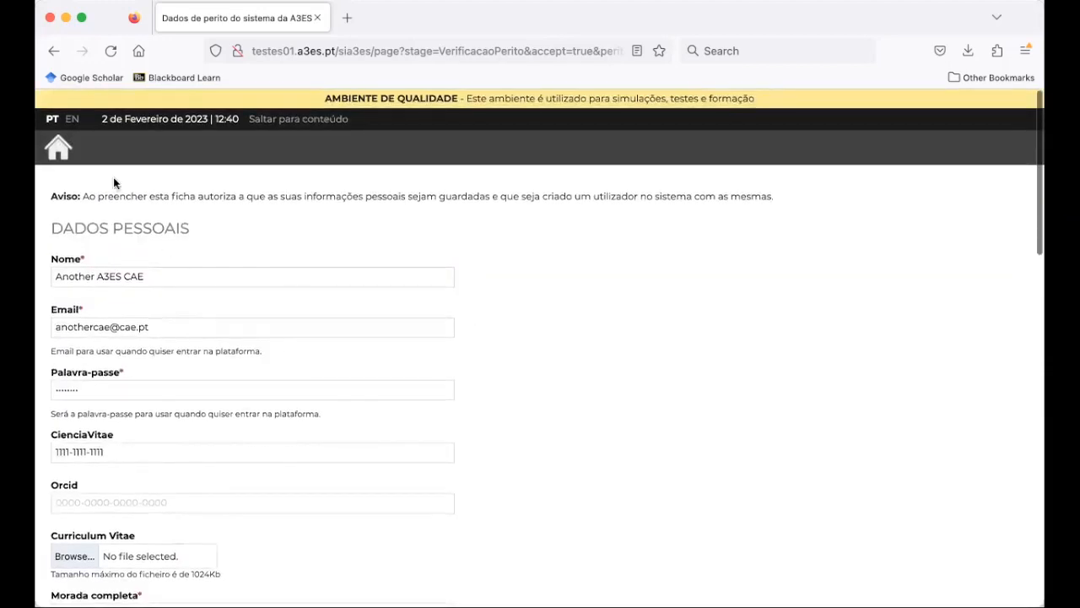
mouse_move(70, 118)
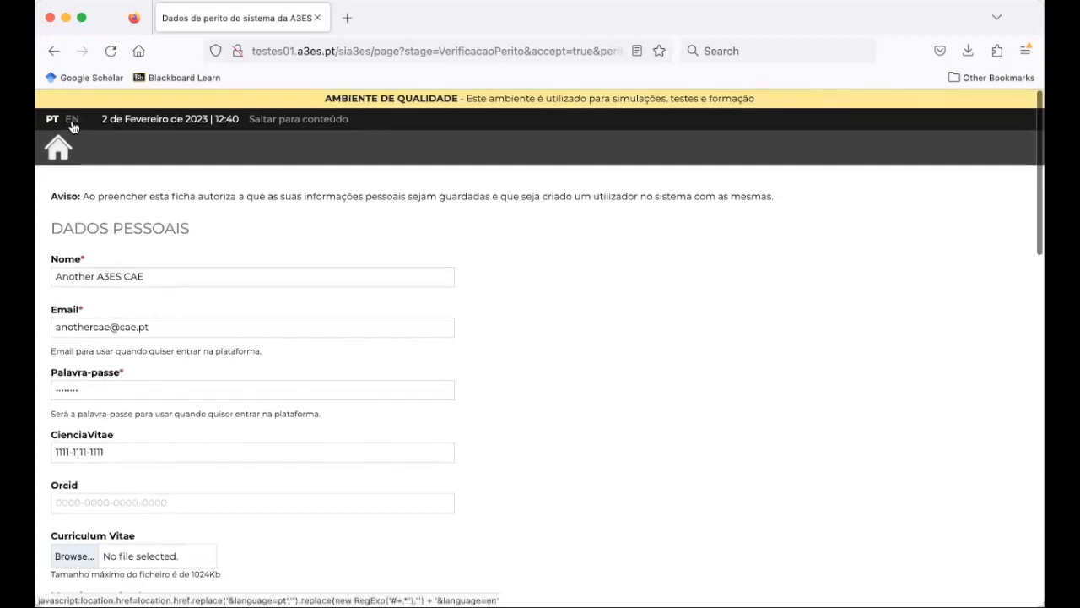
scroll(down, 3)
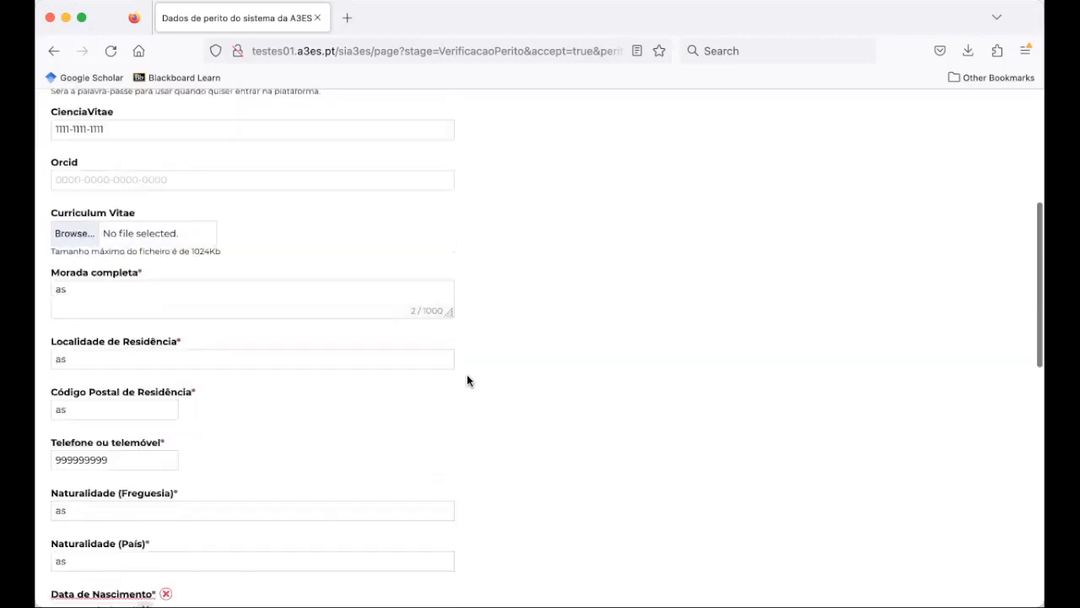
scroll(down, 3)
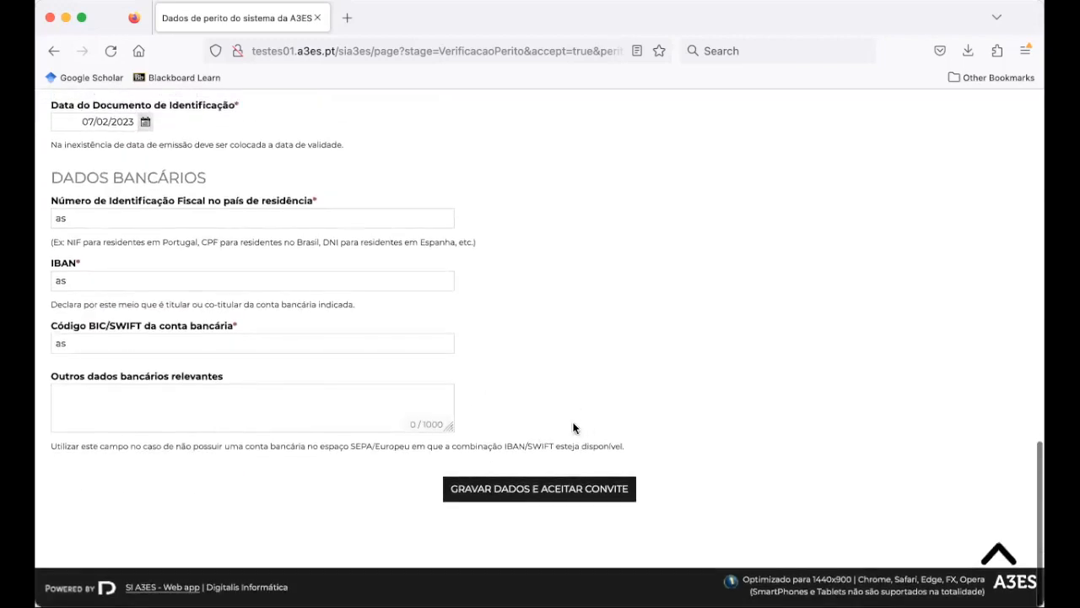
mouse_move(526, 489)
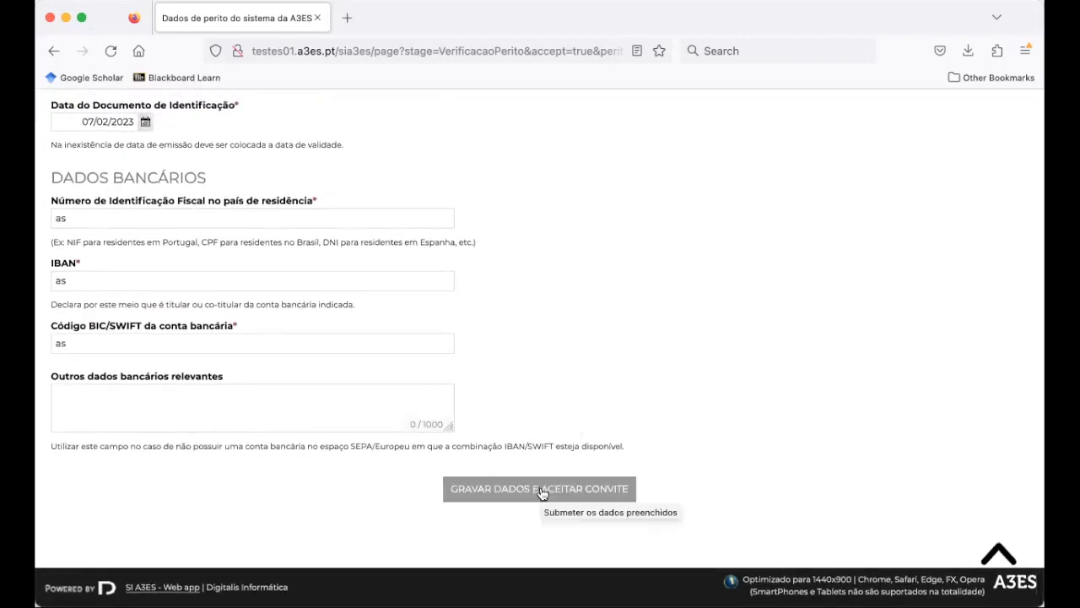
- Save the data and accept the nomination with 'Gravar dados e aceitar convite', dismissing the account-created confirmation
click(546, 489)
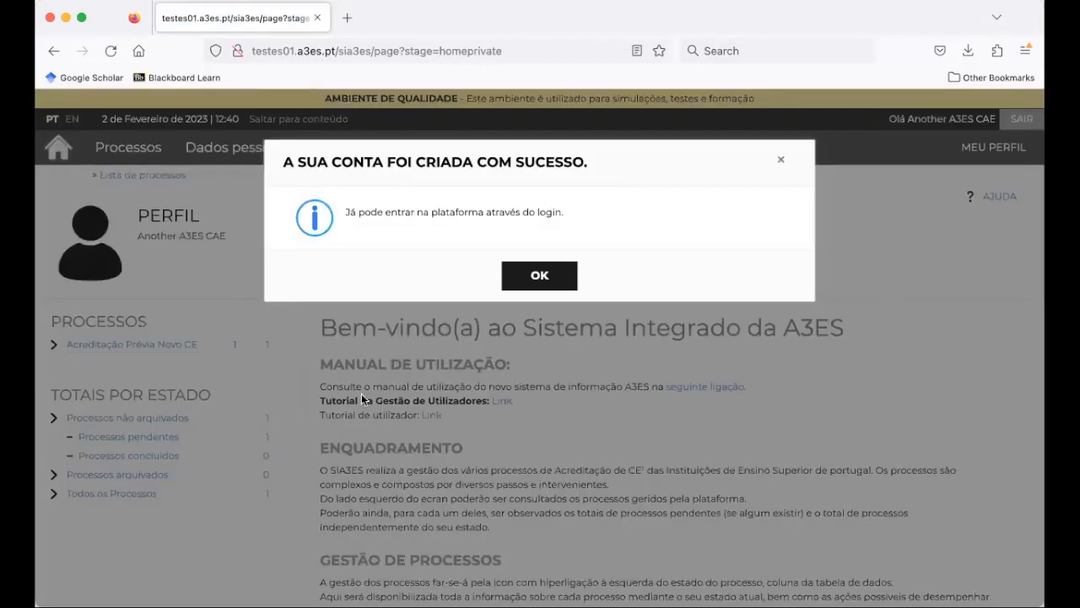
mouse_move(418, 412)
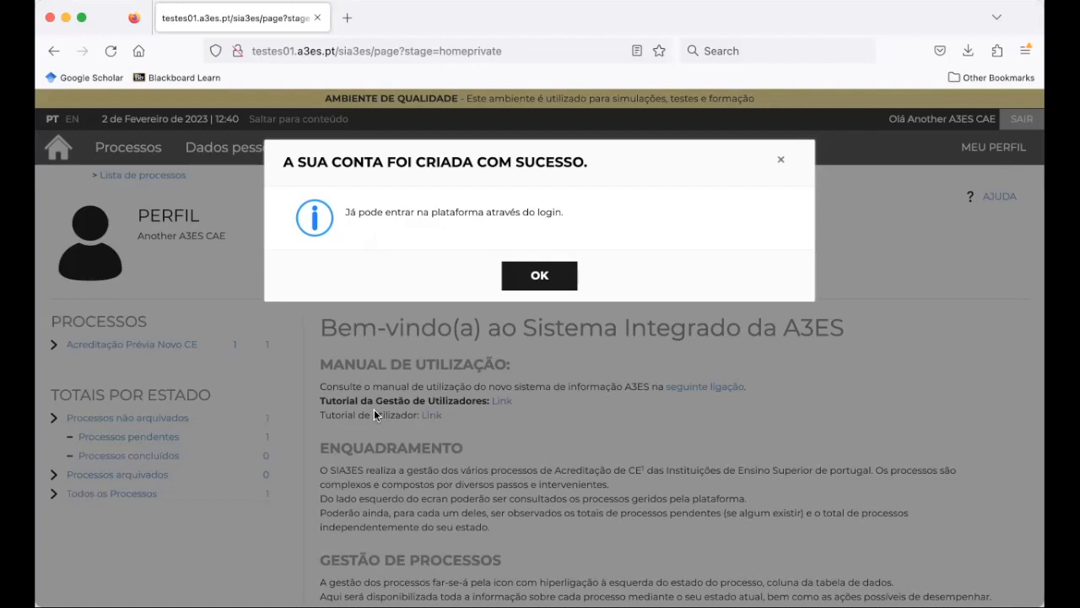
mouse_move(567, 304)
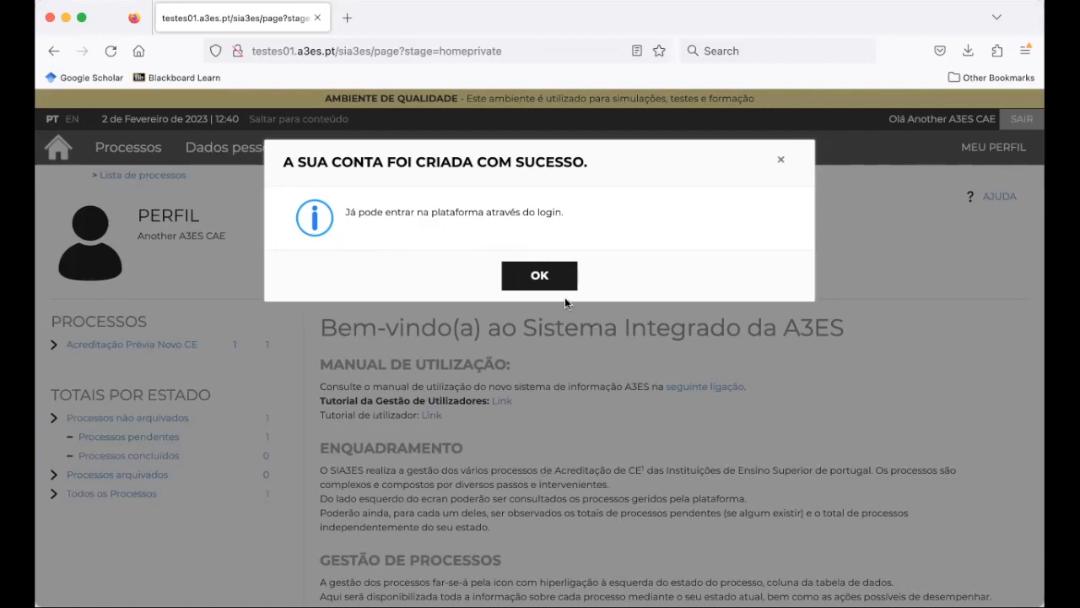
mouse_move(547, 280)
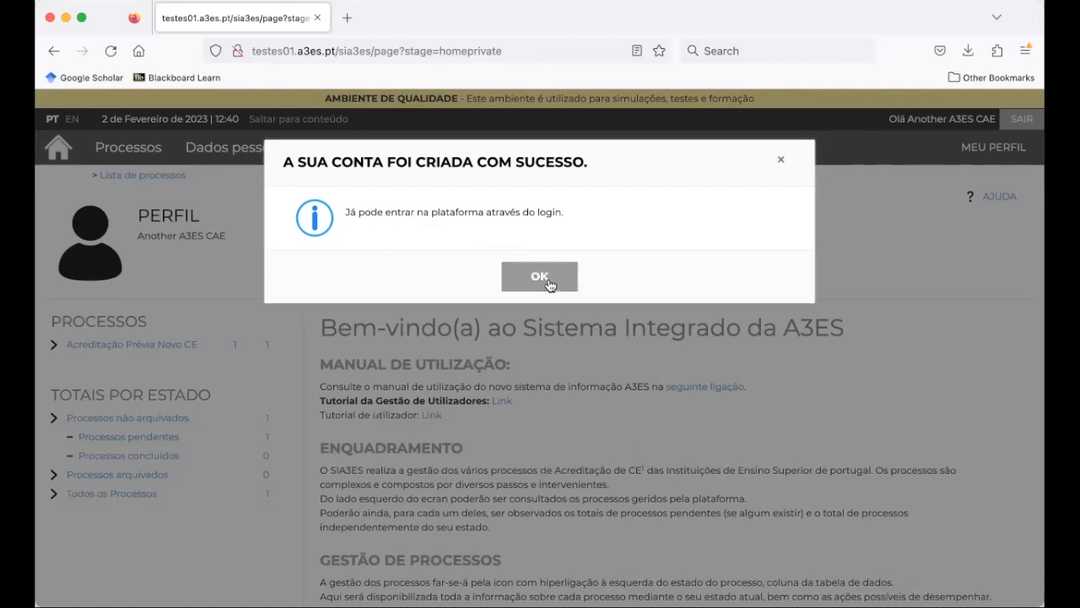
click(540, 277)
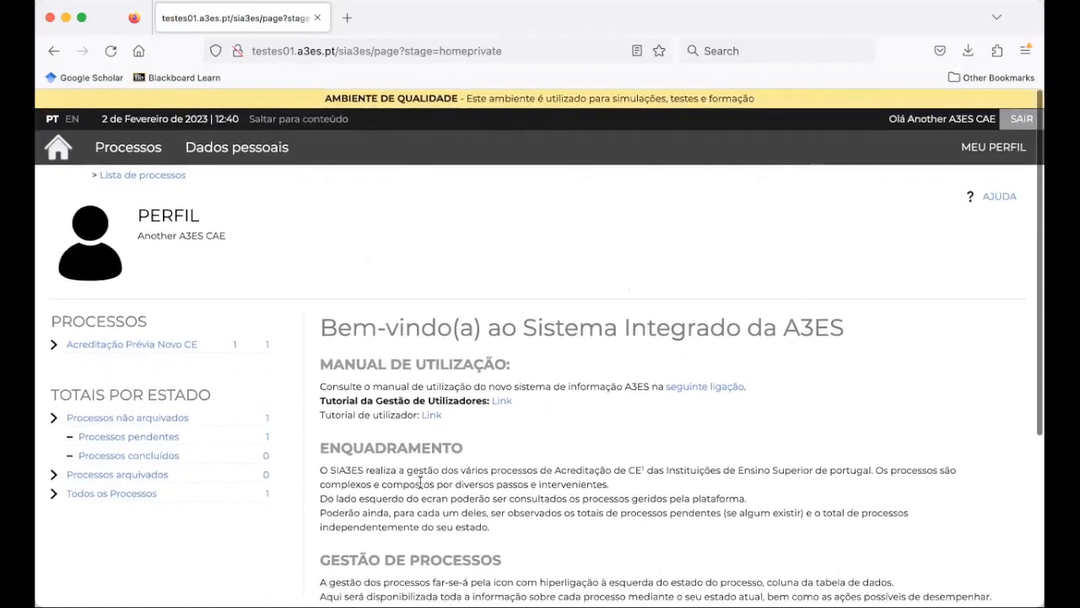
- Review the home page now showing the returning expert with one pending accreditation process
scroll(down, 3)
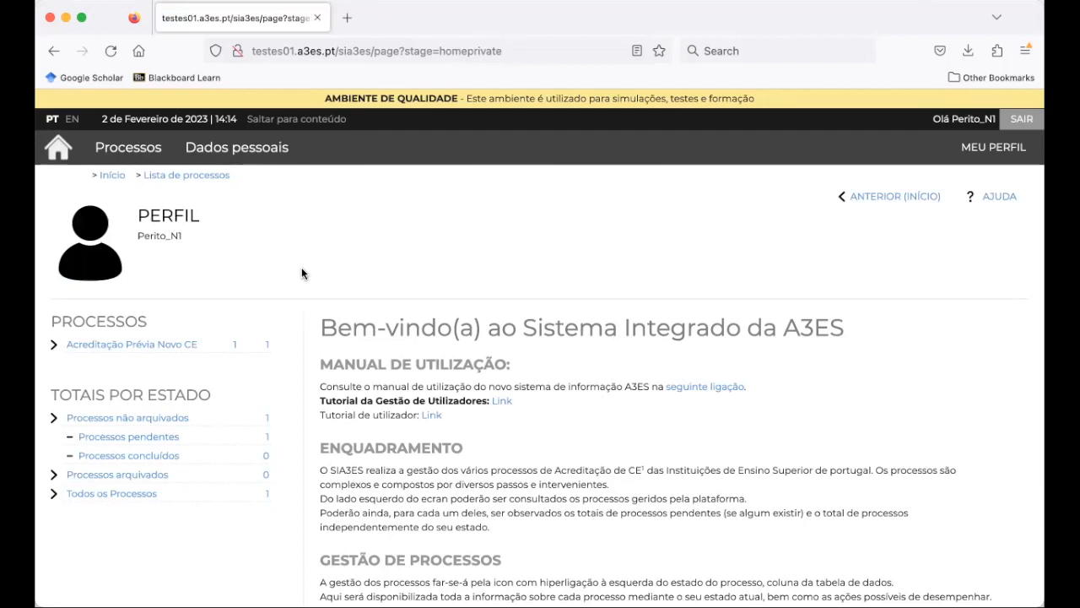
- Review the returning expert's prefilled personal and banking details and save them with Gravar
click(236, 147)
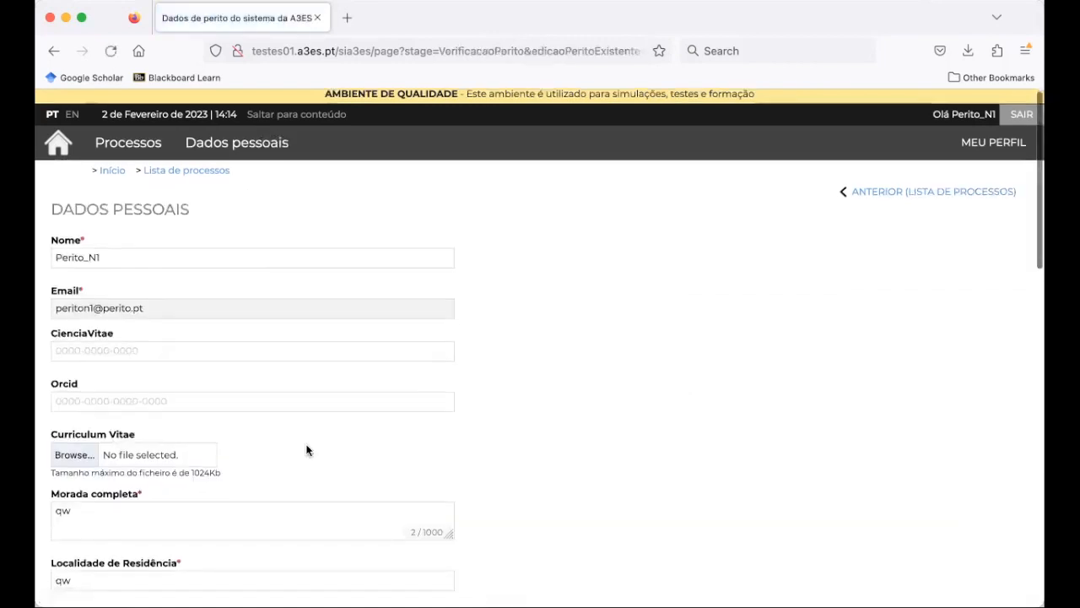
scroll(down, 3)
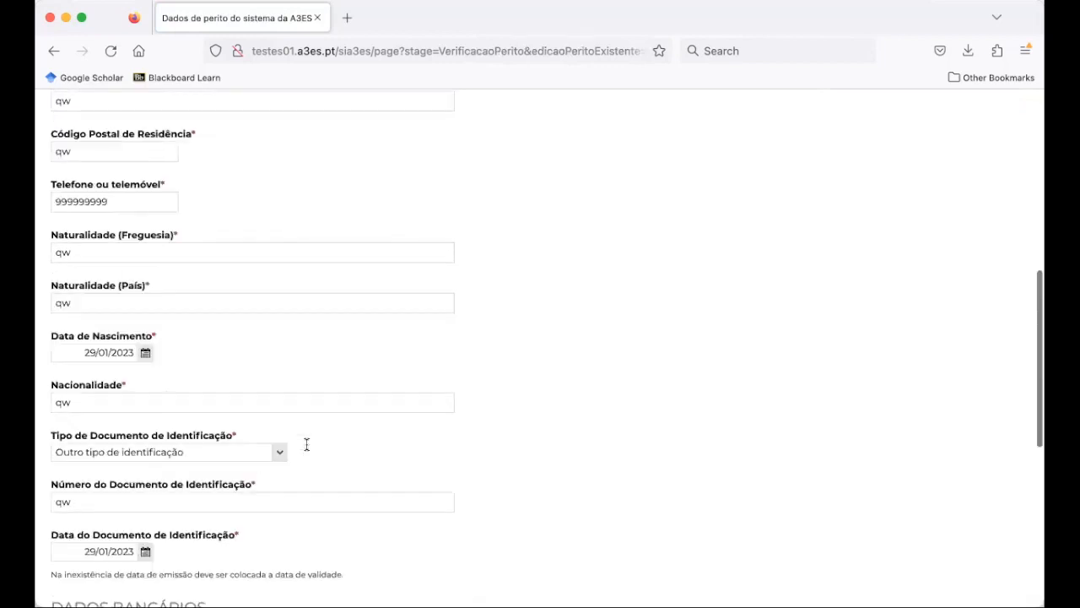
scroll(down, 3)
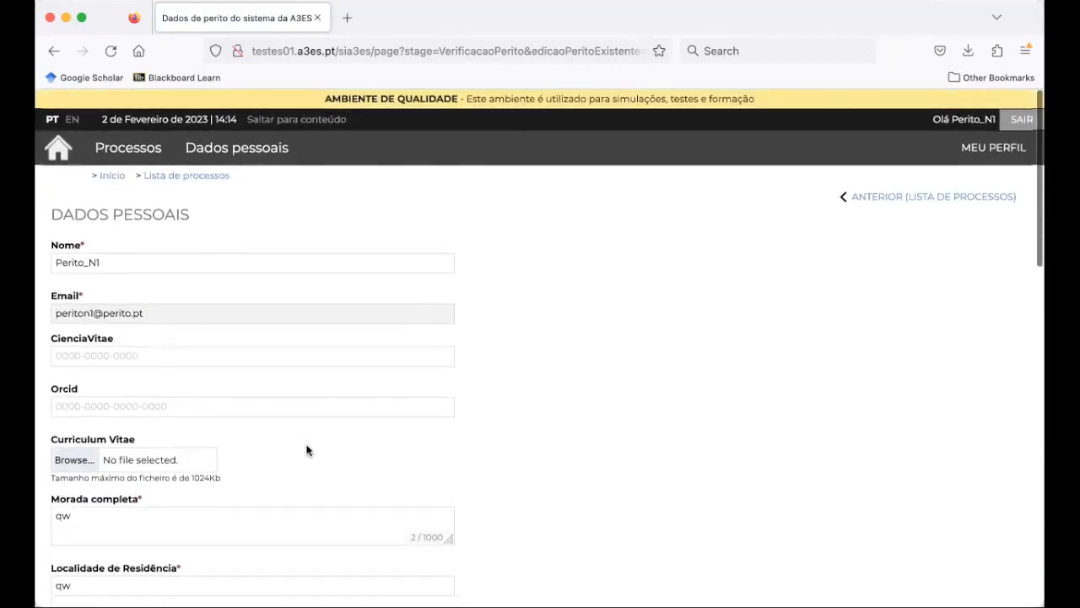
scroll(down, 3)
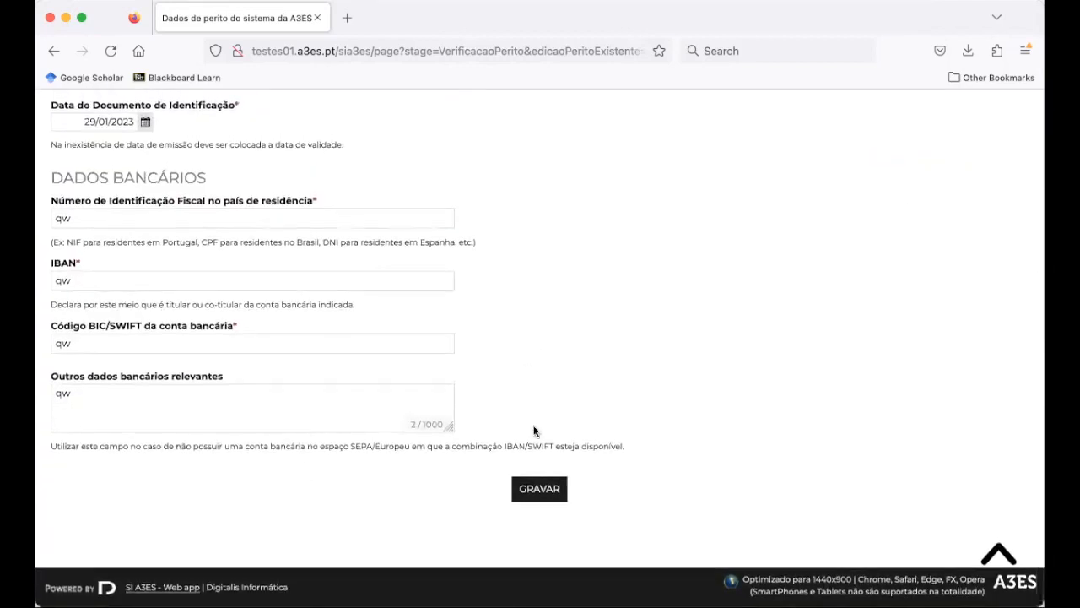
click(540, 490)
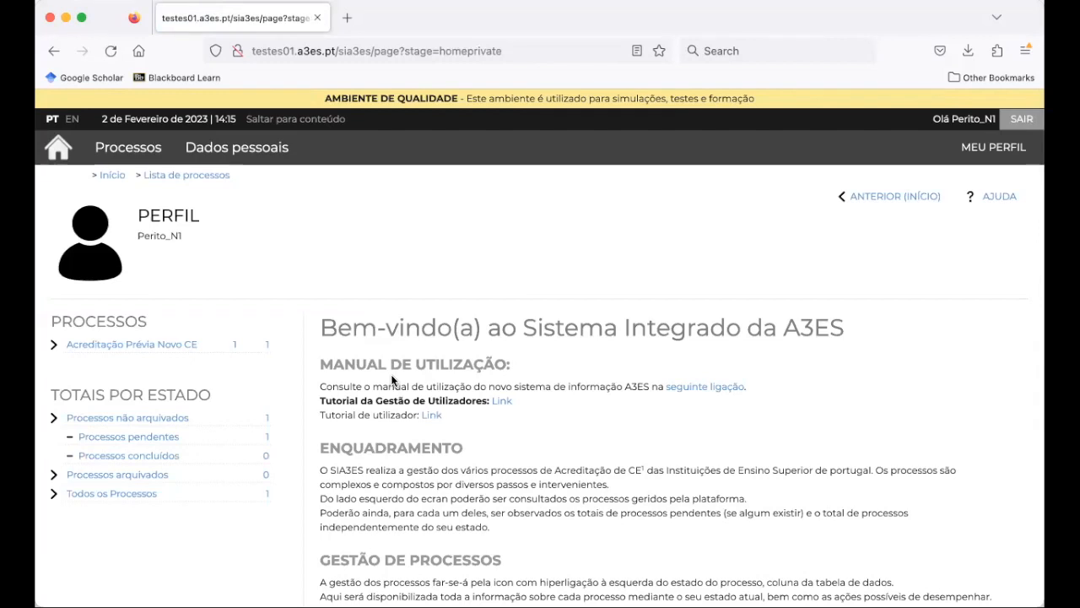
mouse_move(439, 400)
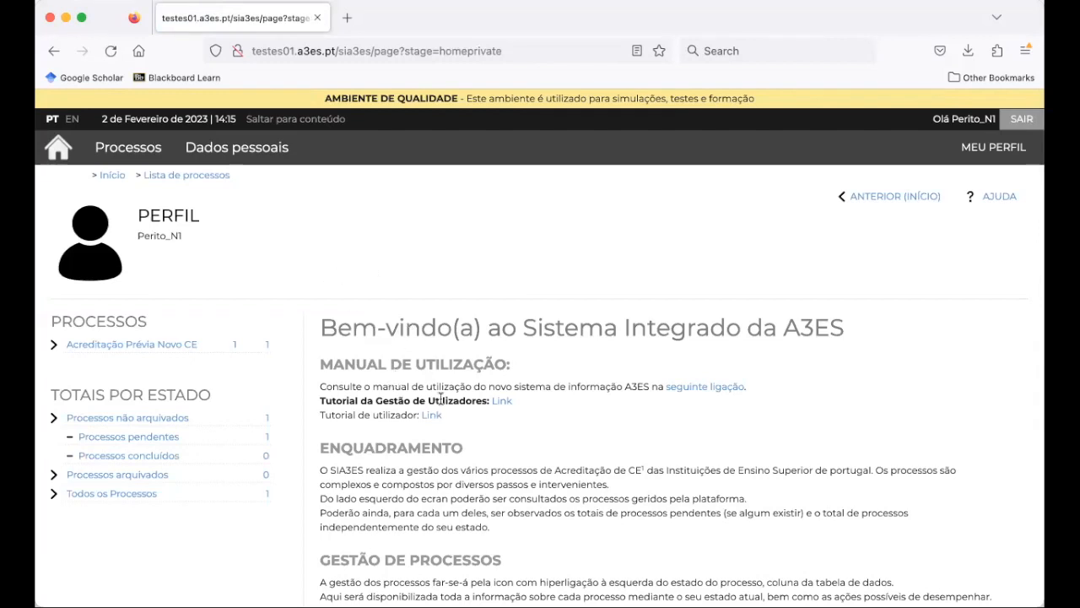
mouse_move(435, 442)
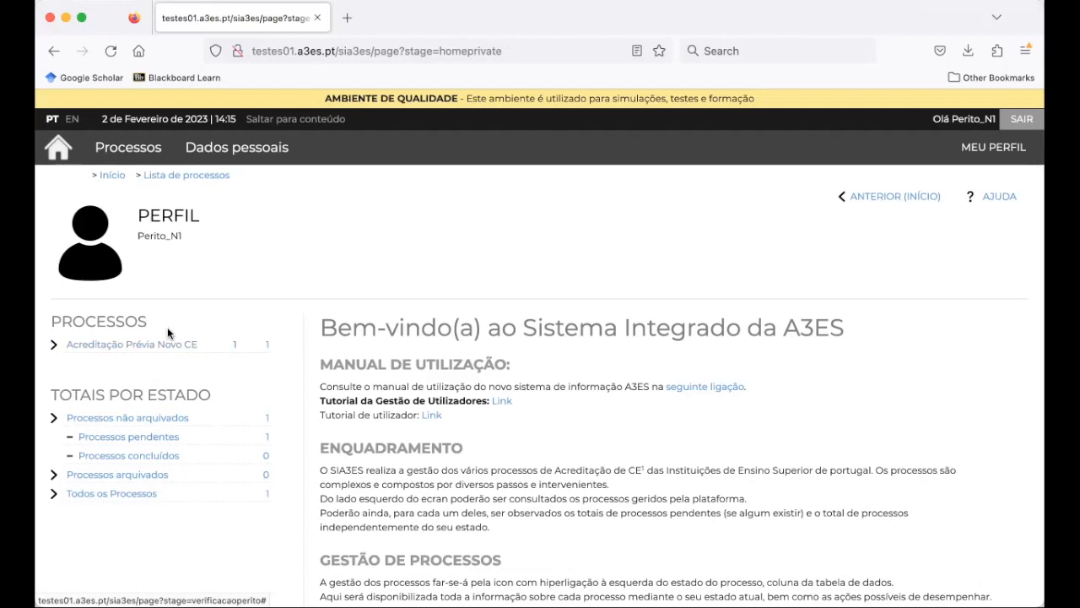
mouse_move(111, 295)
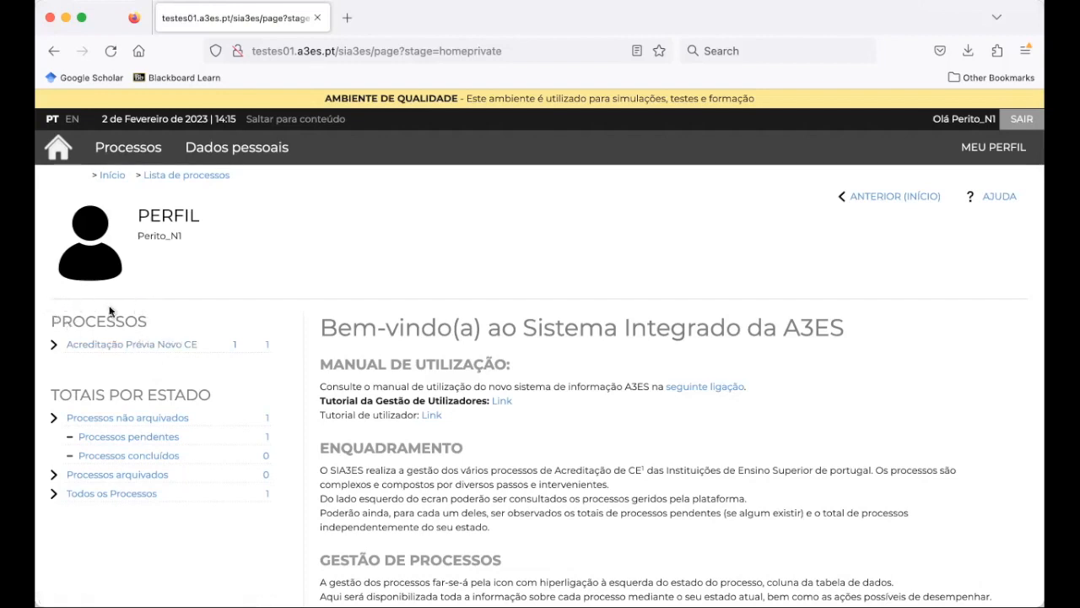
mouse_move(145, 352)
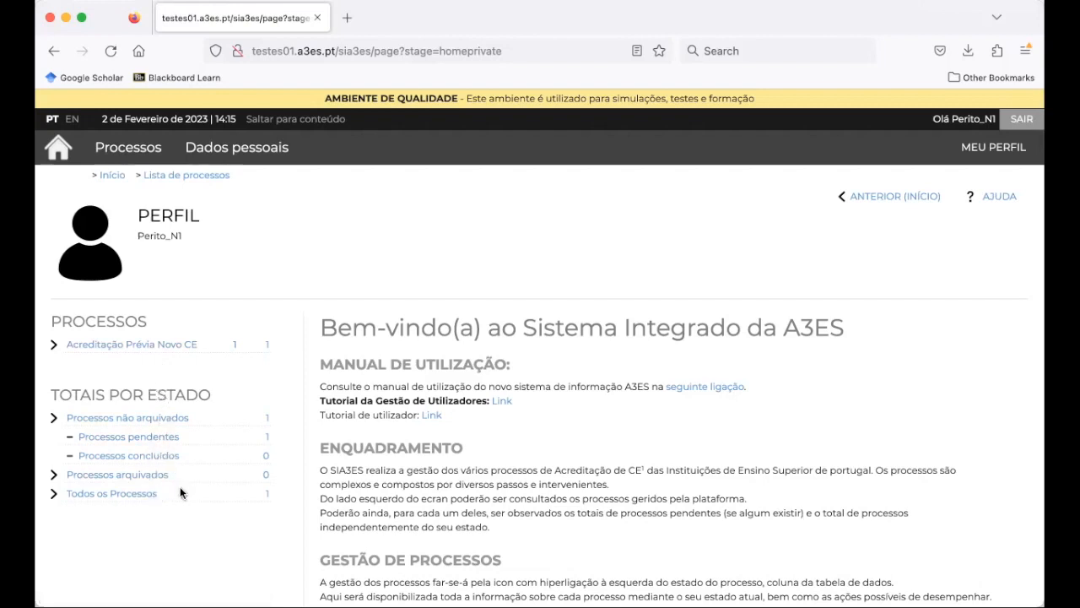
mouse_move(145, 428)
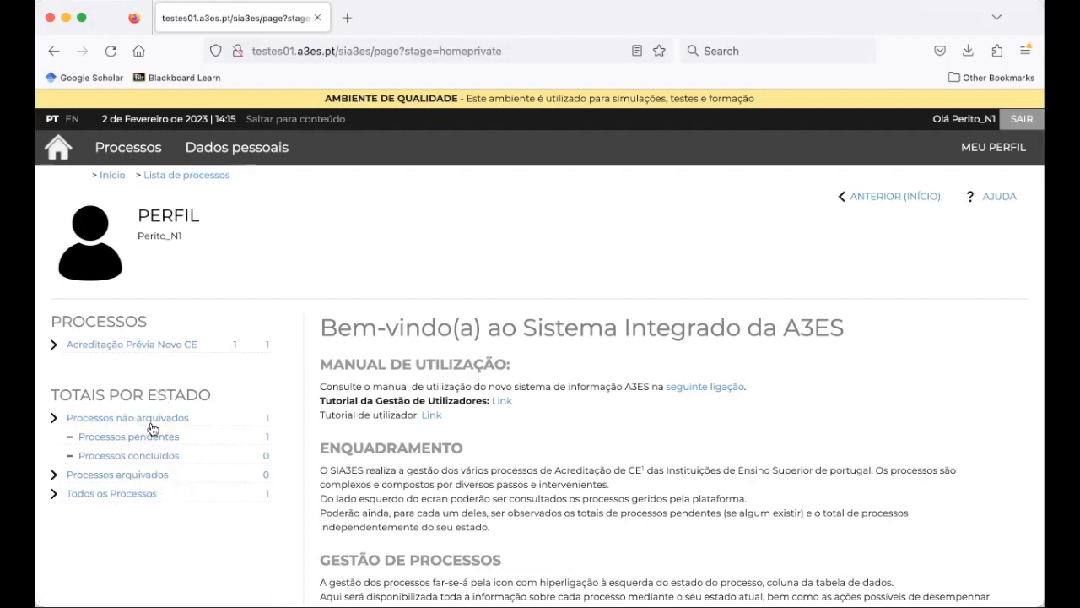
mouse_move(125, 418)
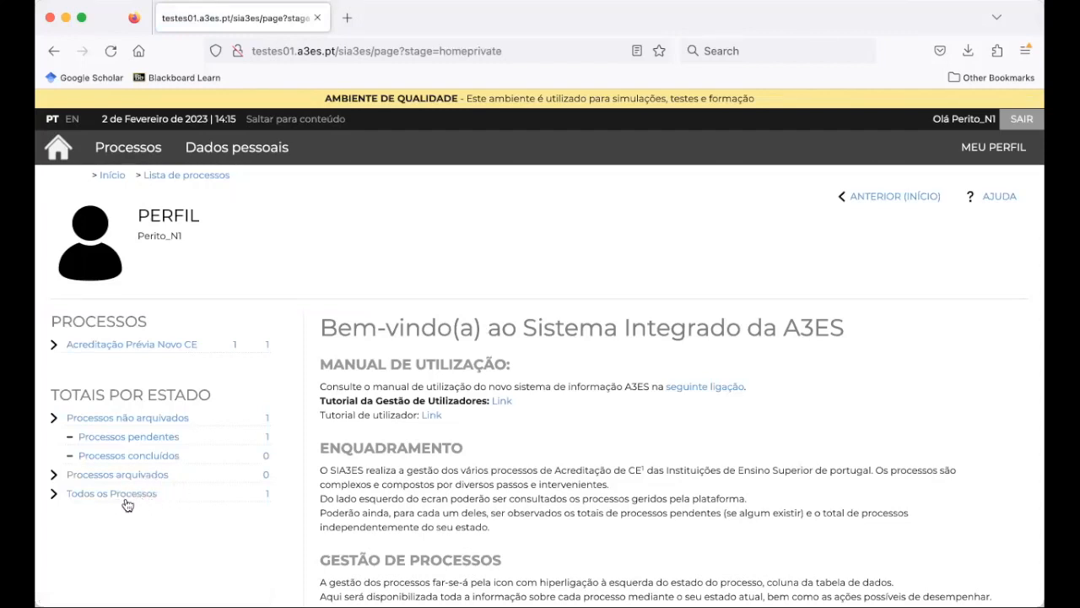
mouse_move(167, 326)
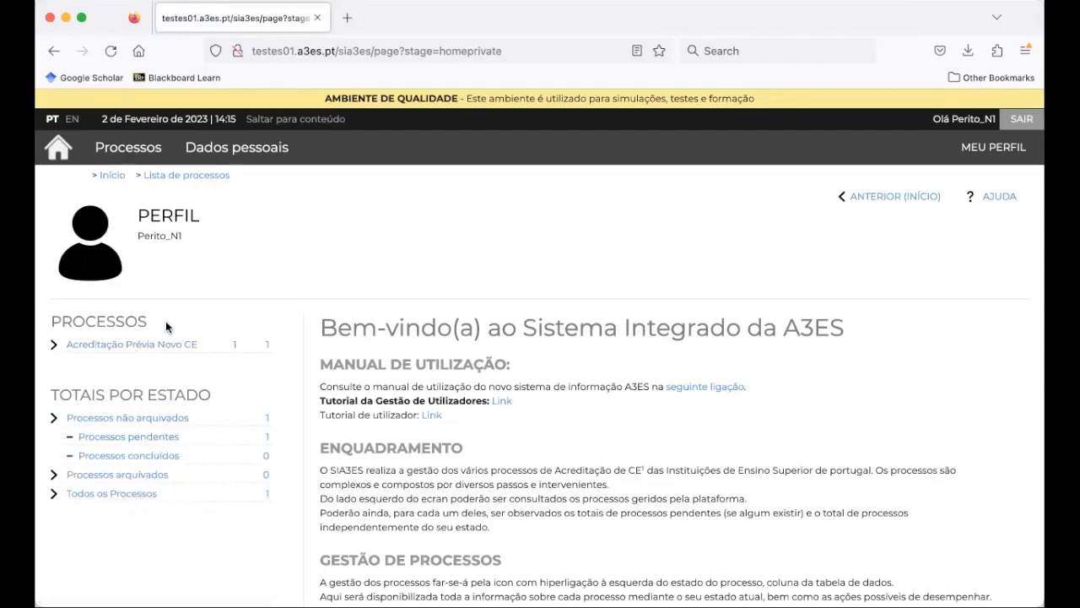
mouse_move(149, 344)
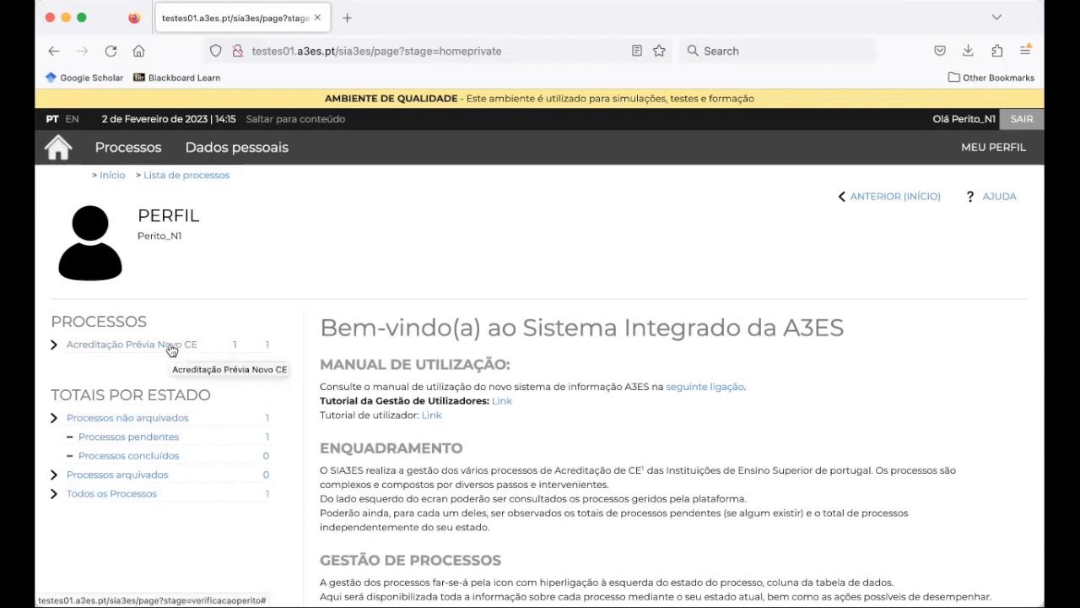
- Show the Acreditação Prévia Novo CE process list and select process NCE/22/2200885 awaiting CAE acceptance
click(132, 340)
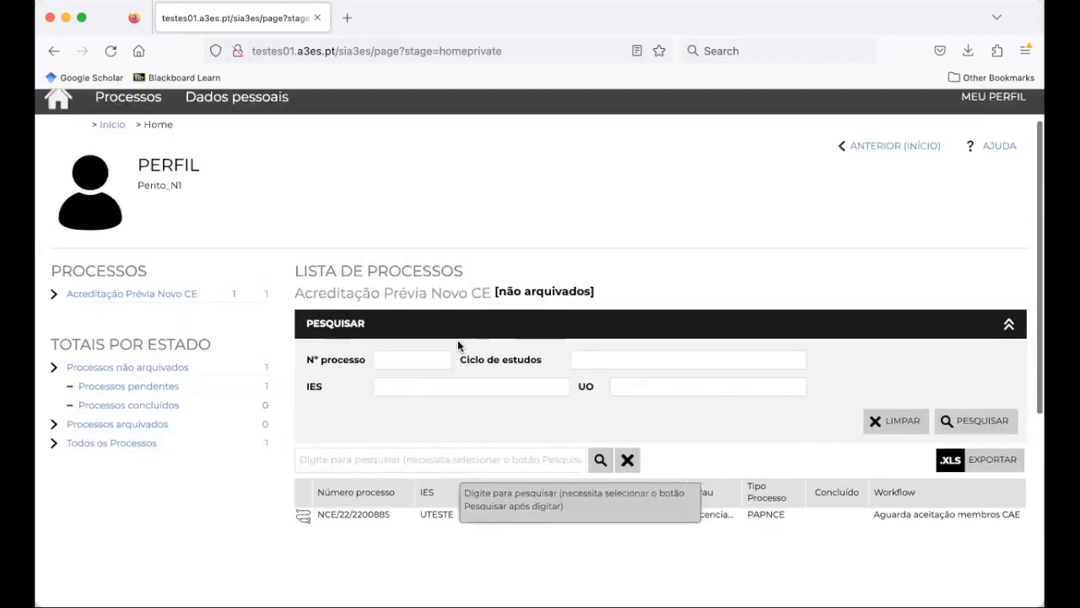
scroll(down, 3)
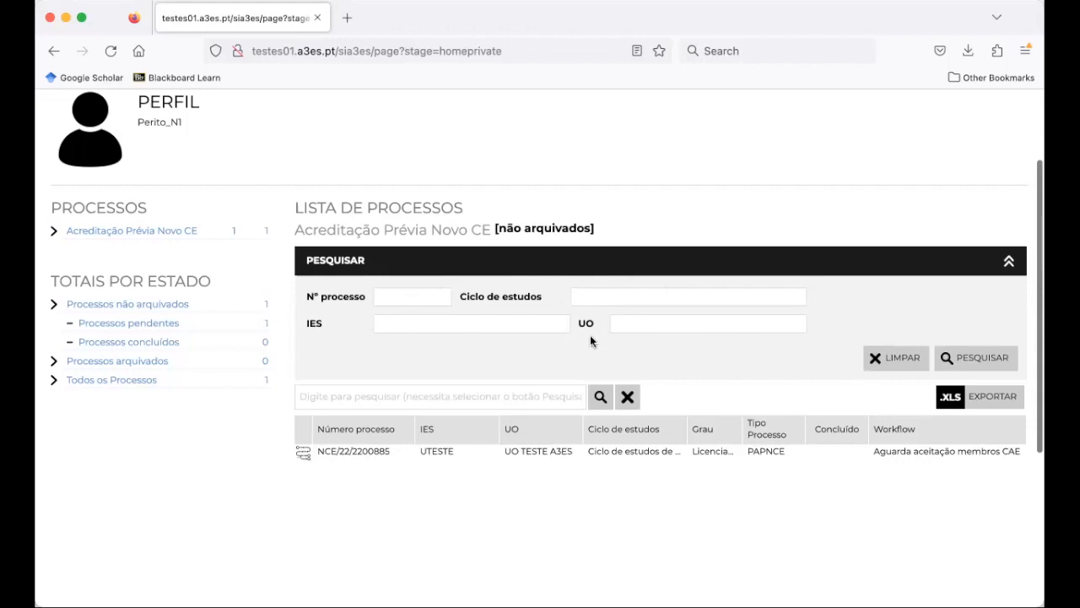
scroll(down, 3)
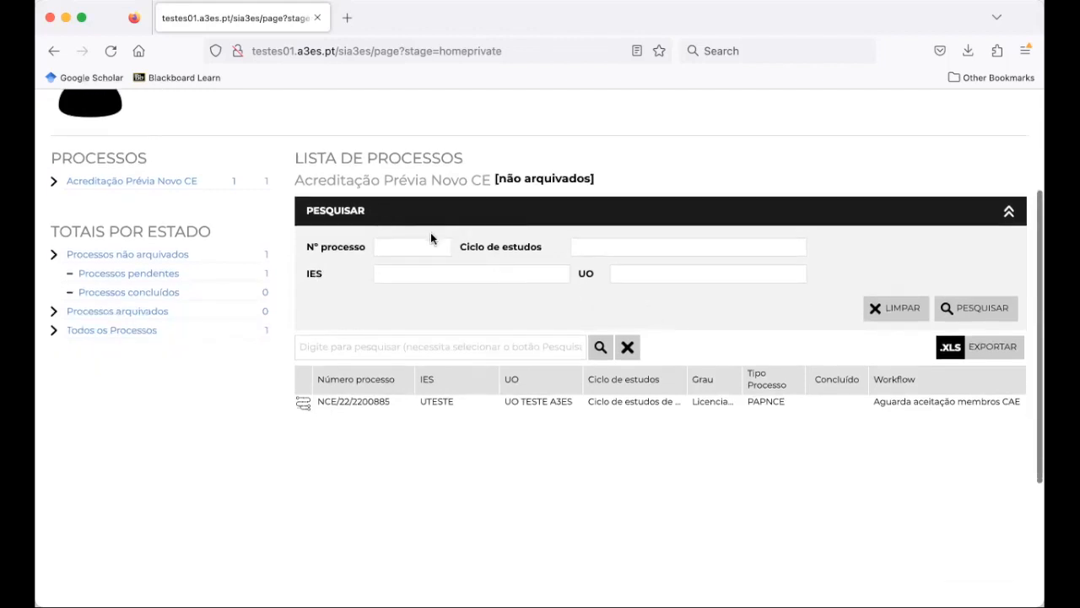
mouse_move(743, 287)
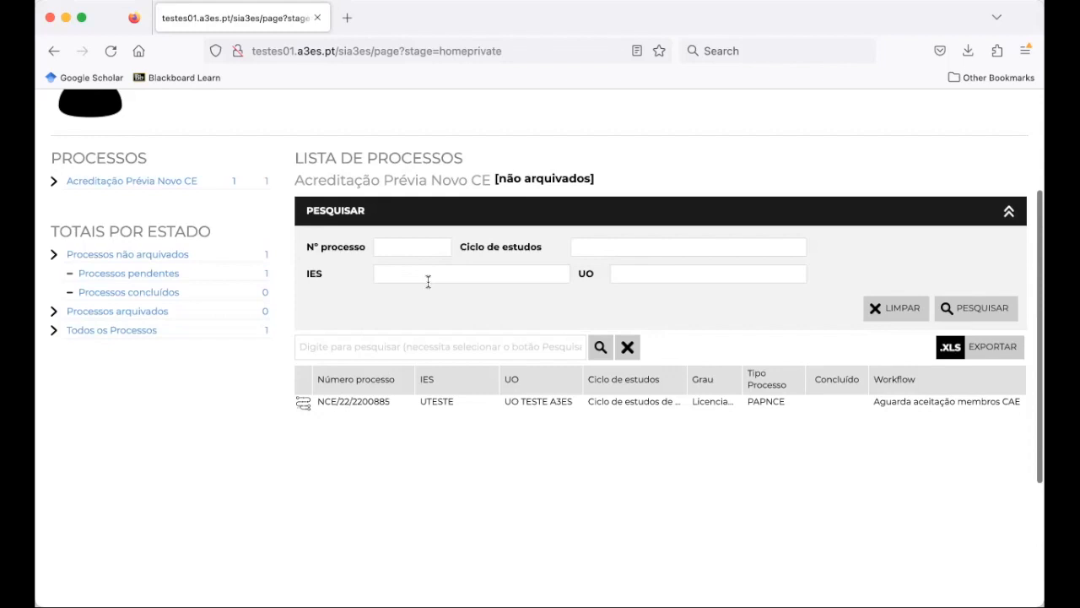
scroll(down, 3)
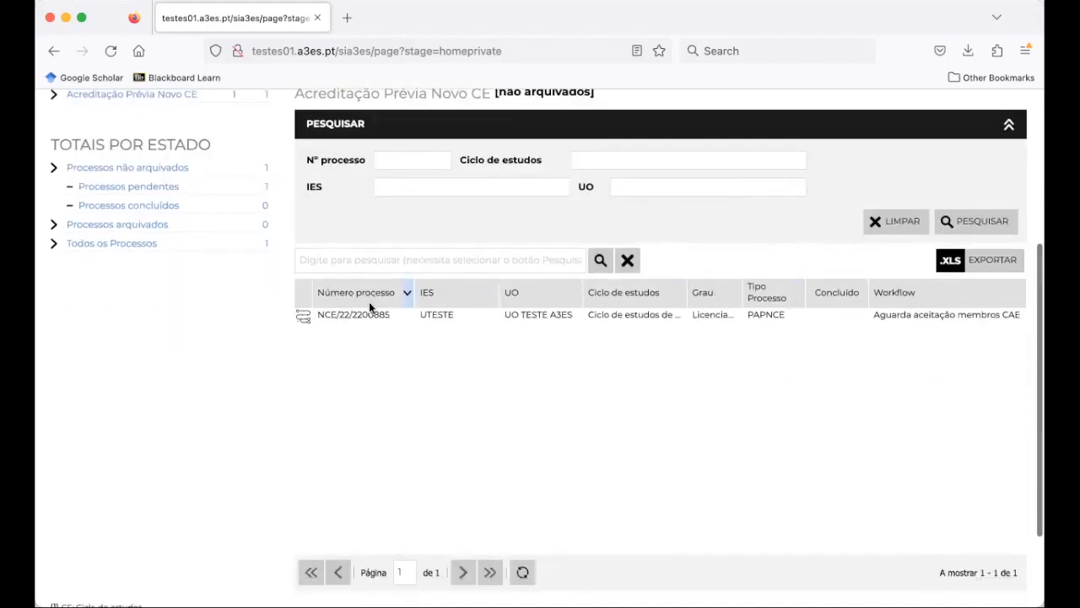
mouse_move(355, 311)
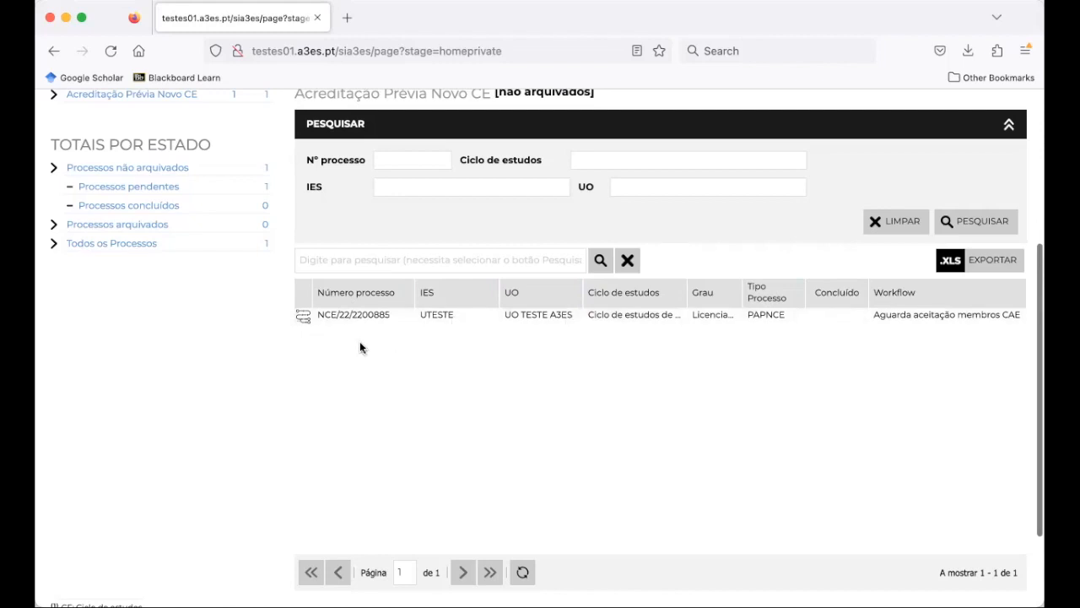
mouse_move(395, 341)
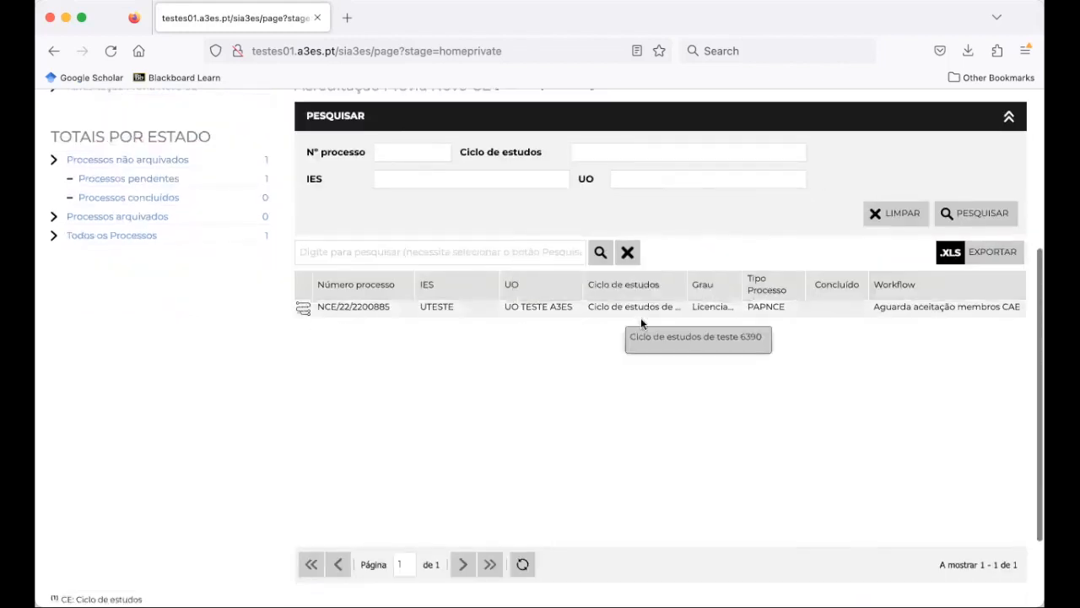
mouse_move(456, 370)
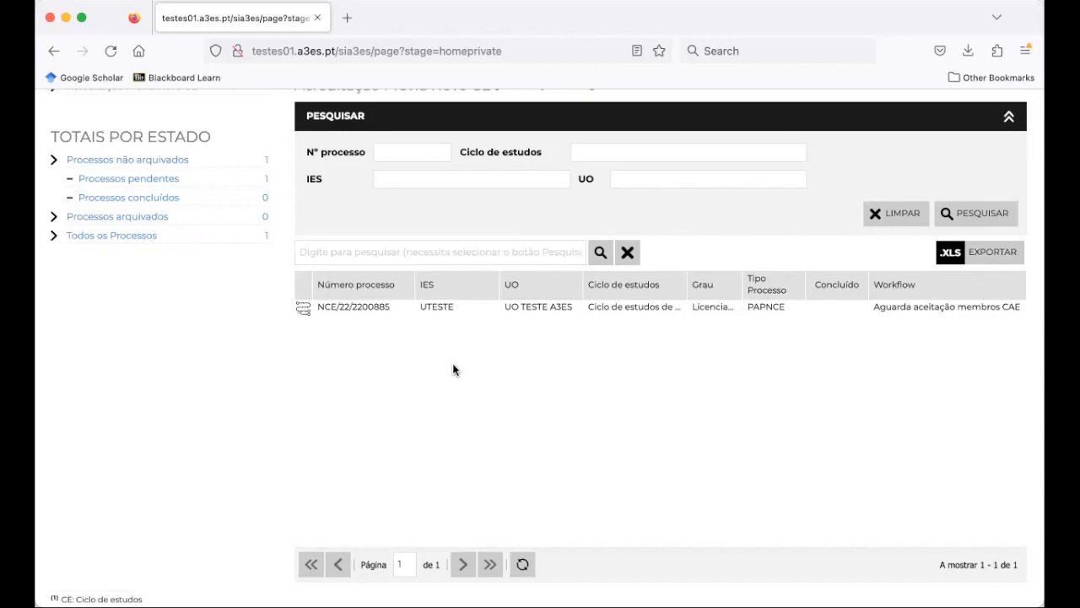
mouse_move(373, 324)
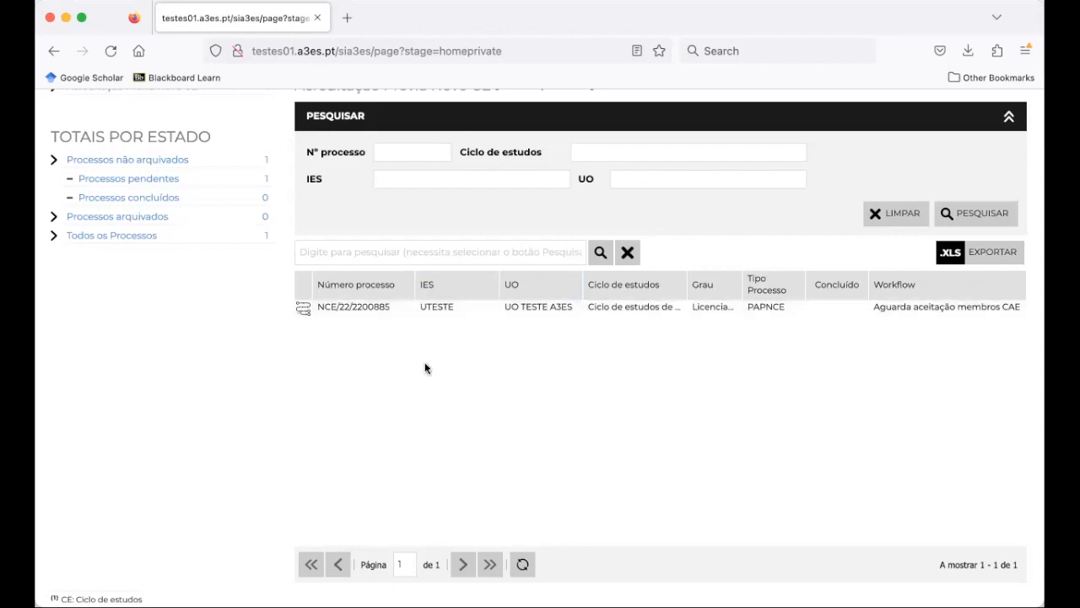
click(355, 284)
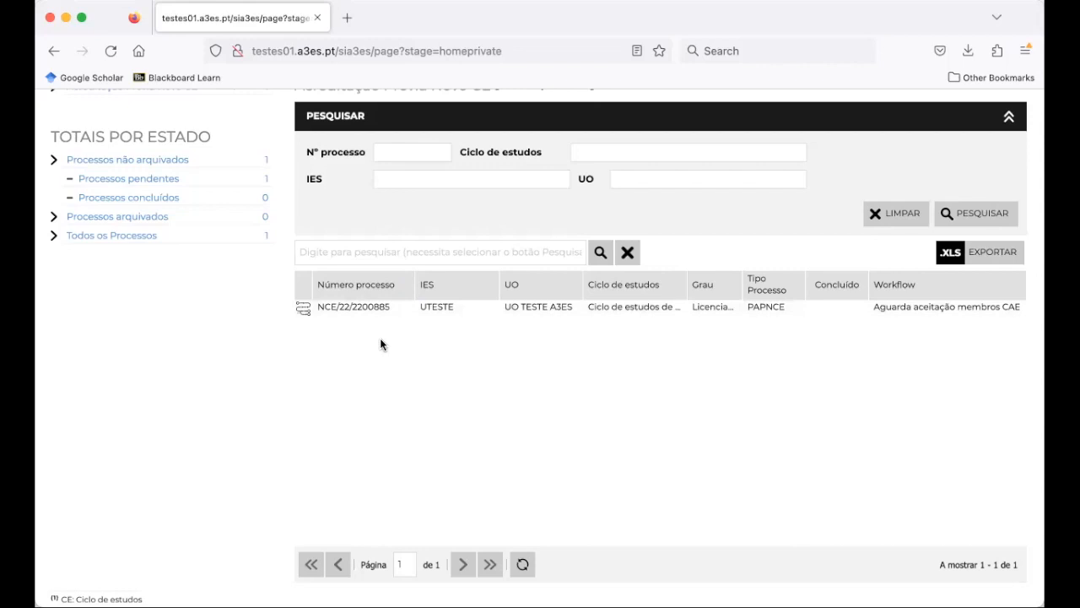
mouse_move(435, 307)
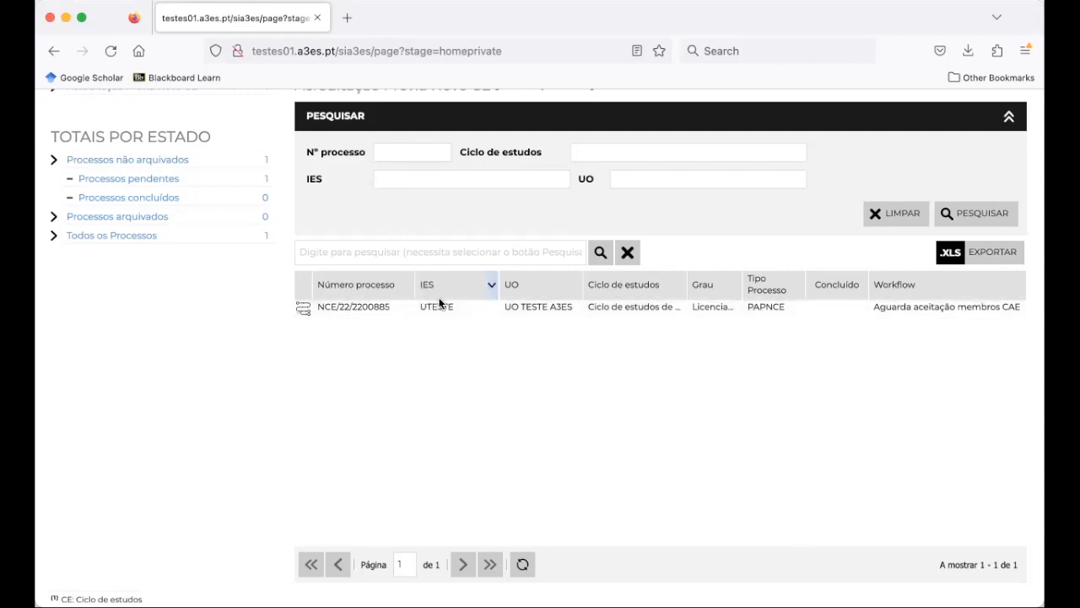
mouse_move(624, 309)
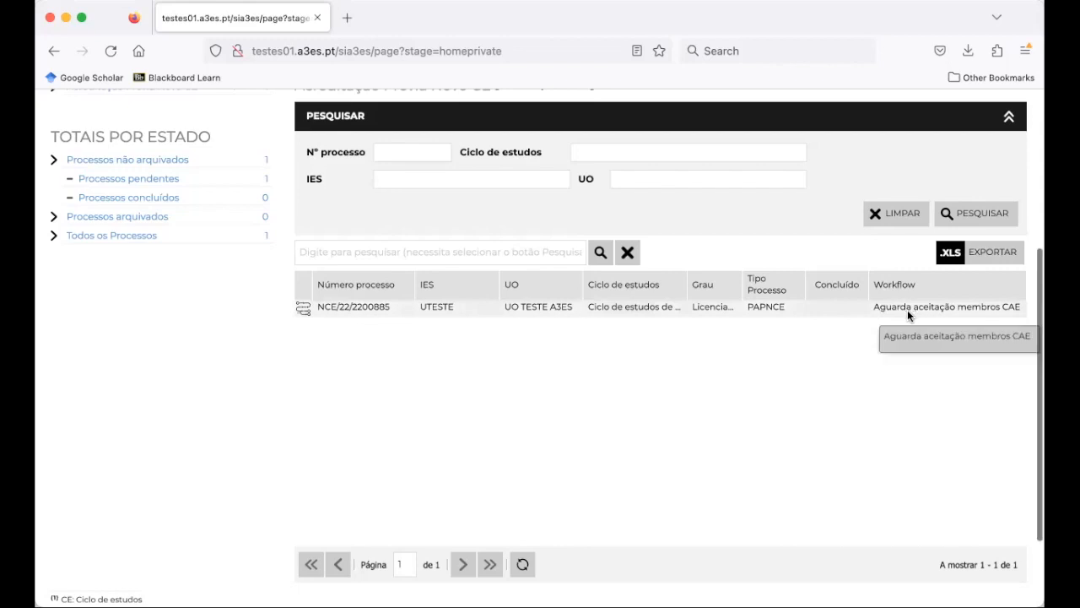
mouse_move(923, 324)
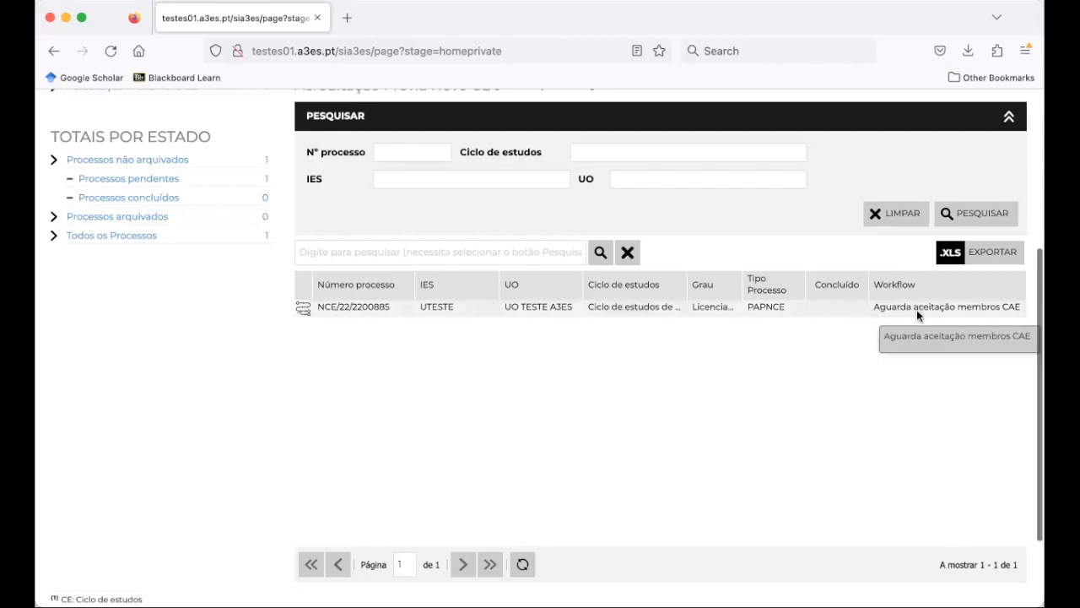
mouse_move(901, 313)
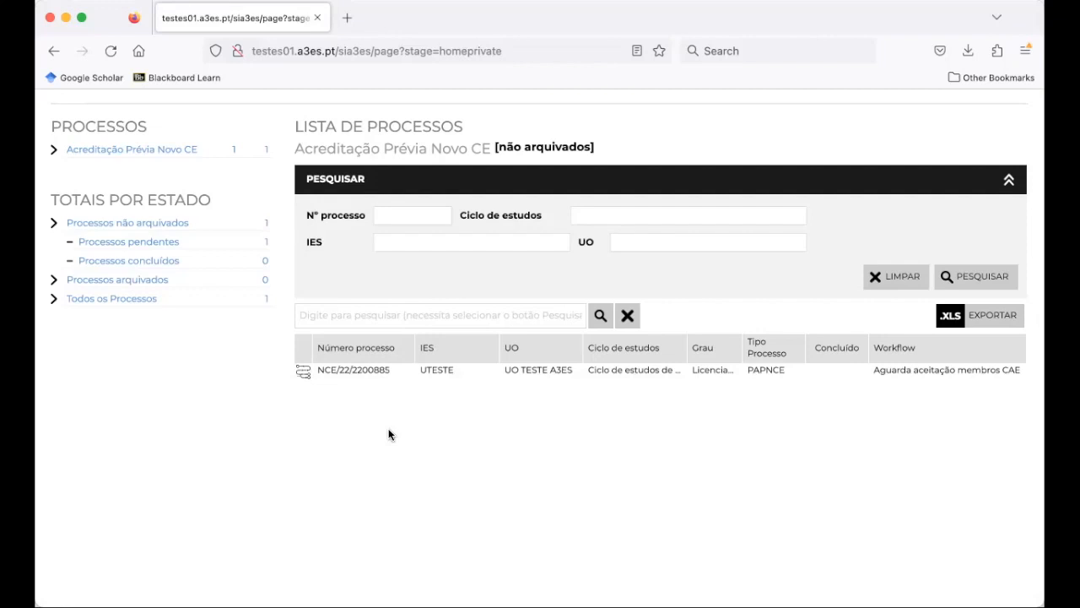
mouse_move(311, 388)
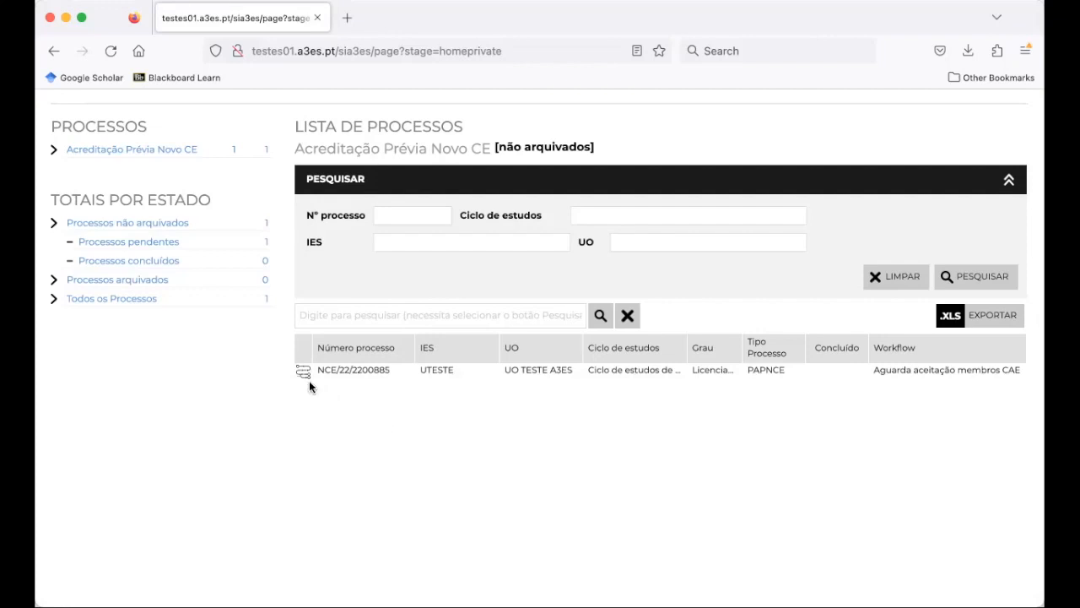
click(298, 372)
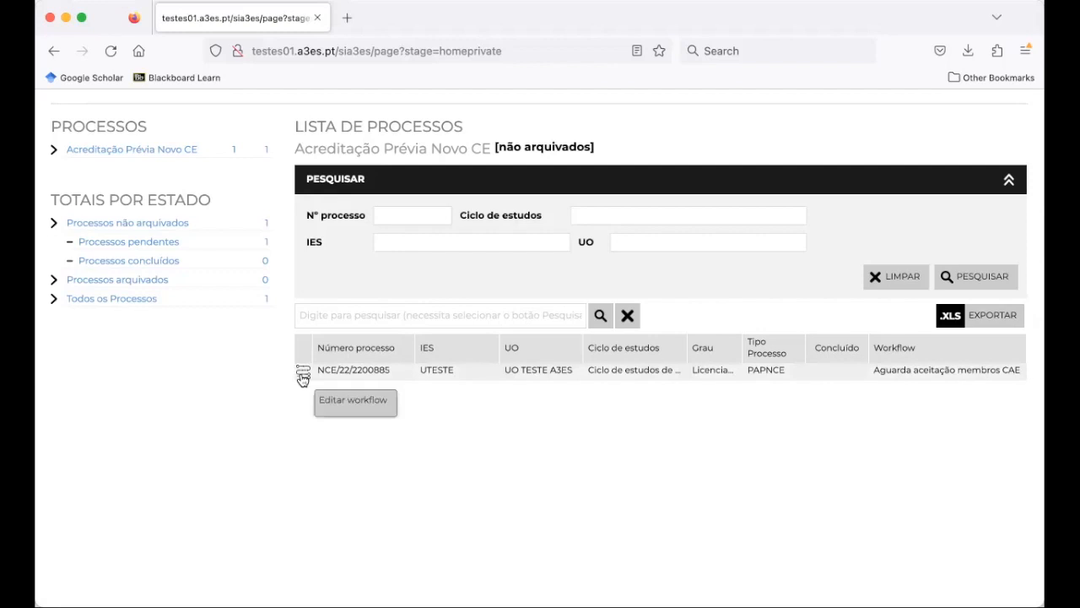
mouse_move(402, 425)
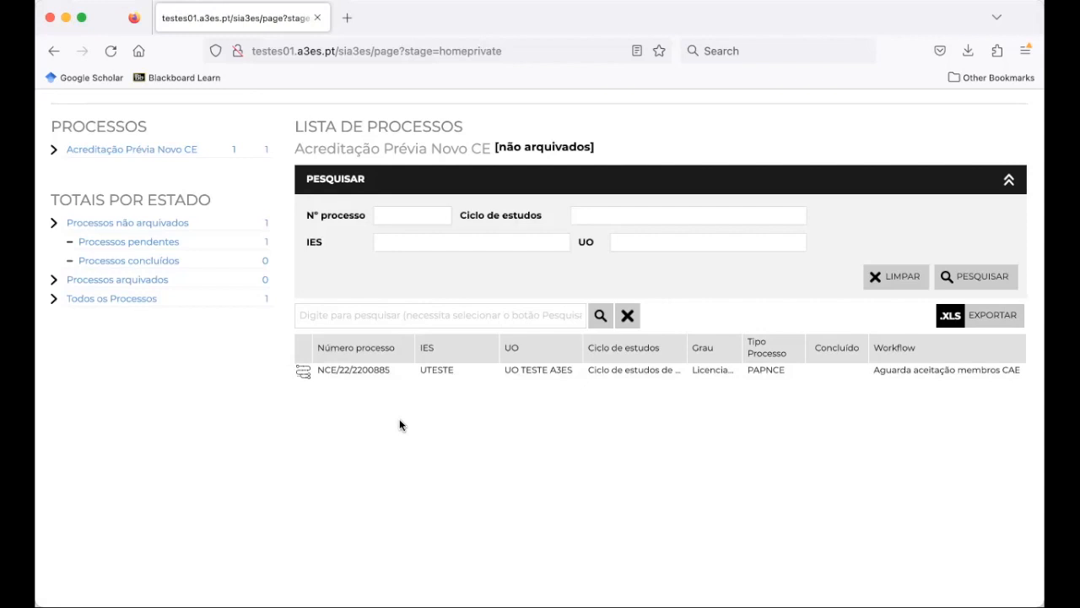
mouse_move(261, 361)
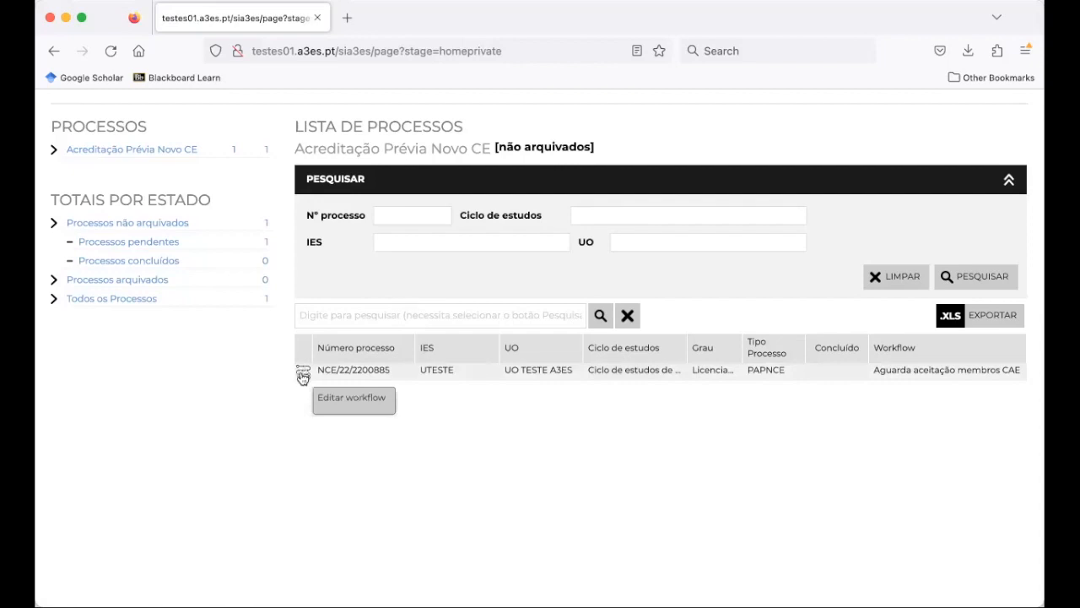
mouse_move(490, 361)
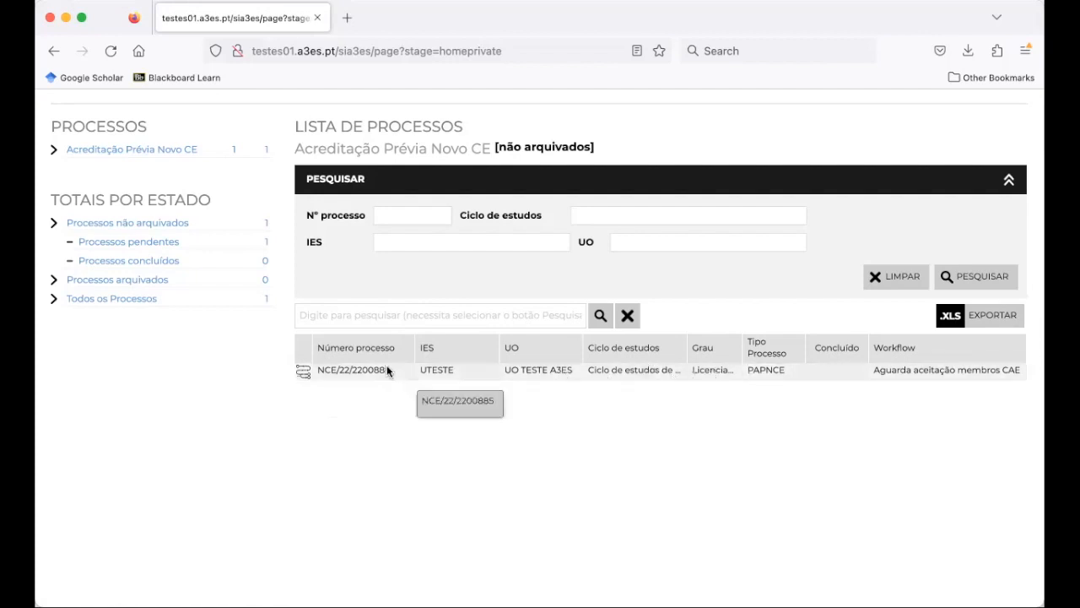
mouse_move(301, 390)
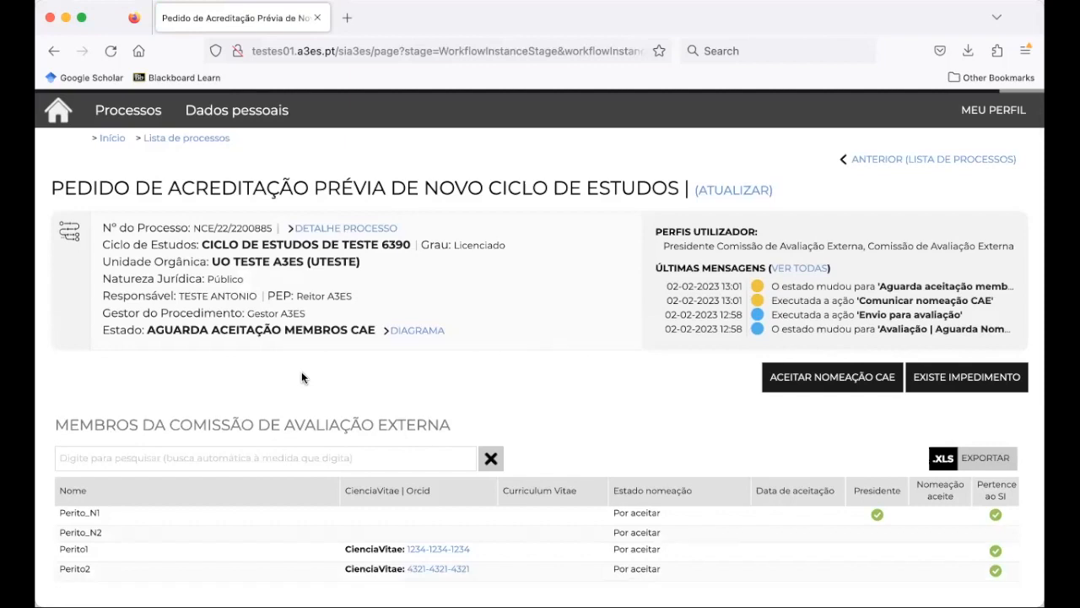
mouse_move(245, 245)
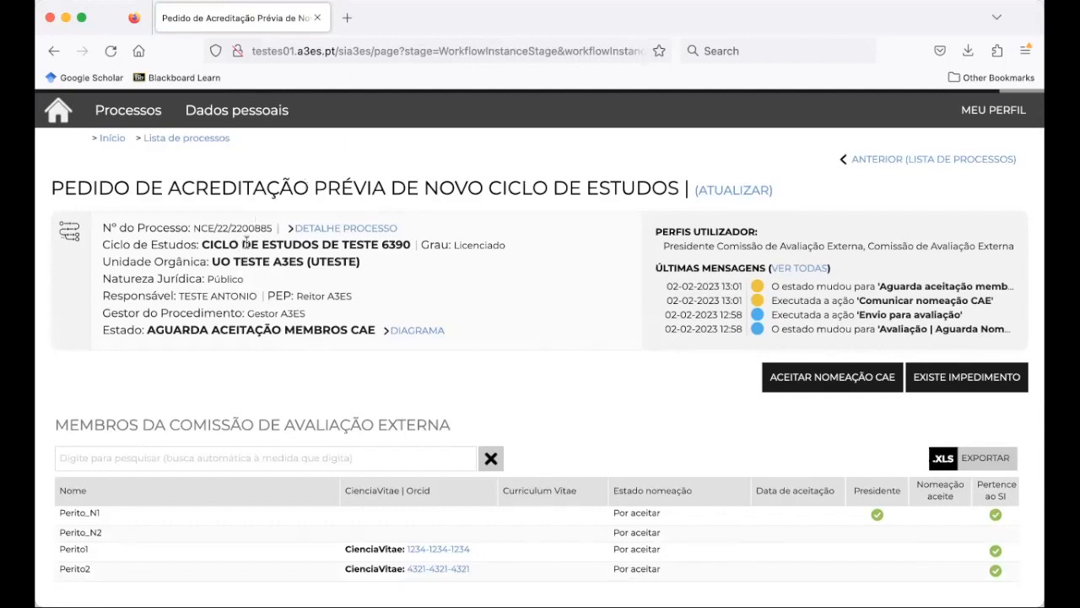
mouse_move(408, 307)
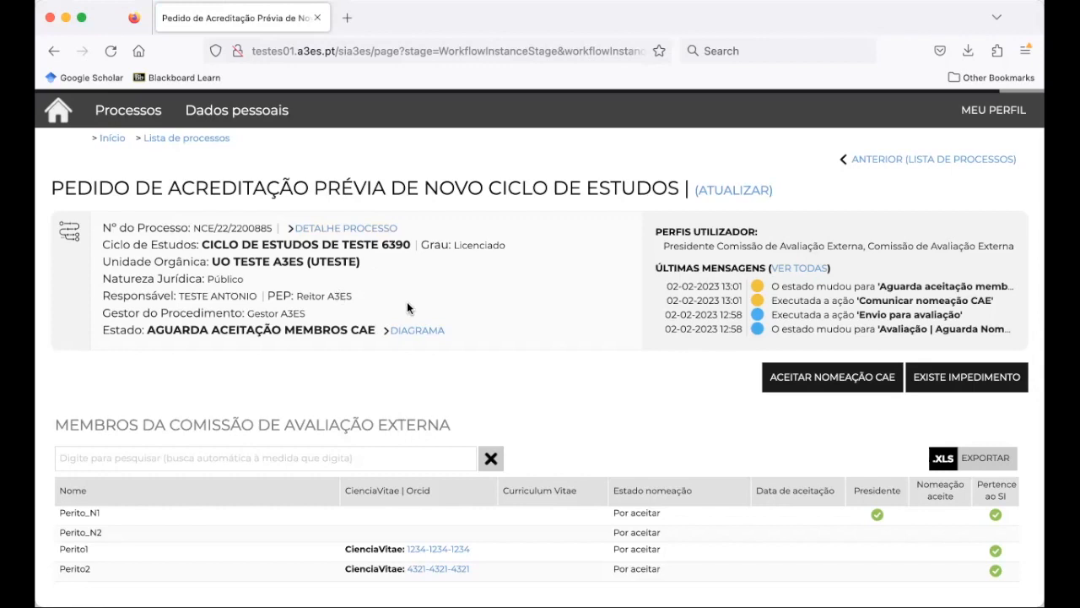
mouse_move(310, 236)
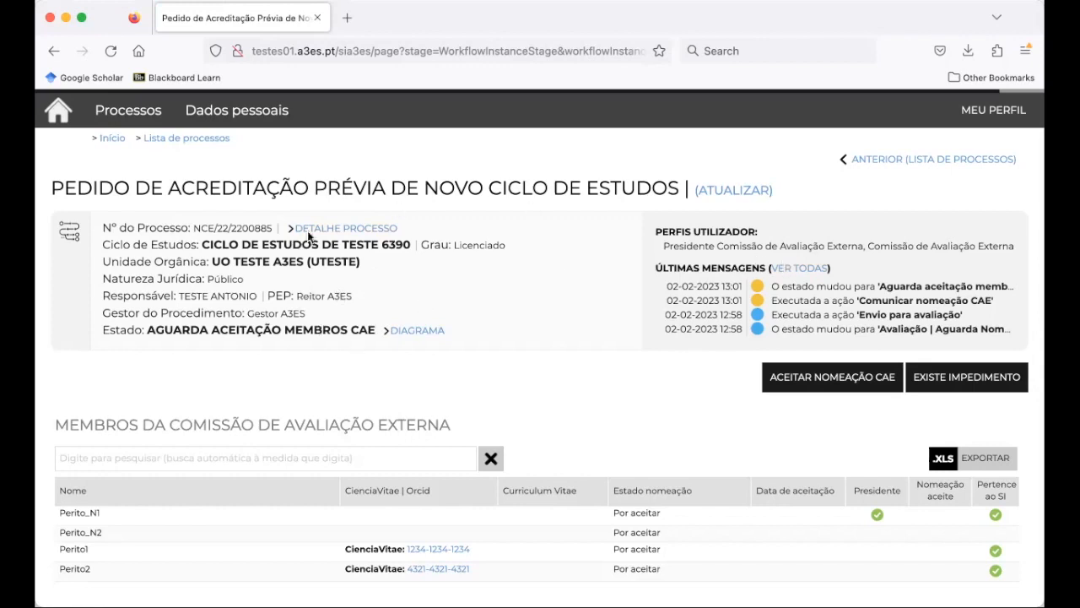
scroll(down, 3)
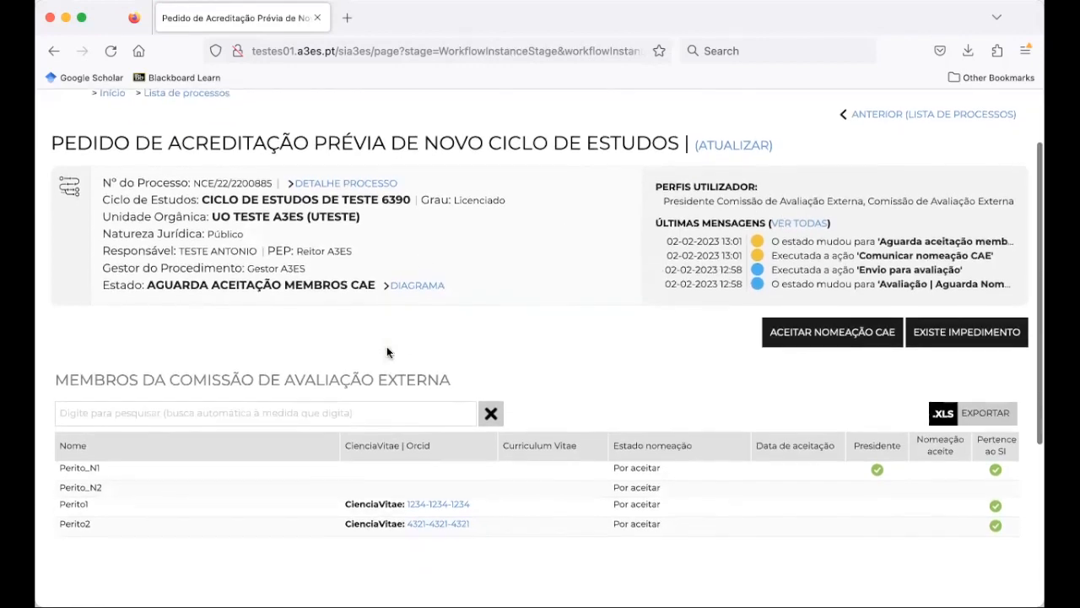
scroll(down, 3)
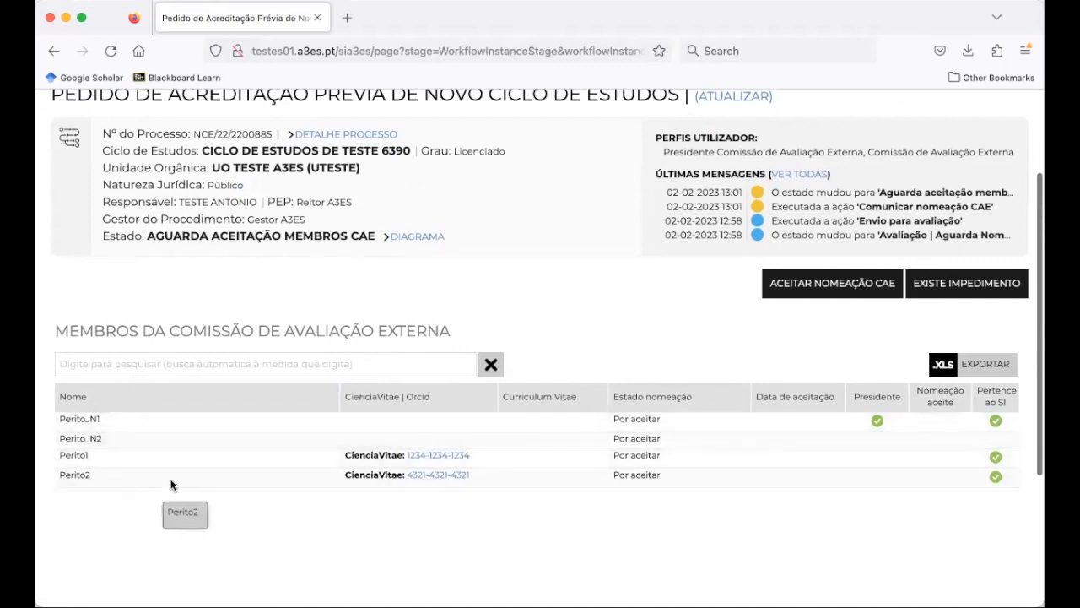
mouse_move(668, 318)
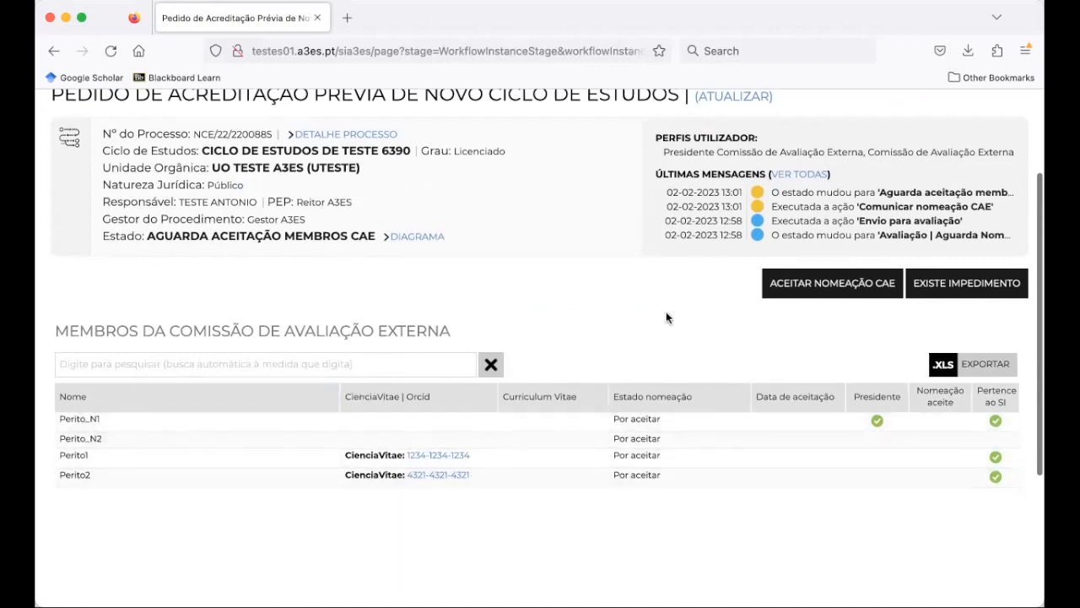
mouse_move(547, 337)
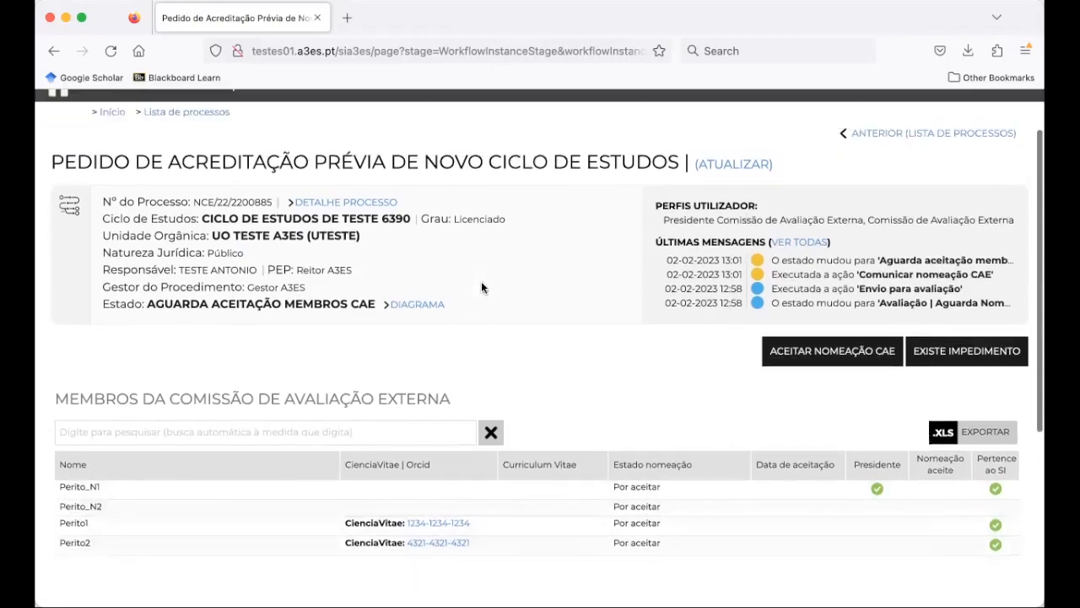
scroll(down, 3)
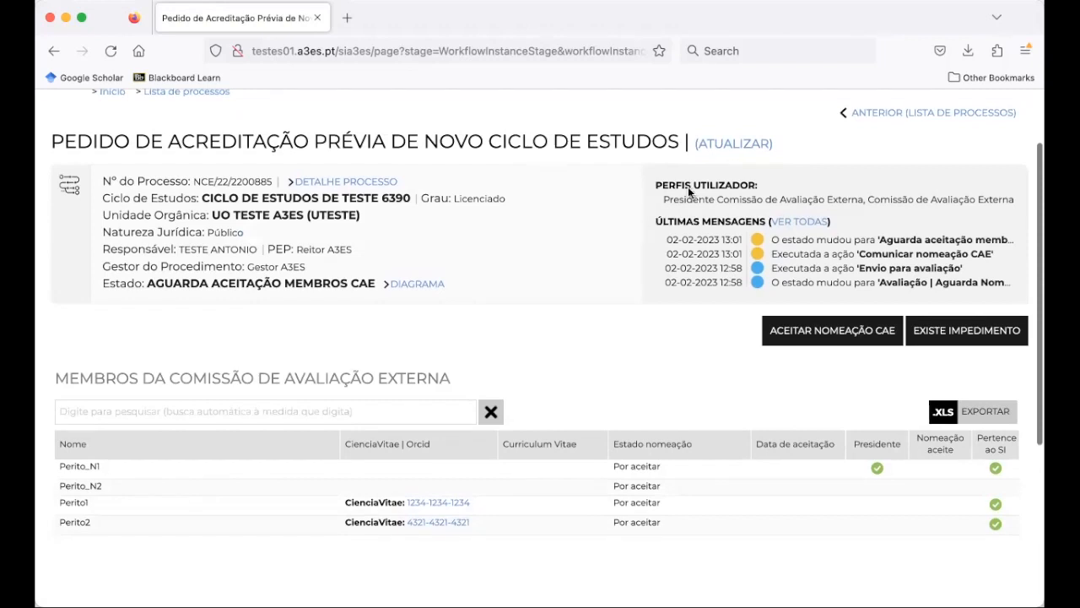
mouse_move(675, 196)
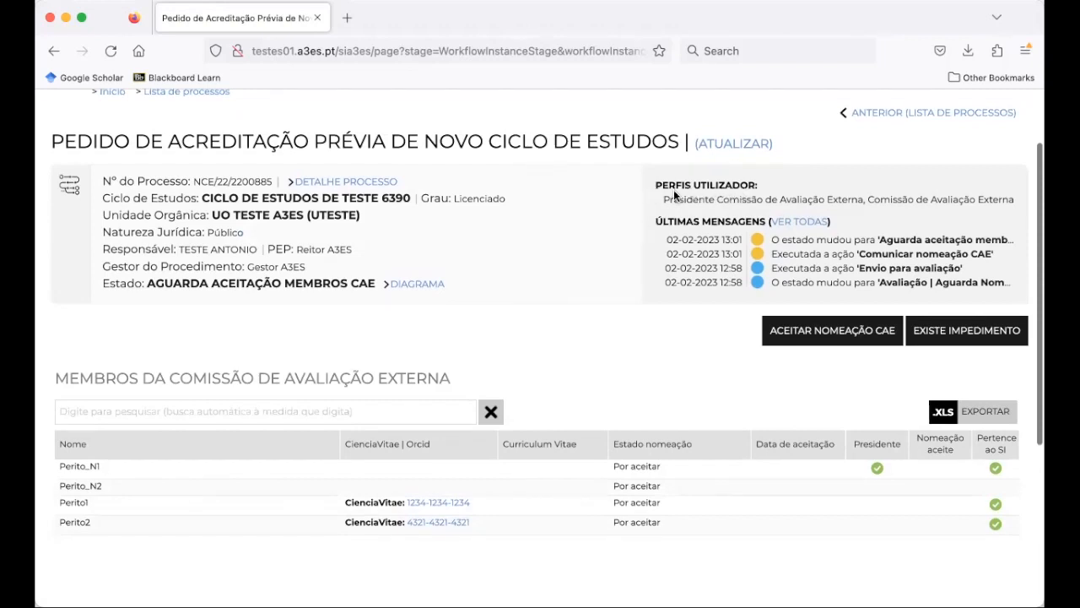
mouse_move(742, 196)
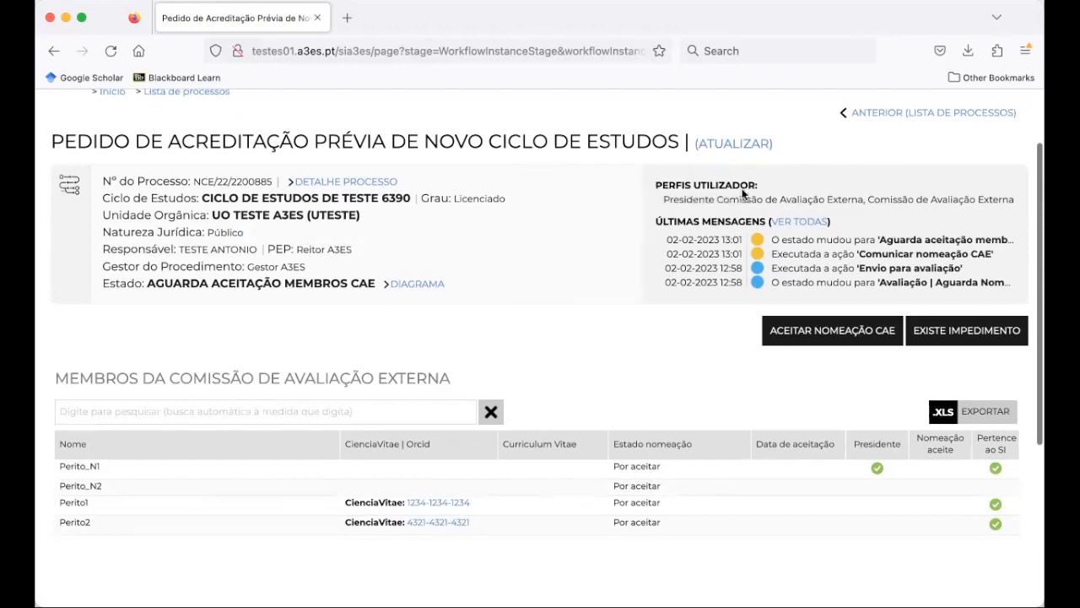
mouse_move(732, 200)
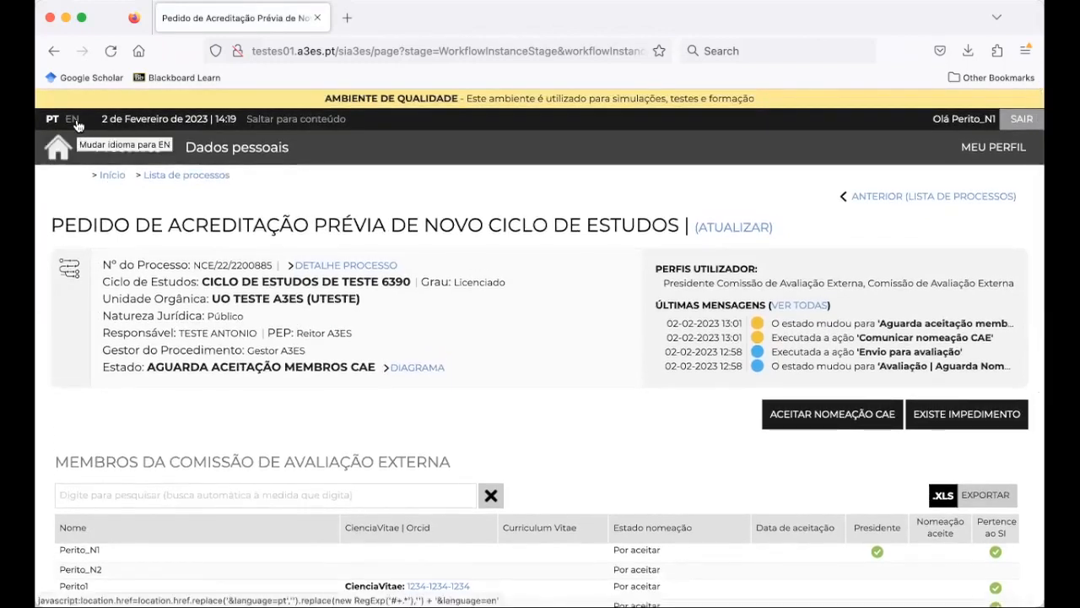
click(71, 118)
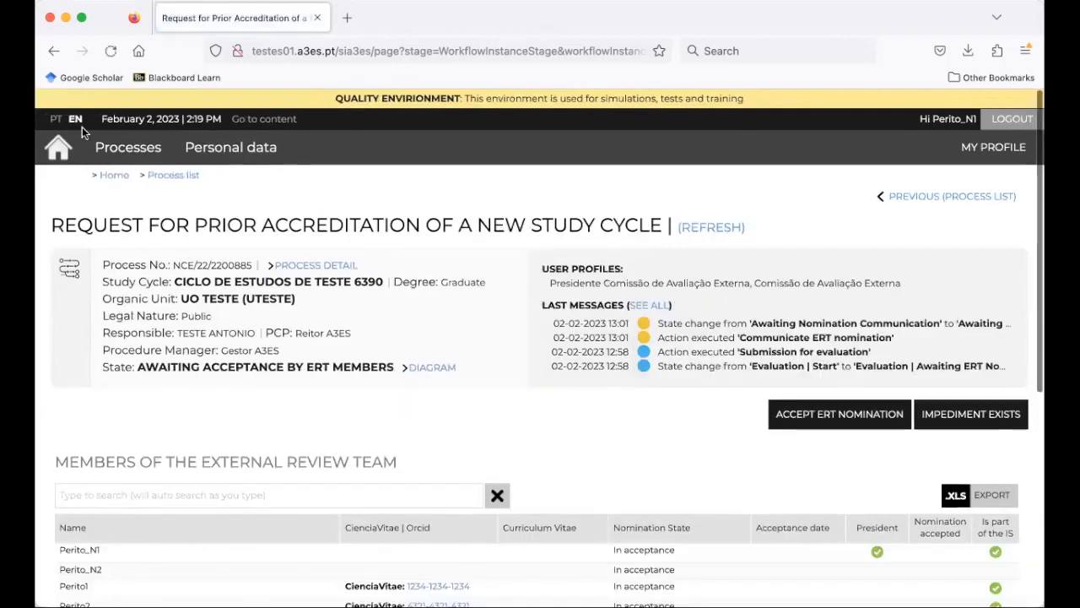
scroll(down, 3)
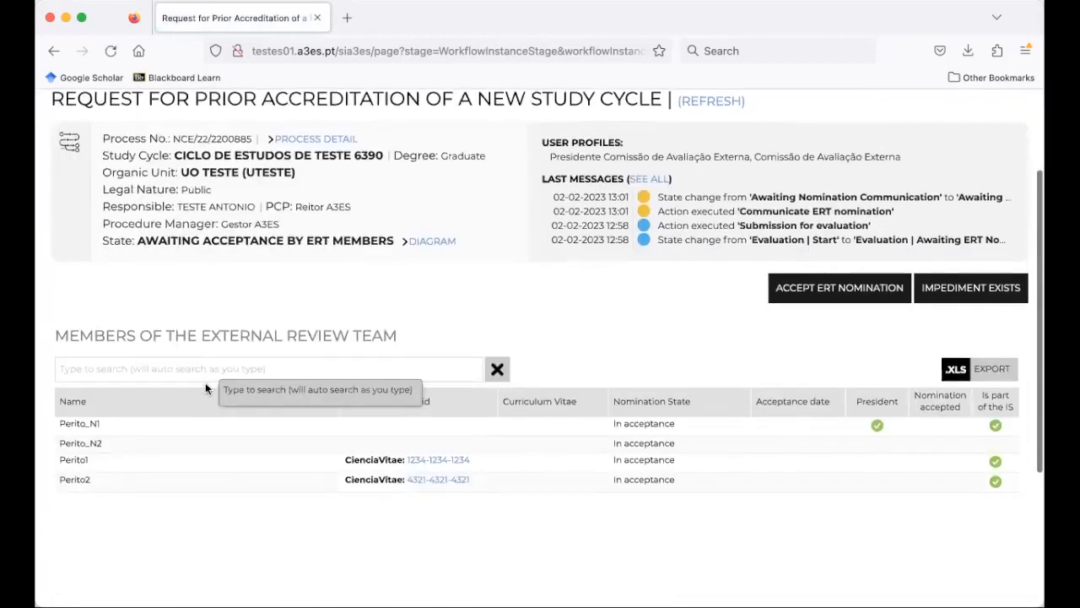
scroll(down, 3)
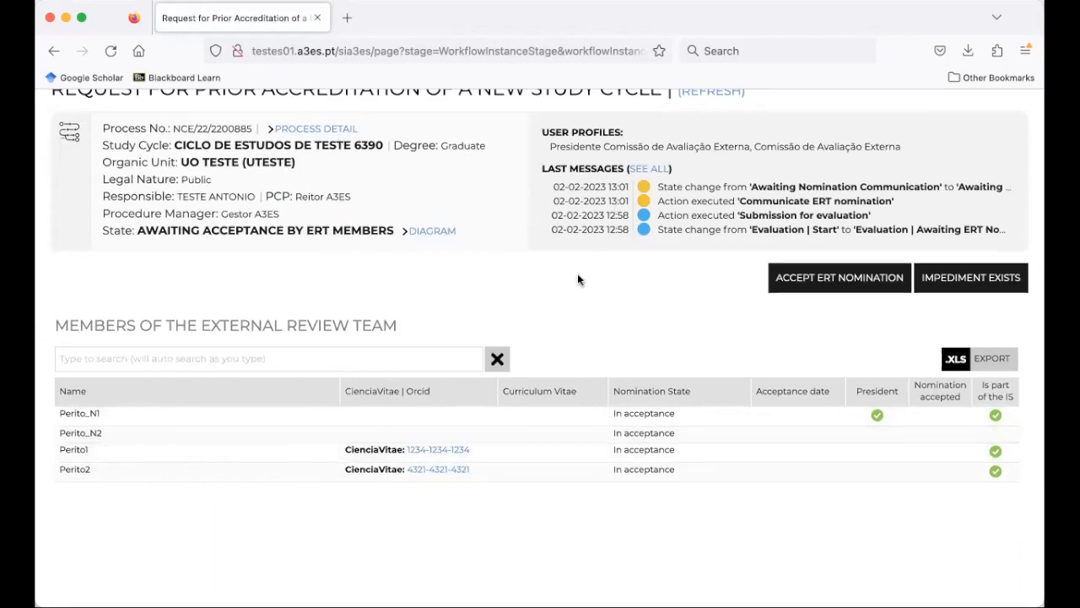
mouse_move(684, 370)
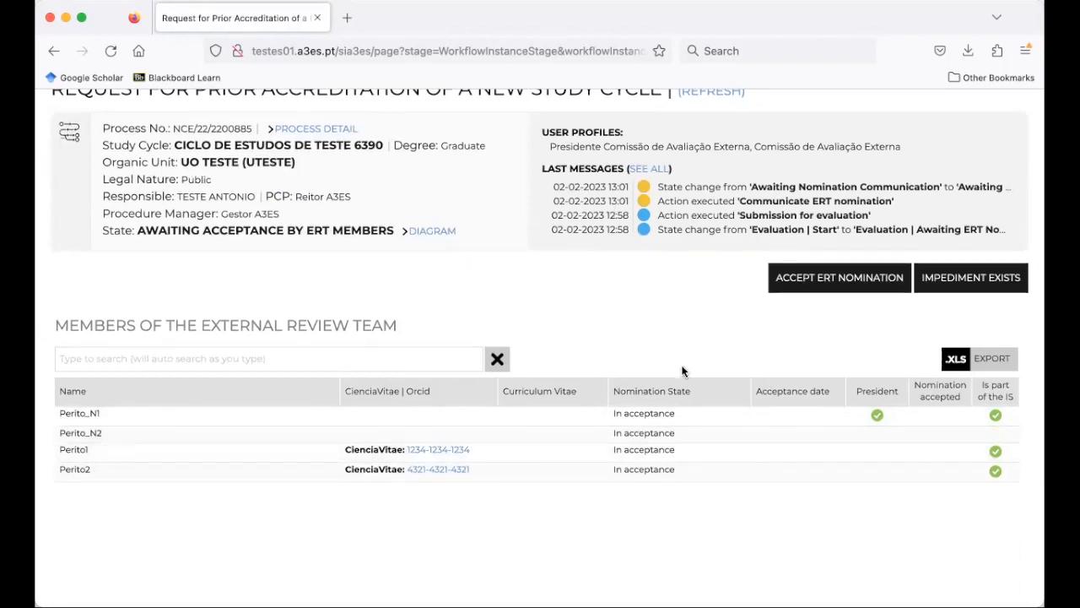
mouse_move(78, 411)
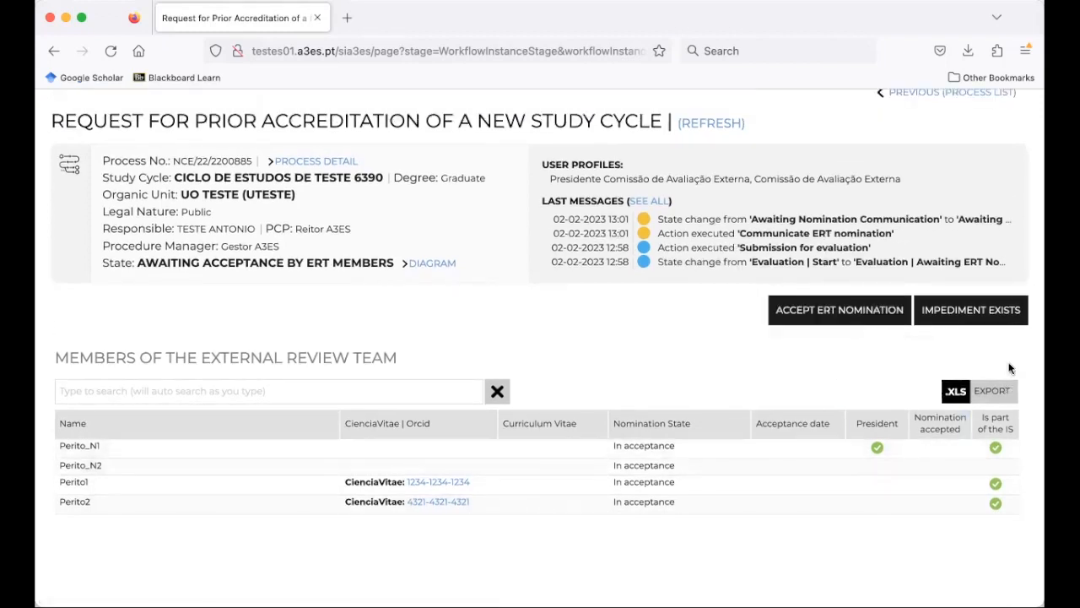
mouse_move(979, 310)
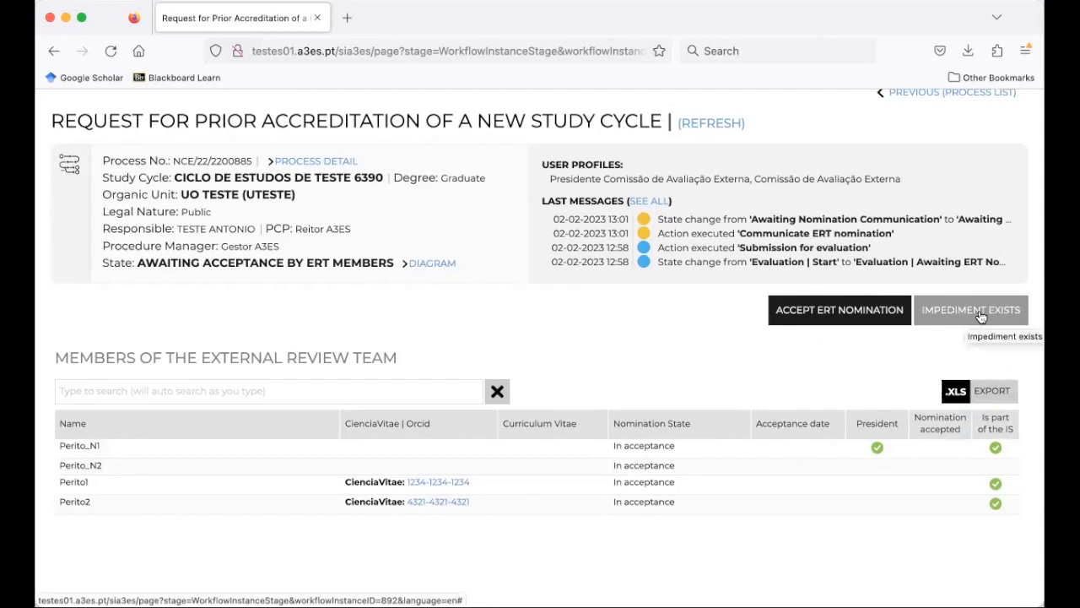
- Start an Impediment Exists report, cancel it, then accept the CAE nomination and confirm with Sim
click(979, 310)
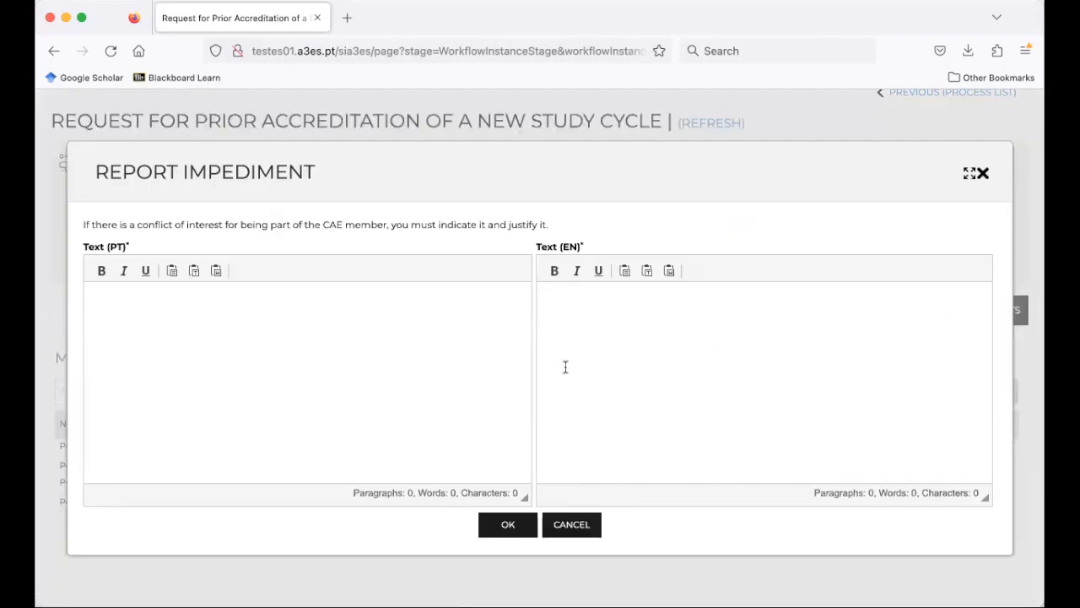
mouse_move(520, 395)
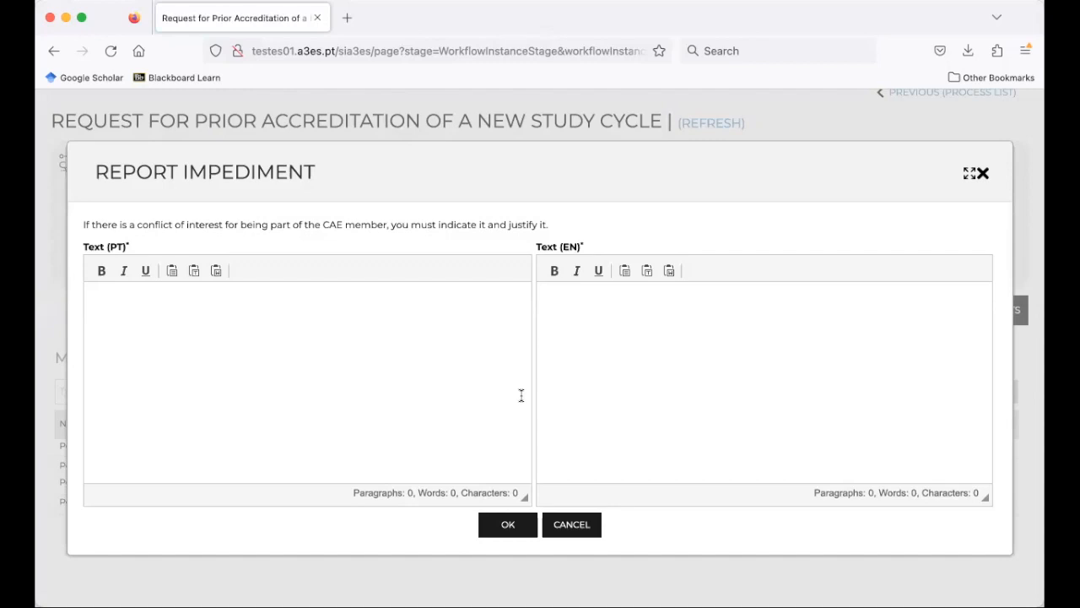
mouse_move(436, 344)
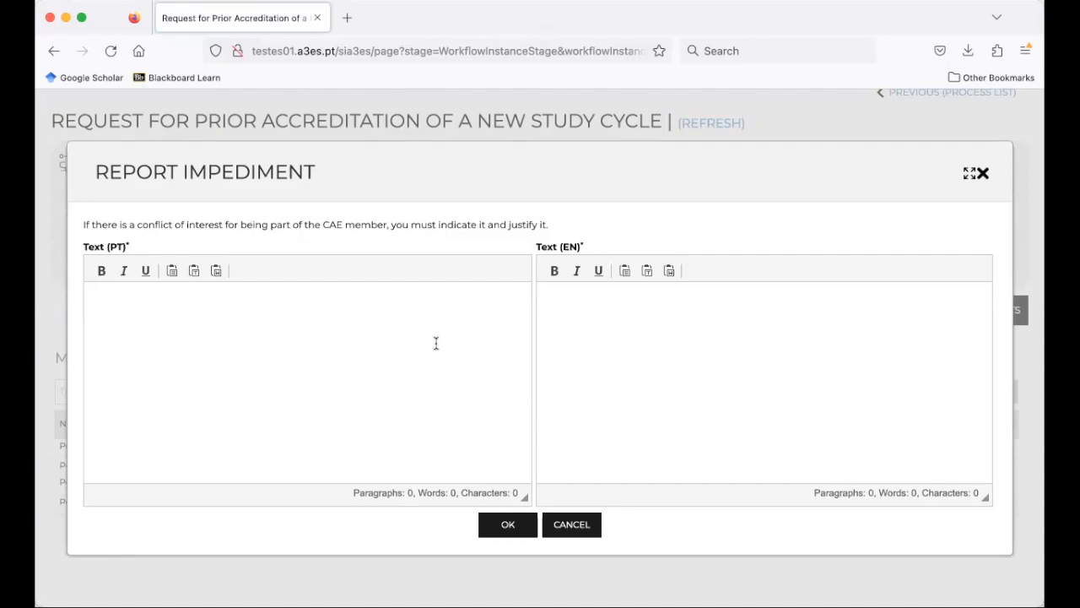
mouse_move(304, 341)
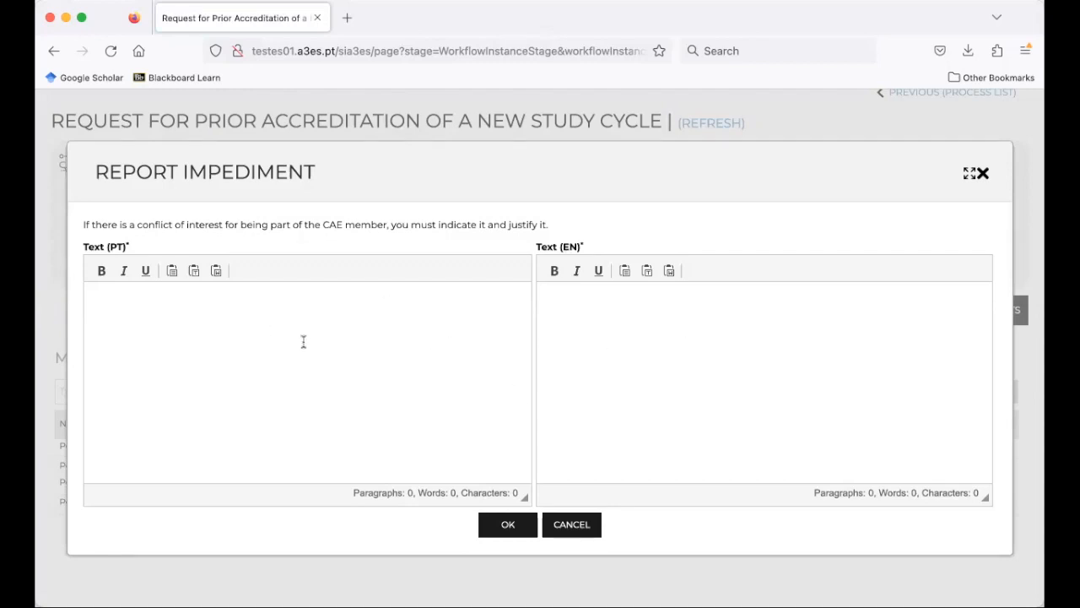
mouse_move(686, 253)
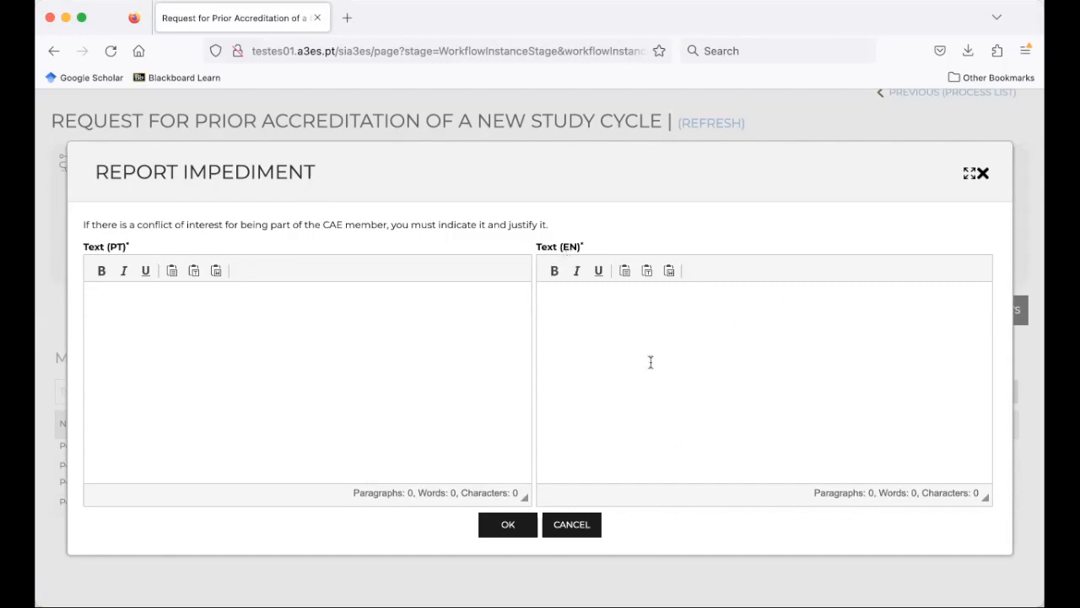
mouse_move(365, 373)
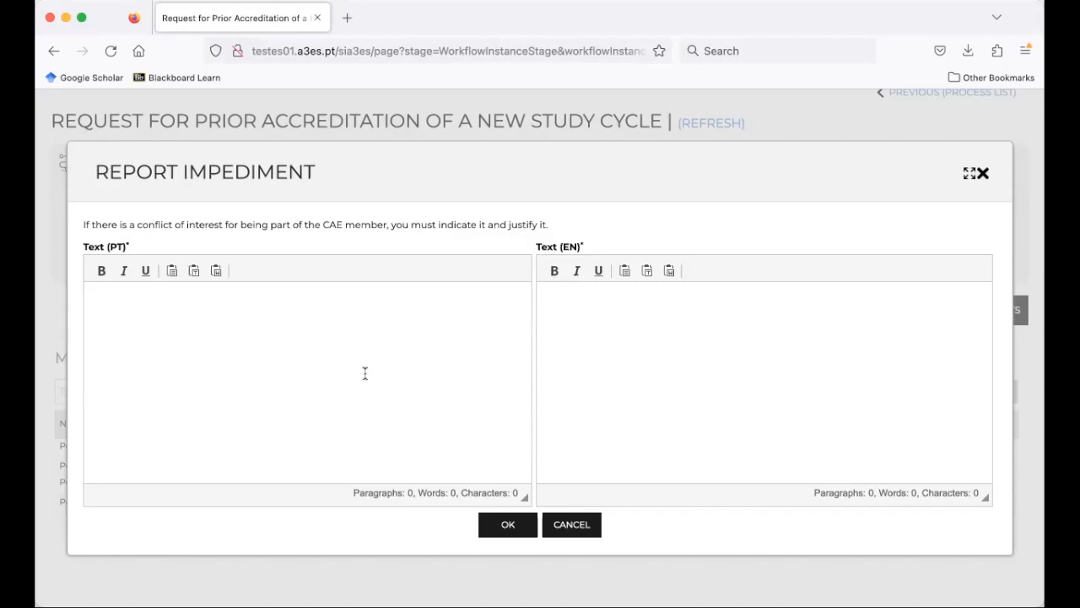
mouse_move(267, 311)
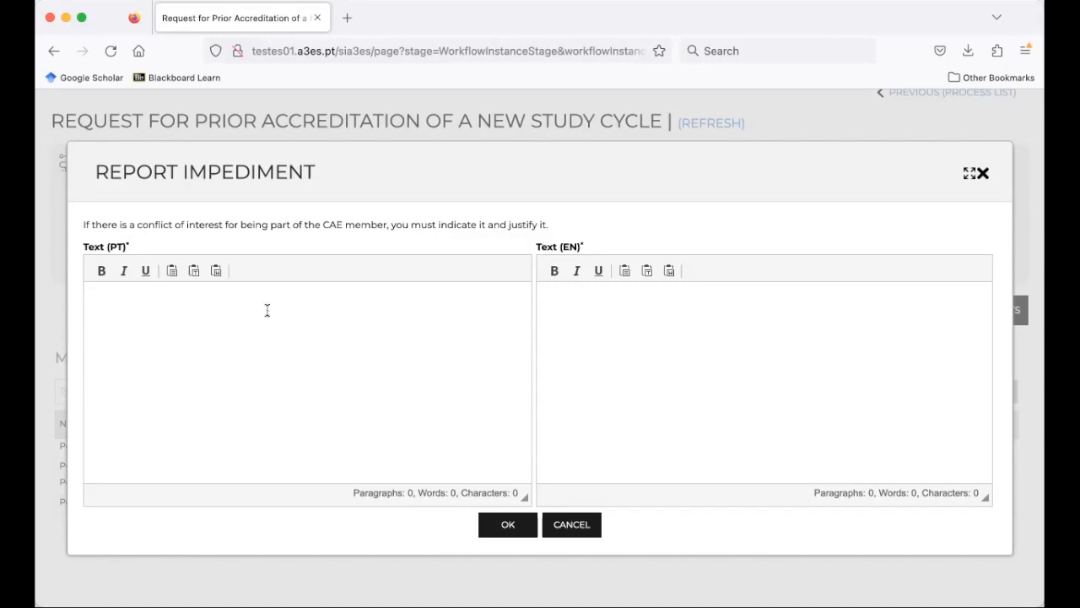
mouse_move(240, 297)
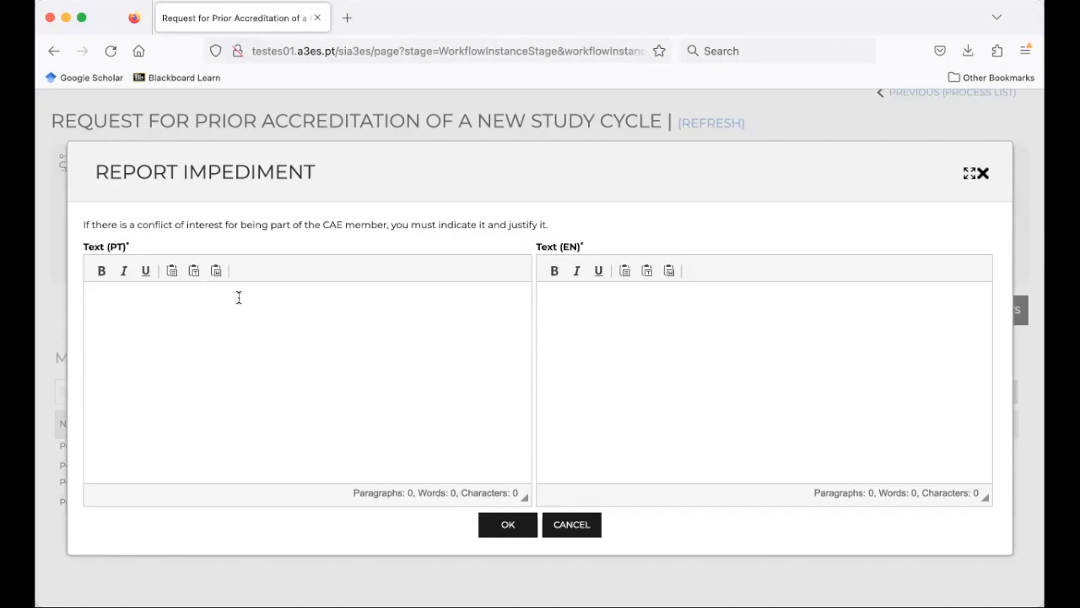
mouse_move(679, 357)
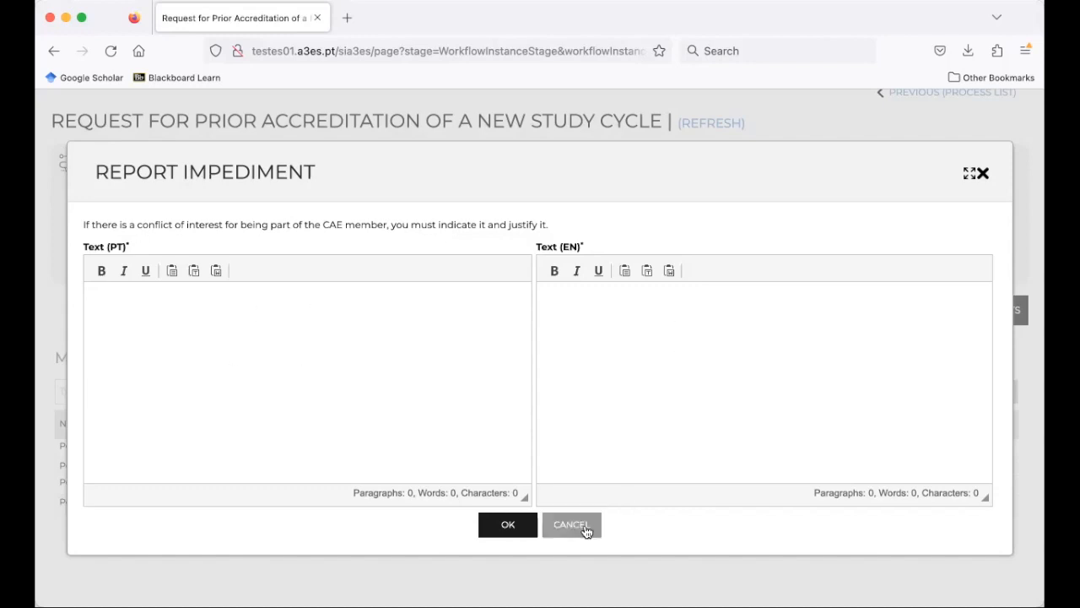
click(571, 525)
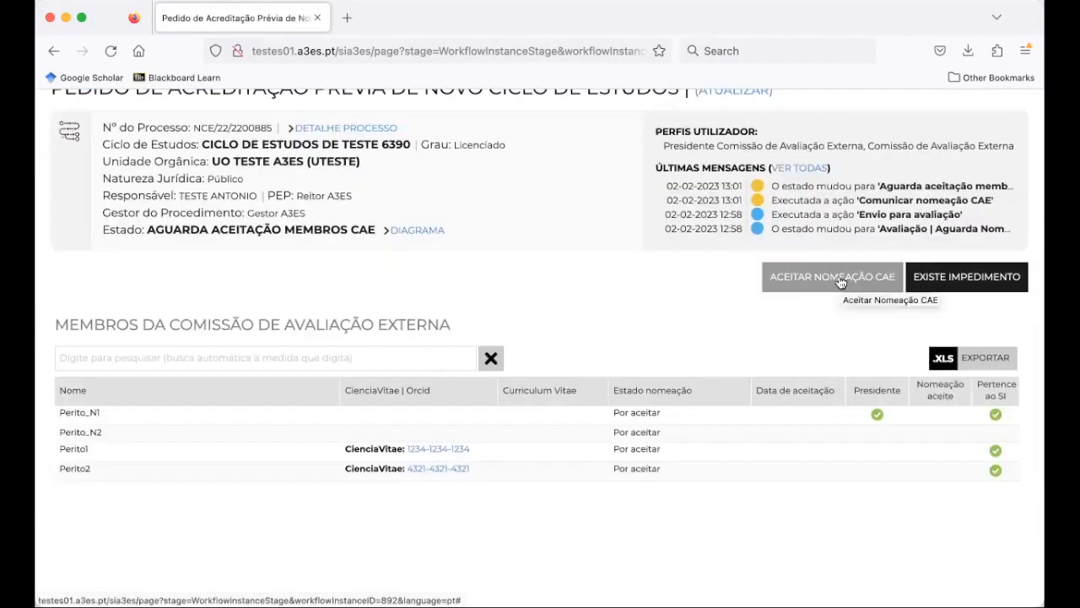
click(825, 276)
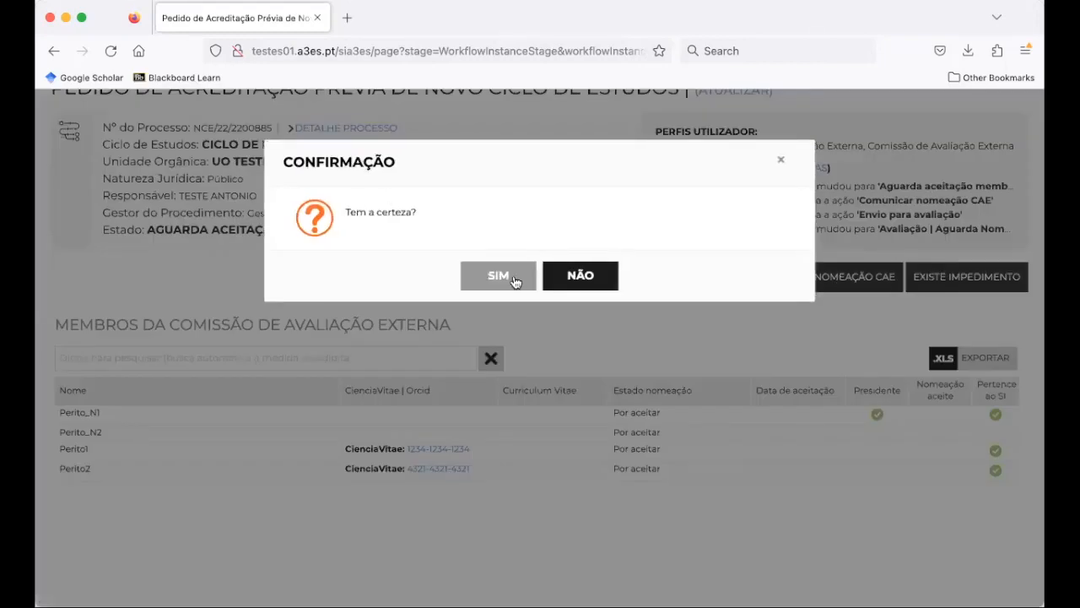
click(498, 275)
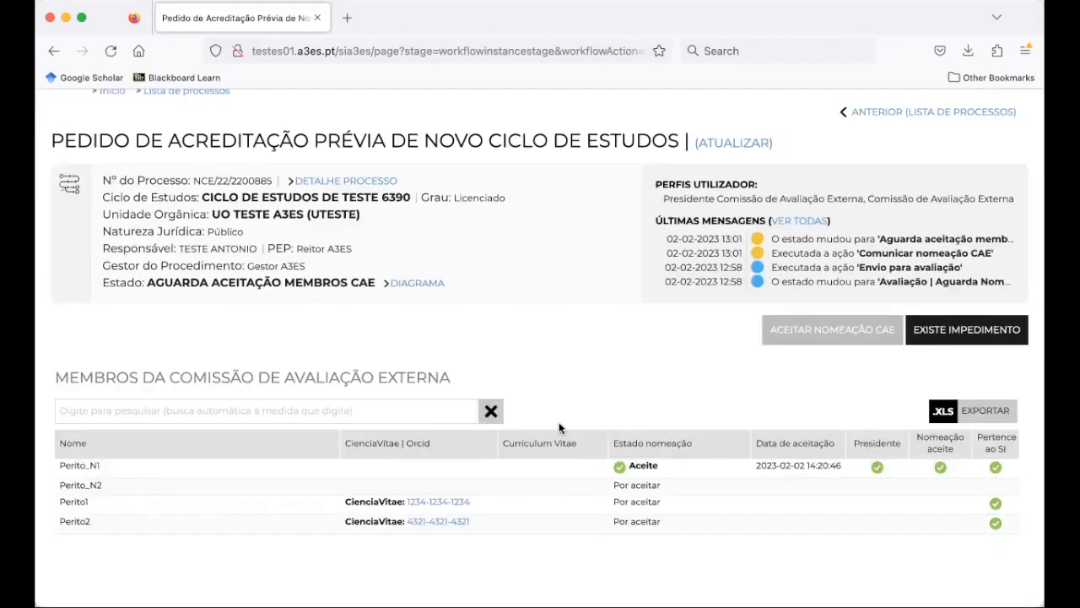
mouse_move(311, 147)
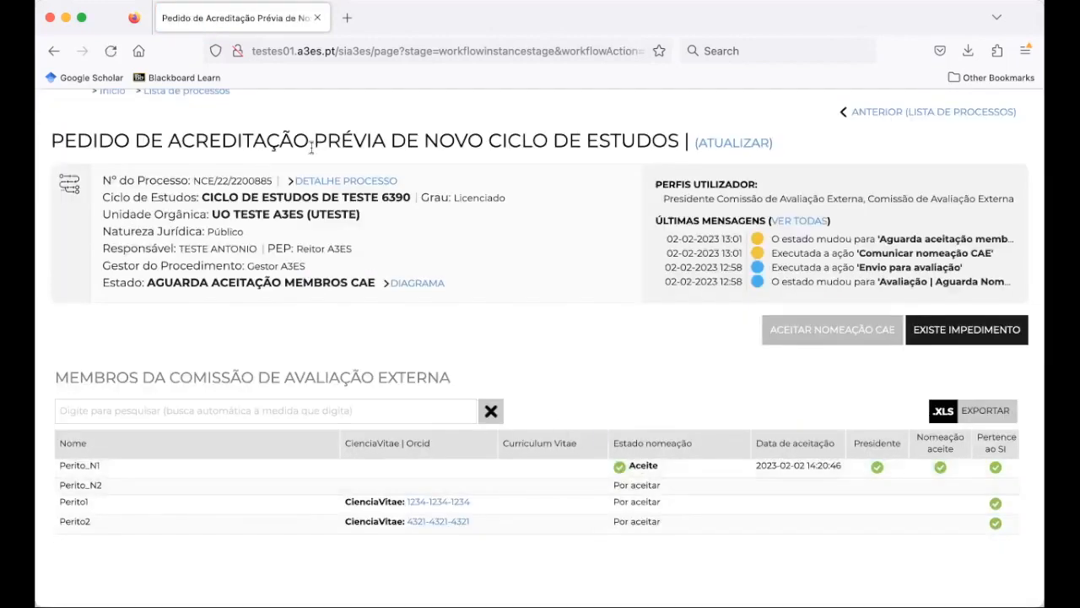
mouse_move(419, 357)
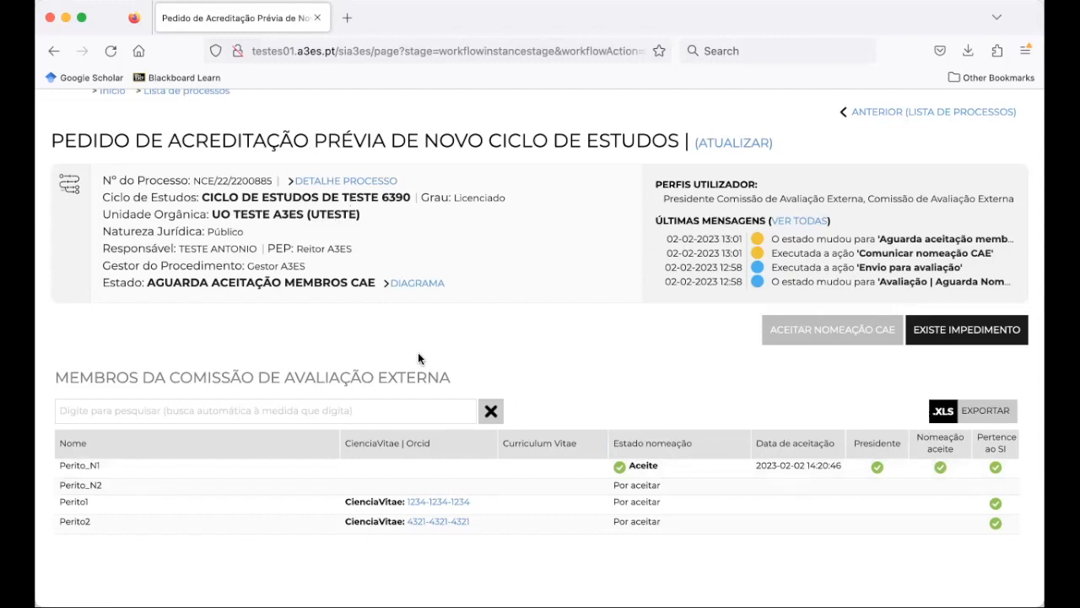
mouse_move(417, 355)
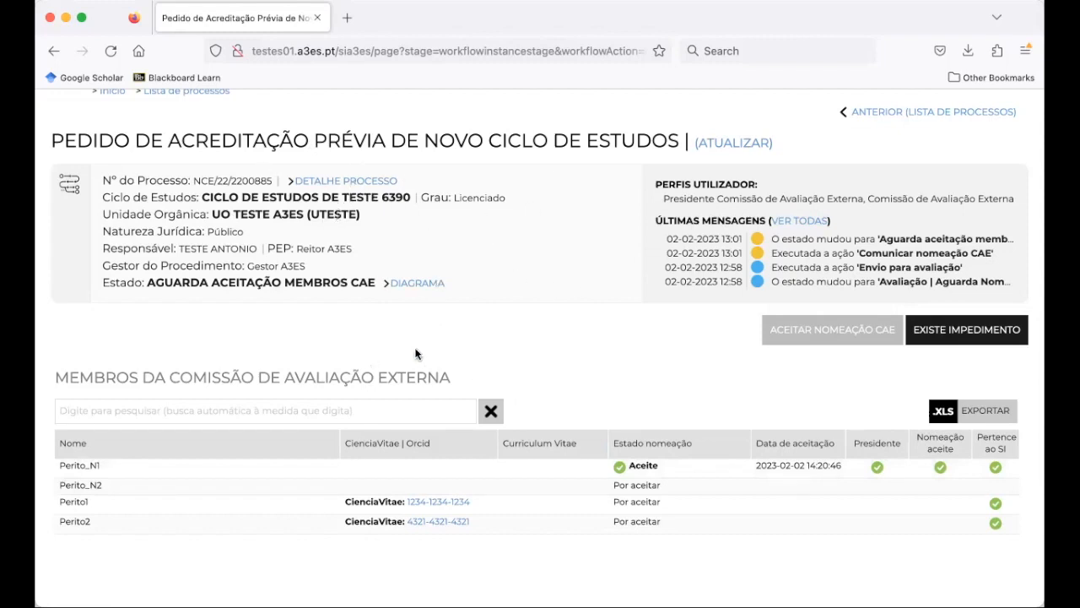
mouse_move(290, 226)
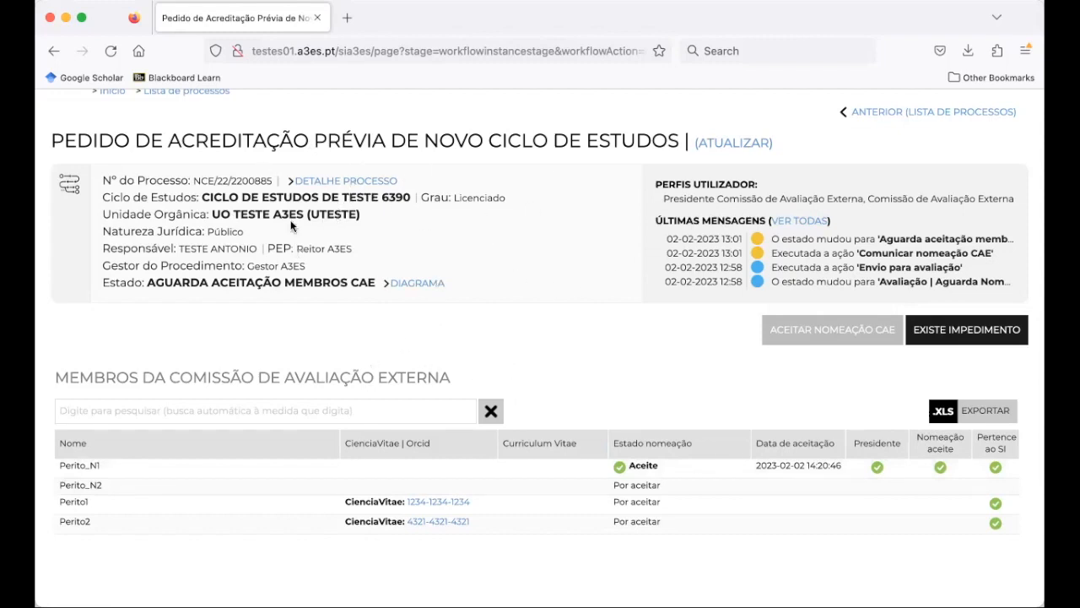
mouse_move(835, 205)
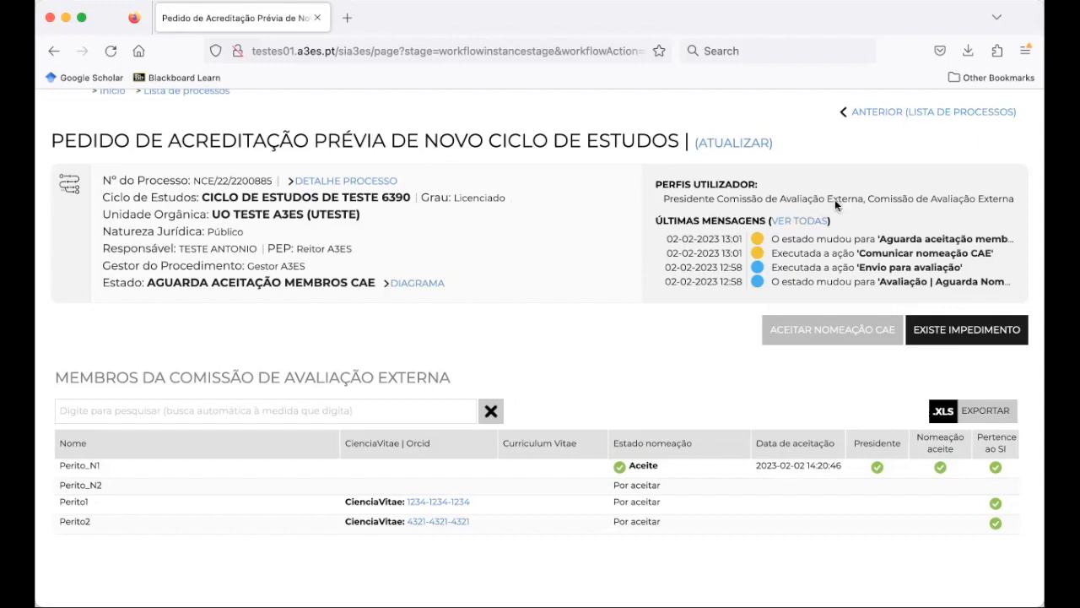
mouse_move(580, 330)
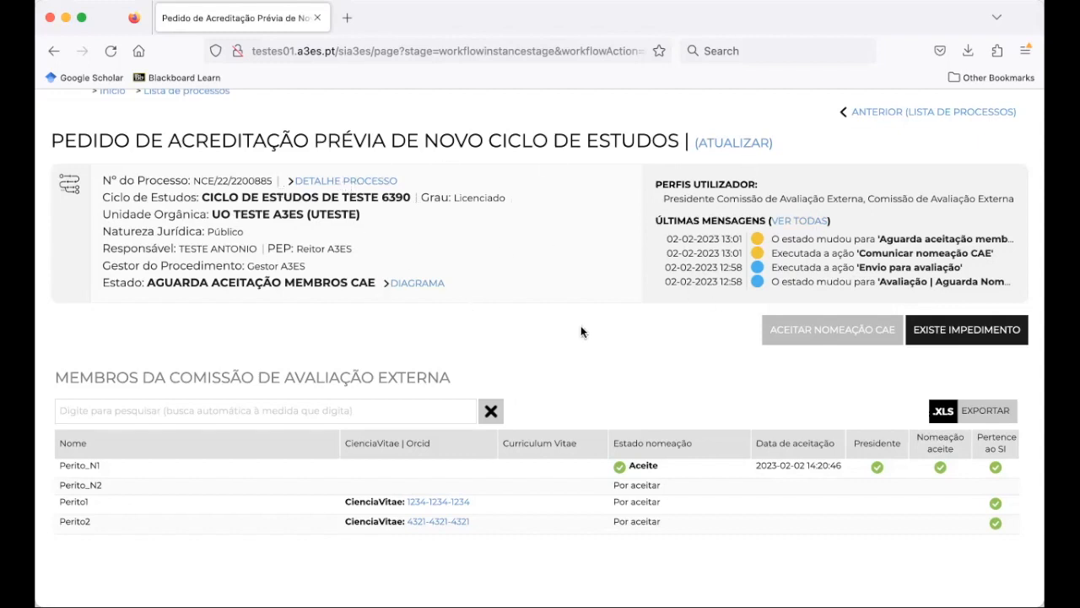
mouse_move(580, 328)
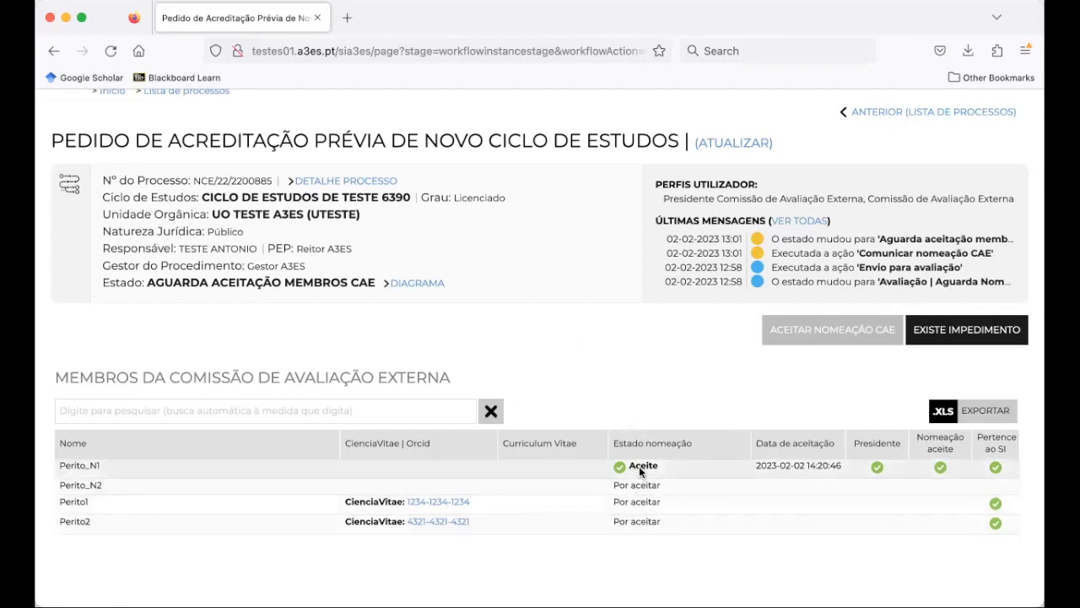
mouse_move(649, 494)
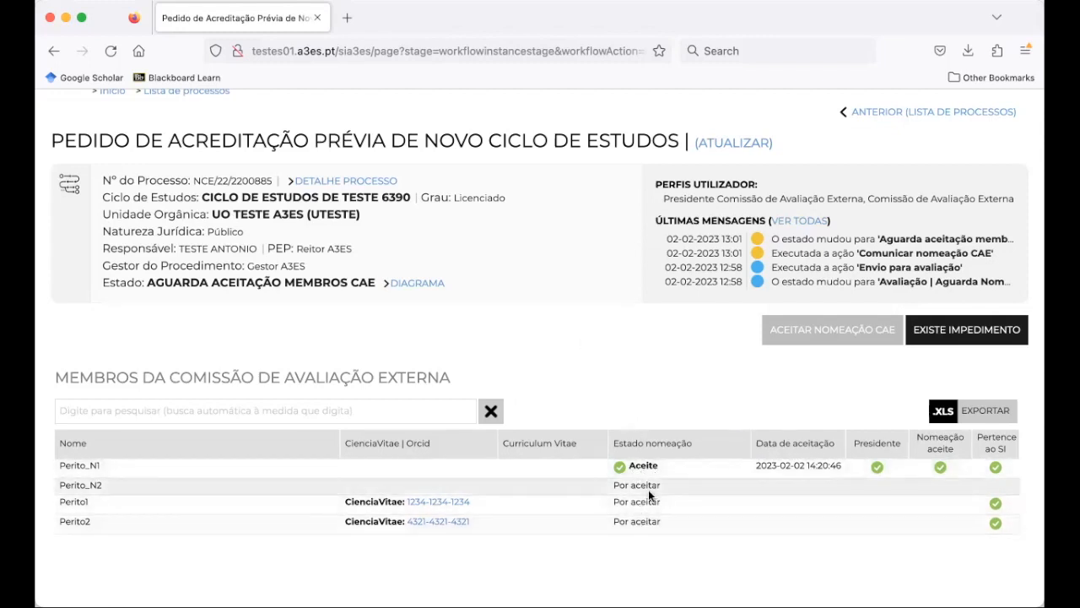
mouse_move(594, 414)
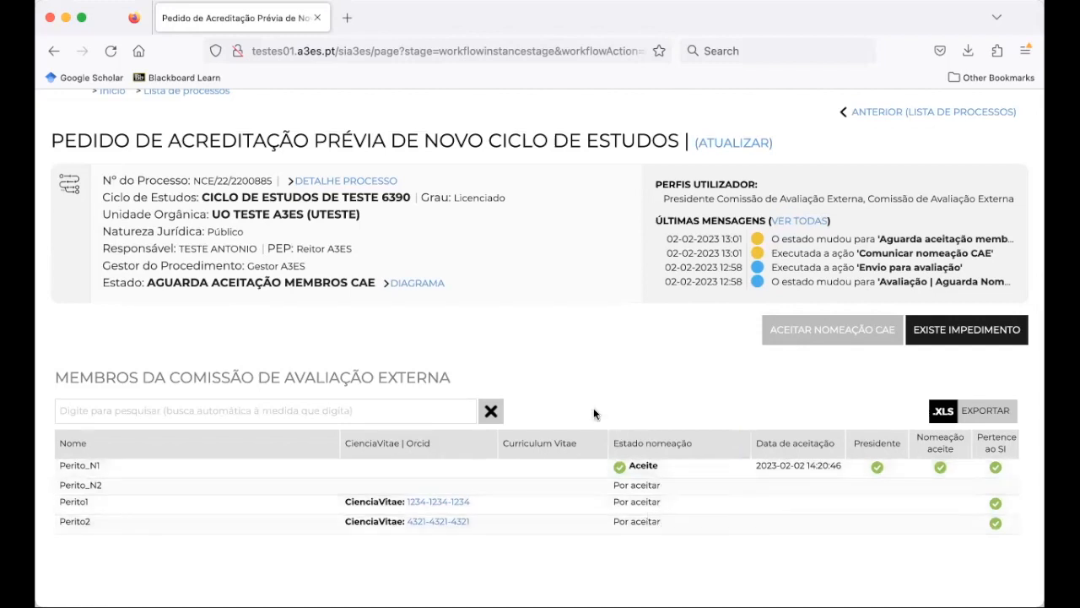
mouse_move(587, 366)
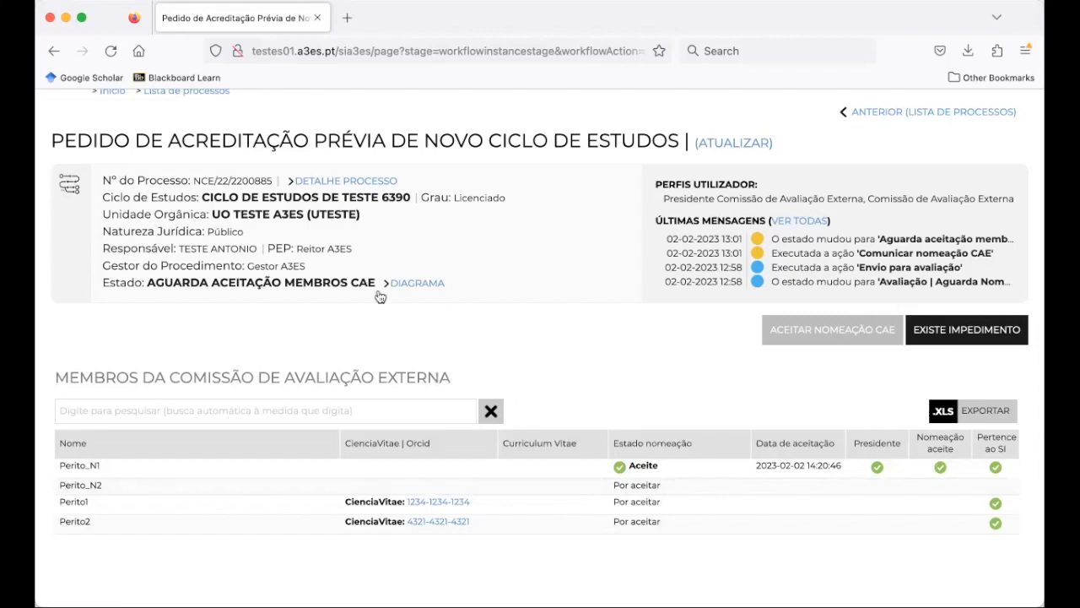
mouse_move(536, 381)
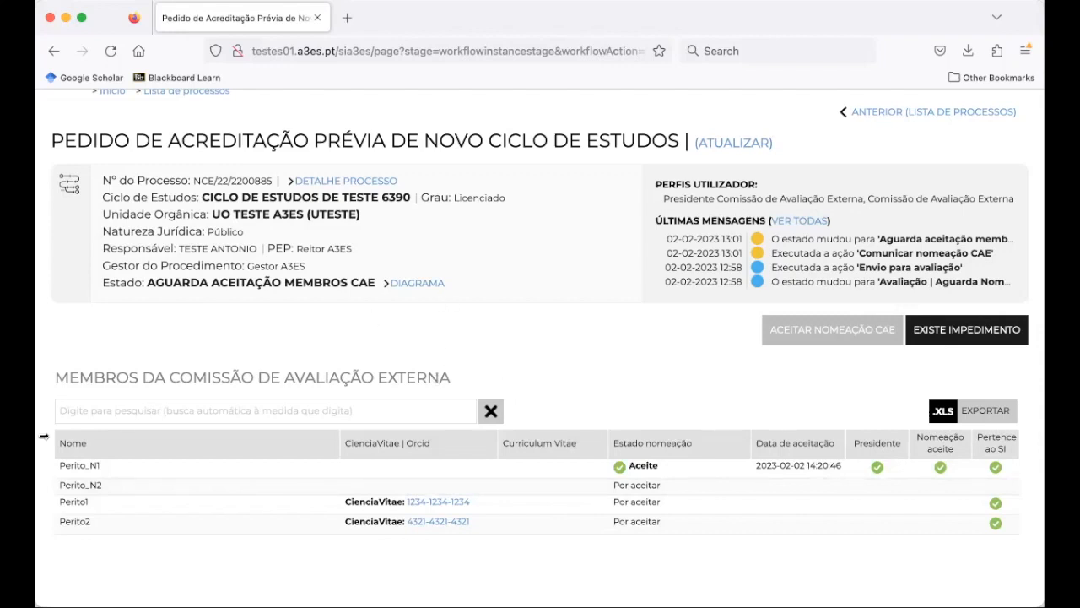
mouse_move(207, 400)
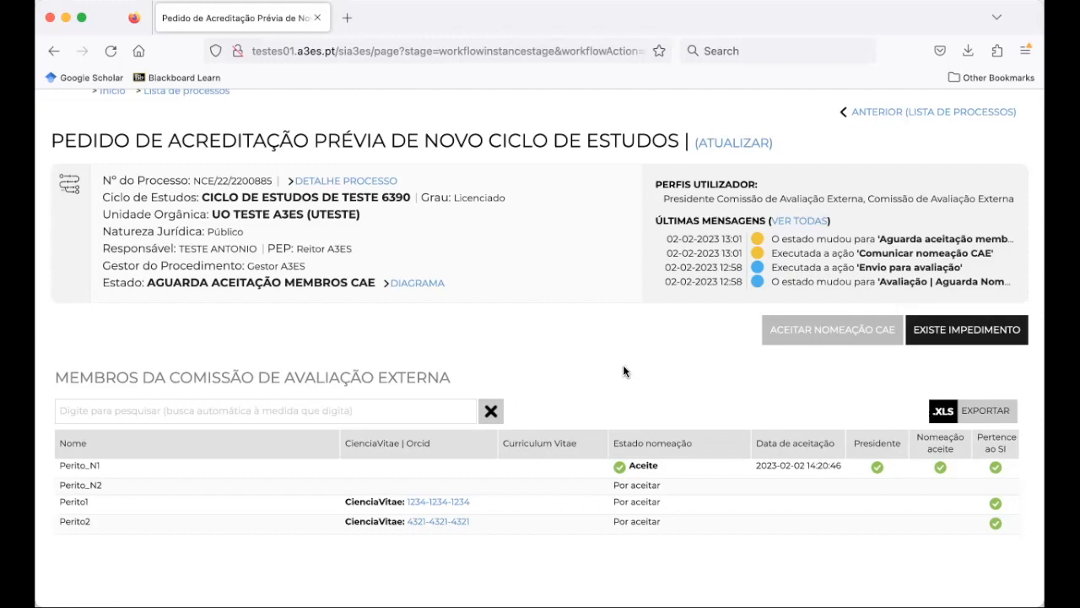
mouse_move(682, 395)
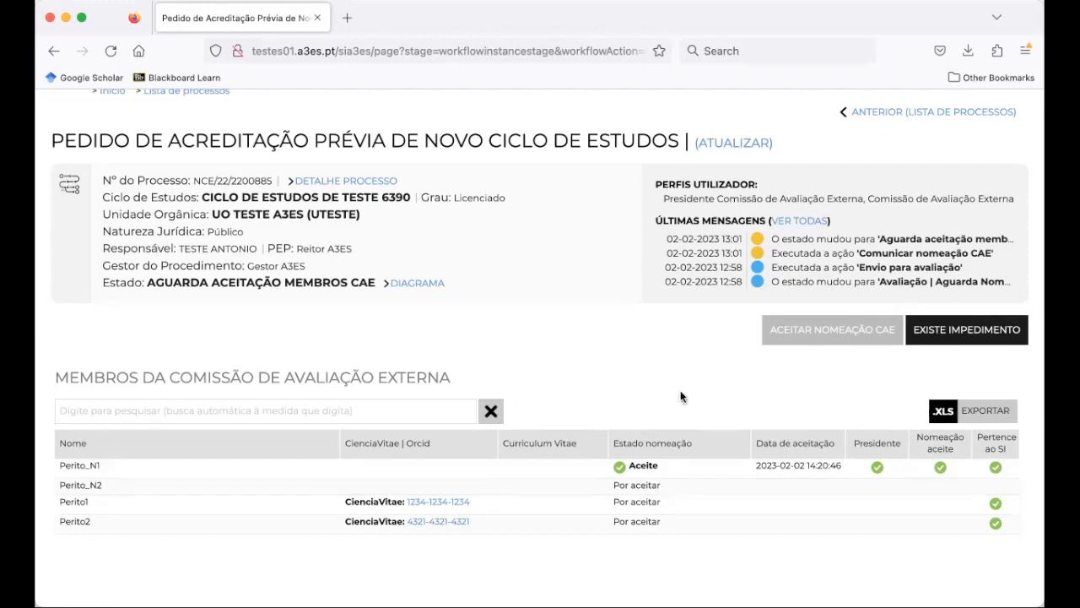
mouse_move(575, 357)
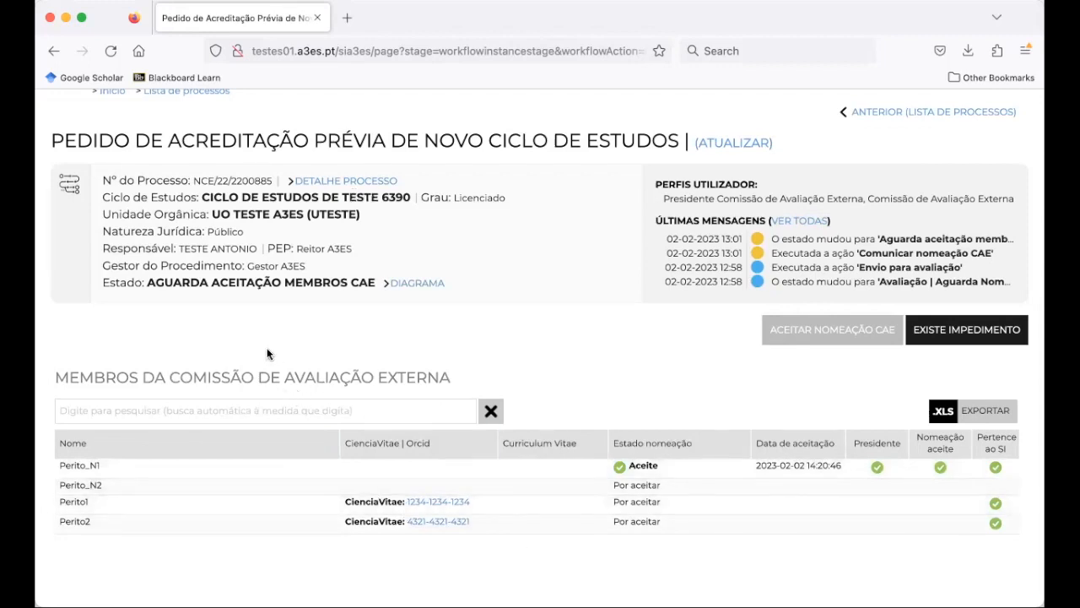
mouse_move(407, 341)
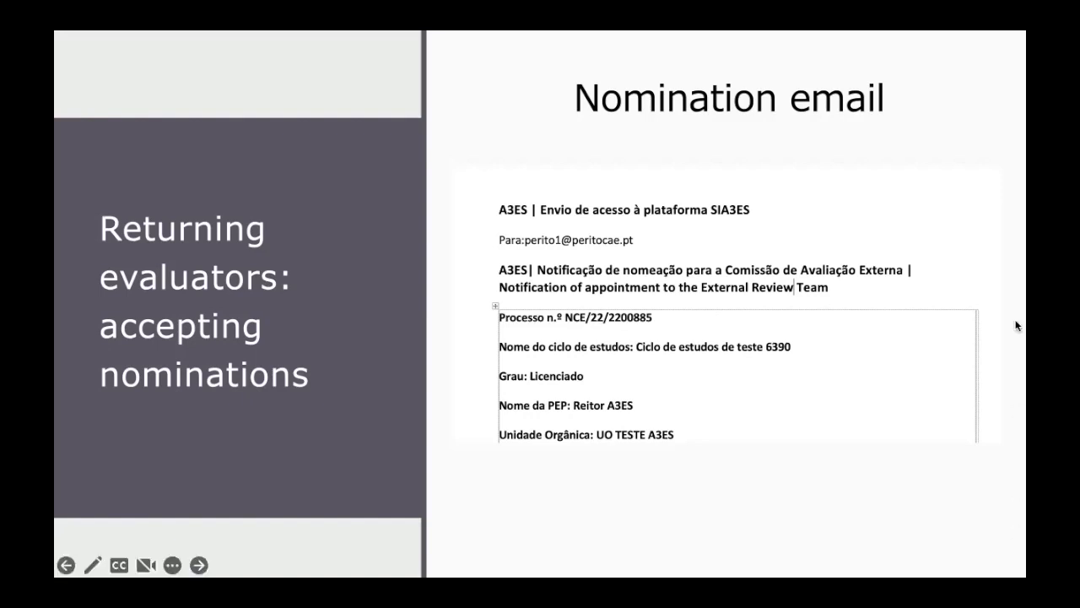
mouse_move(656, 247)
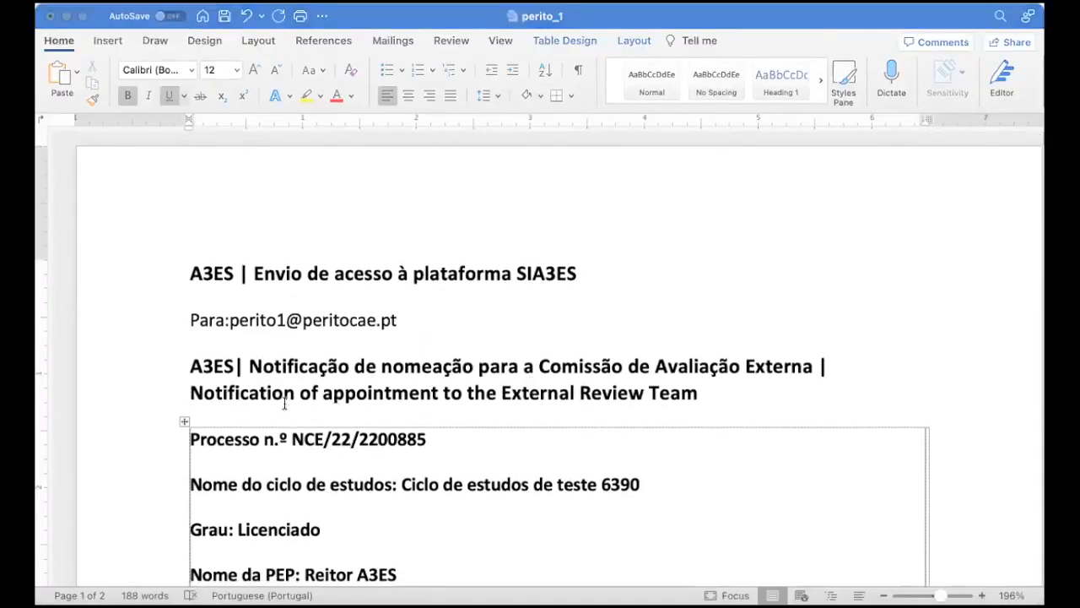
- Read the nomination email to its English version and follow the 'Here' platform access link
scroll(down, 3)
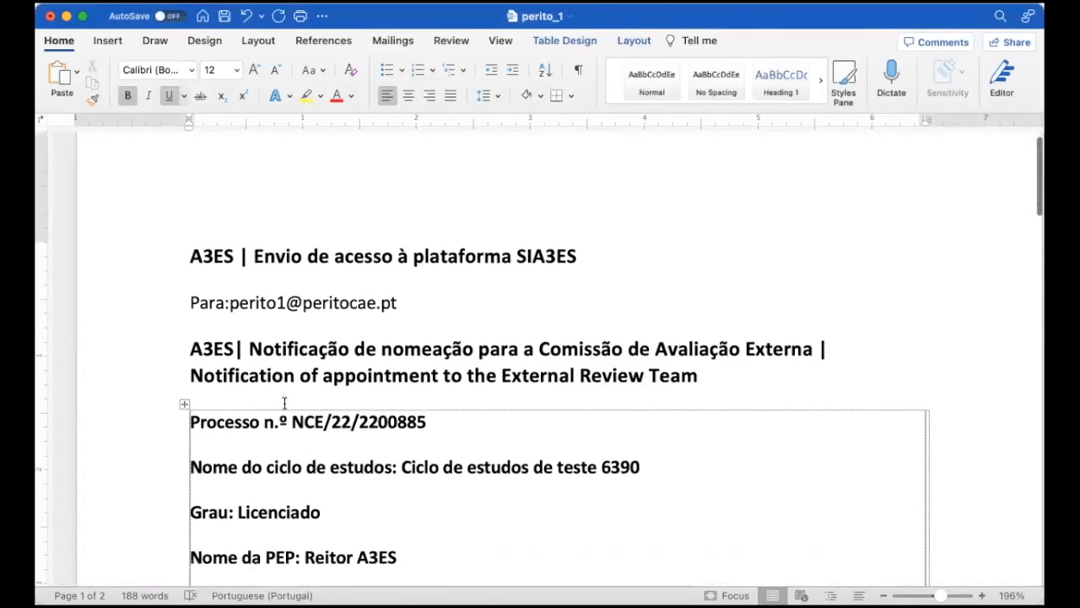
scroll(down, 3)
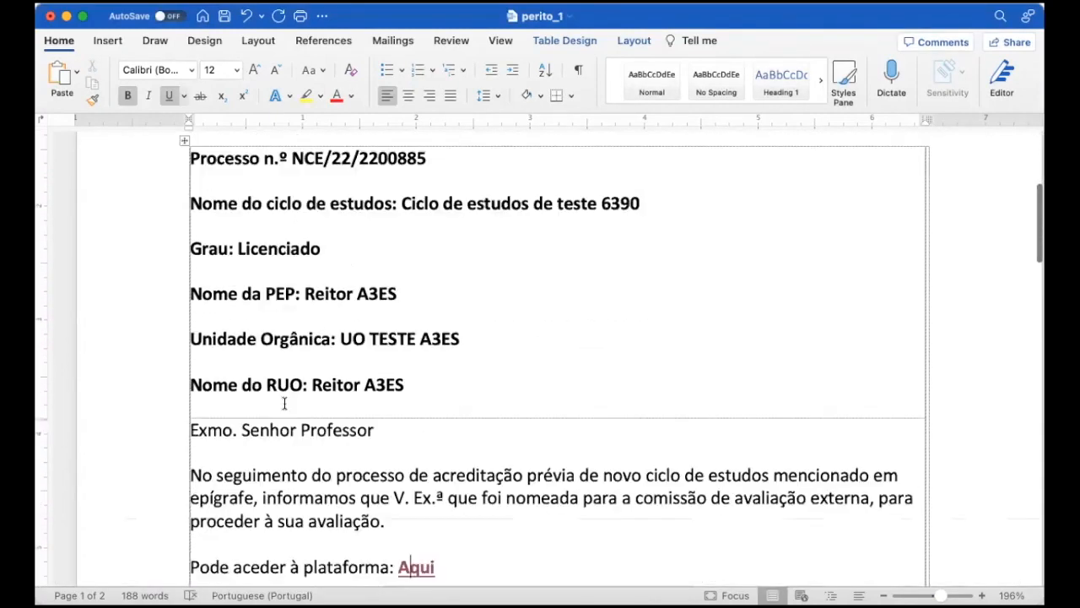
scroll(down, 3)
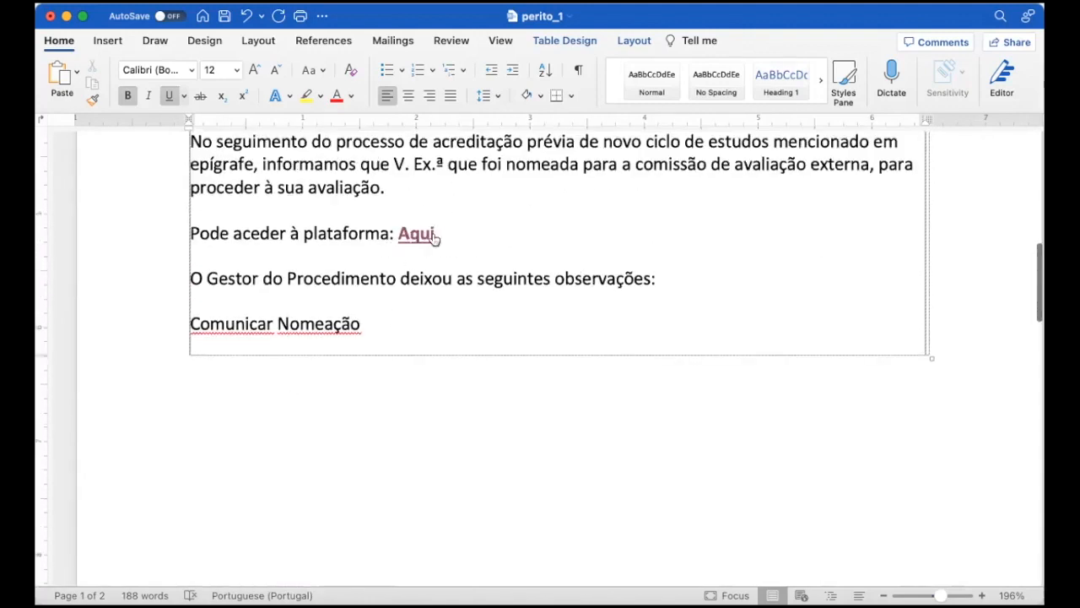
scroll(down, 3)
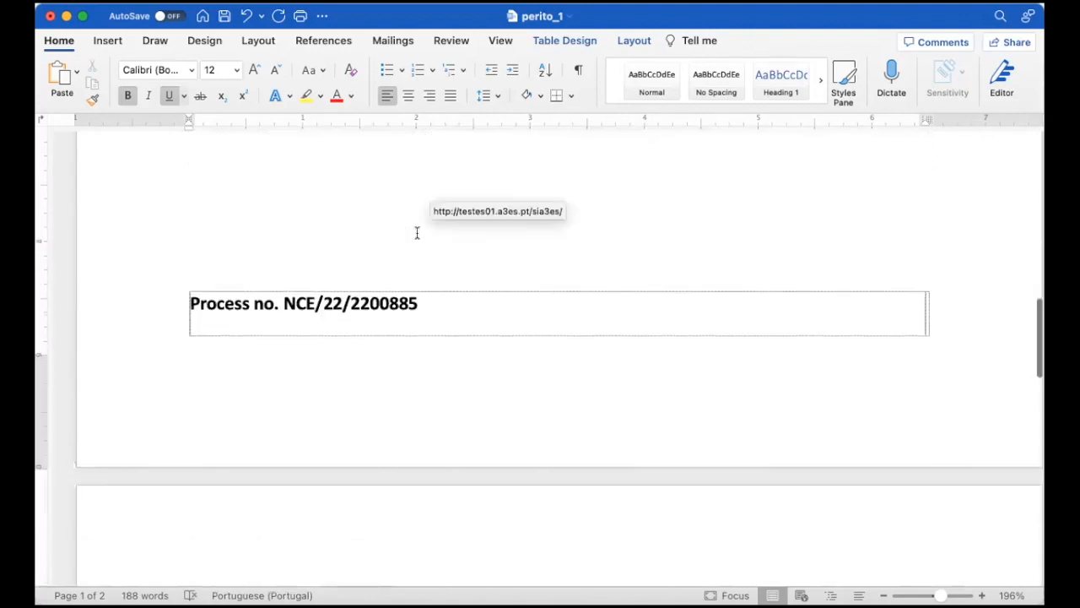
scroll(down, 3)
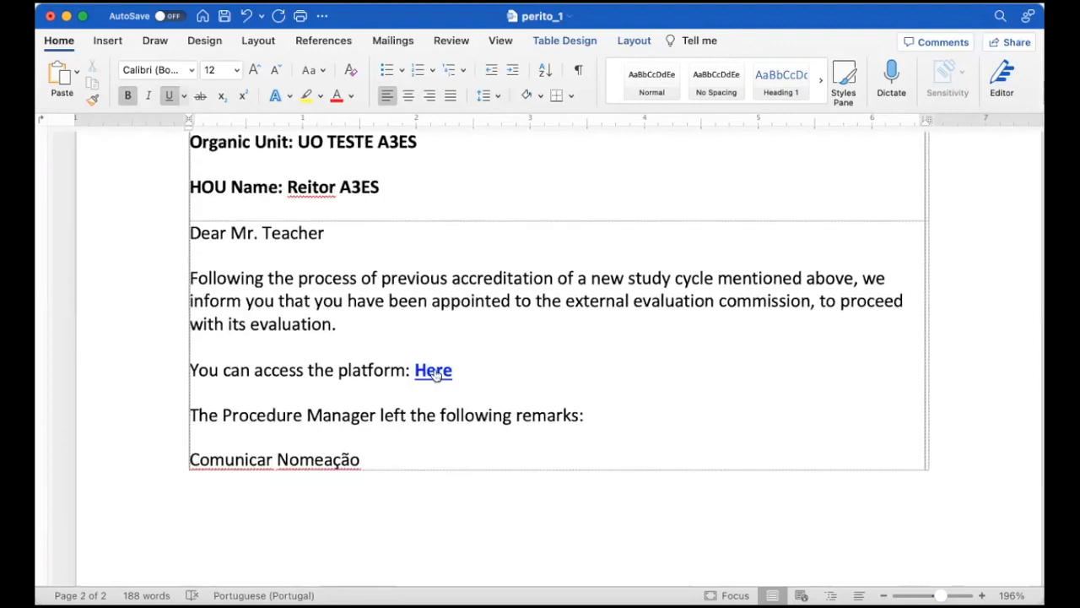
right_click(432, 371)
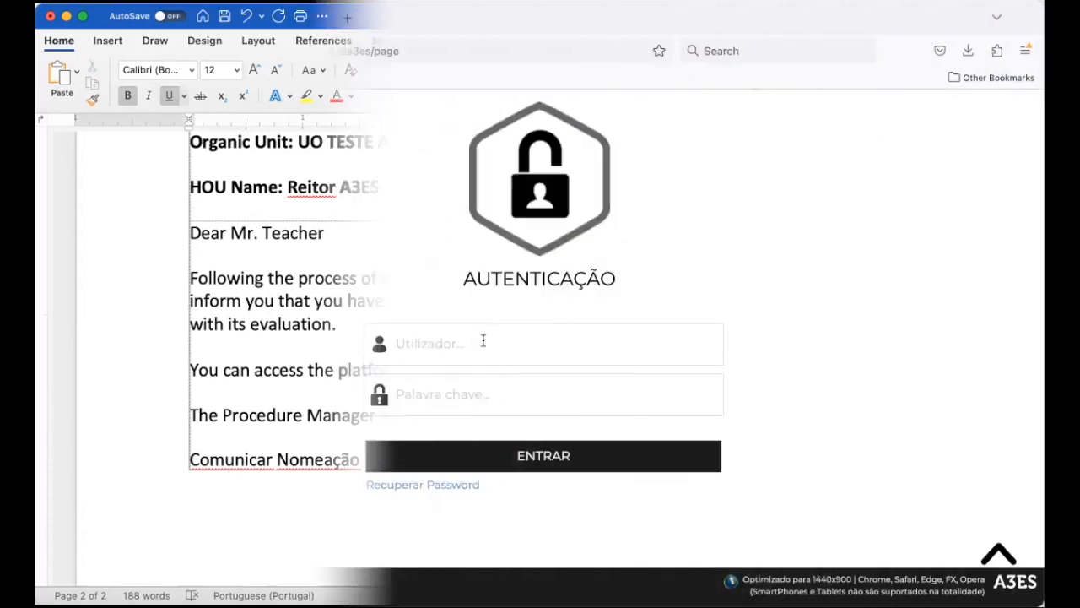
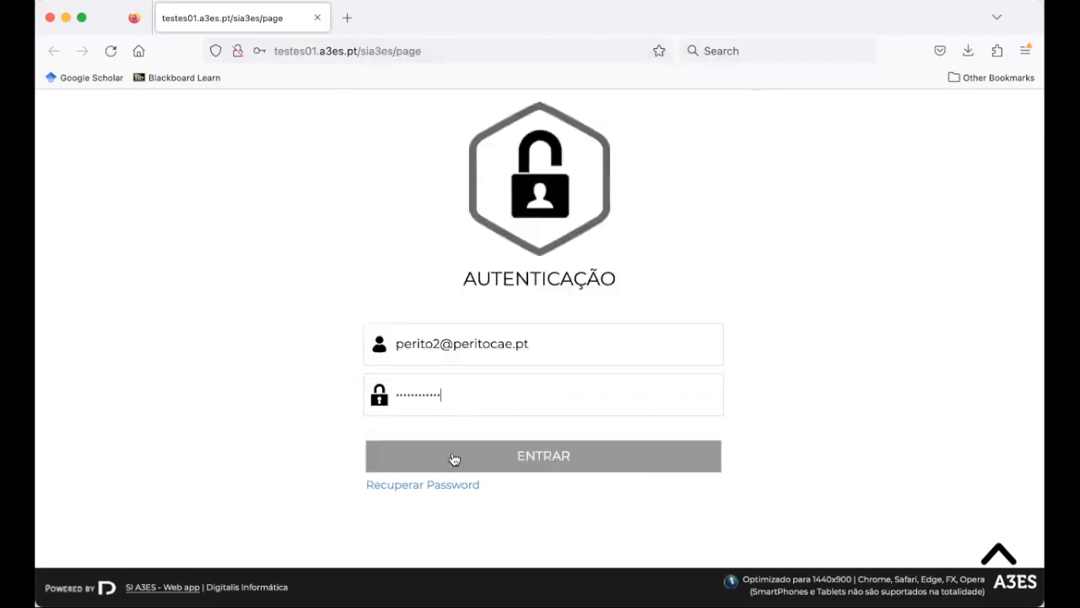
click(544, 456)
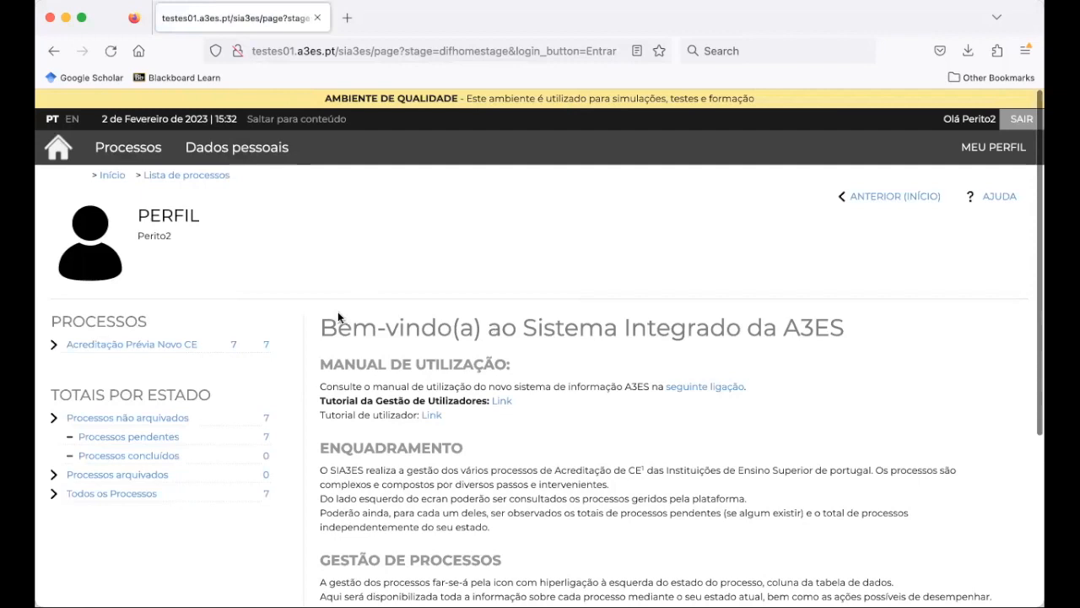
- List the Acreditação Prévia Novo CE processes and open the details of NCE/22/2200885
scroll(down, 3)
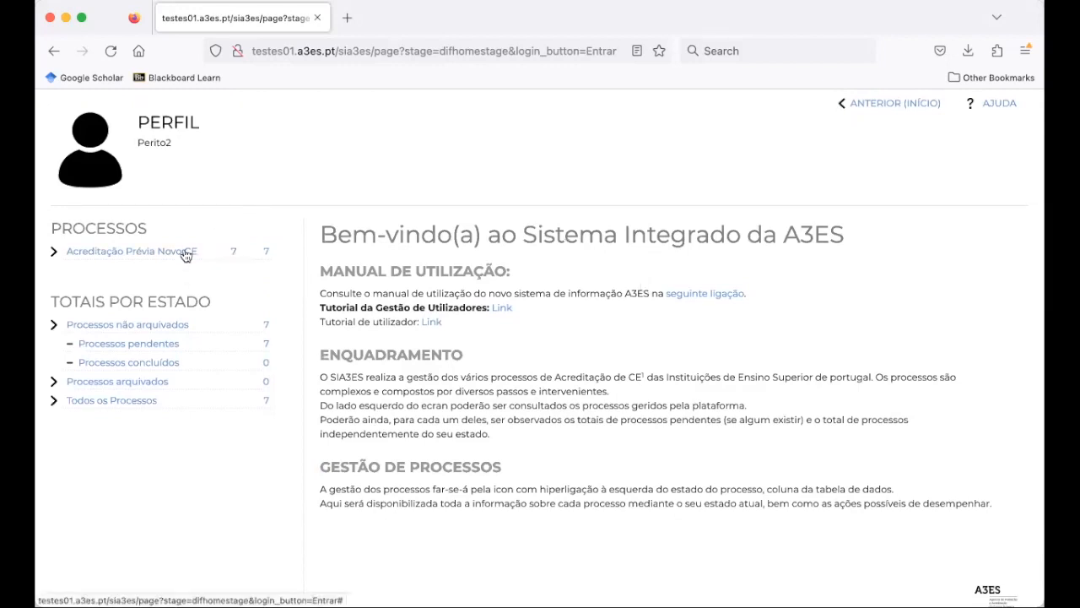
click(132, 252)
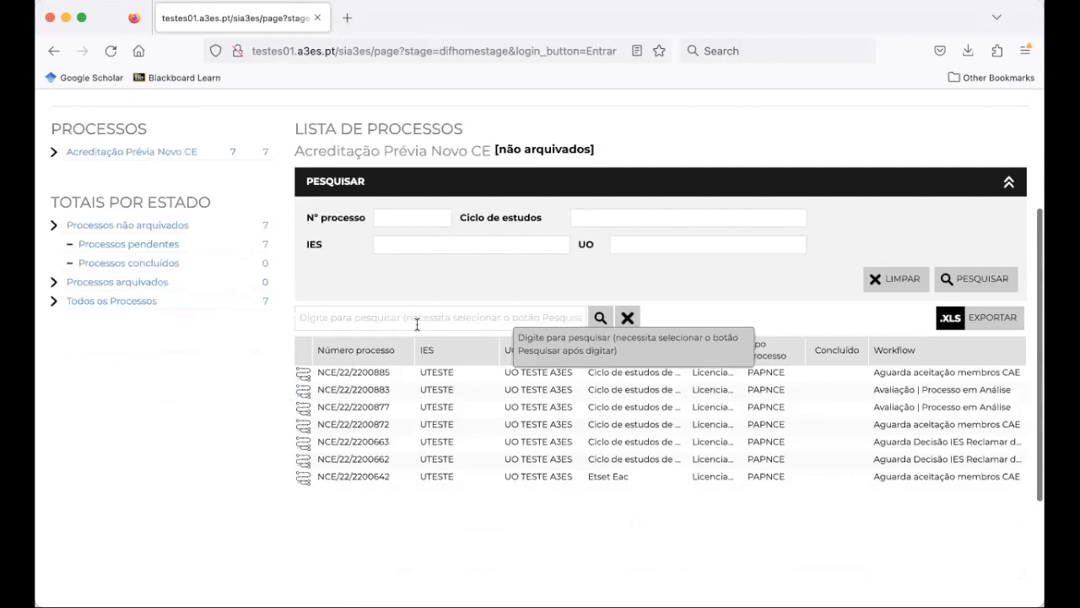
mouse_move(452, 486)
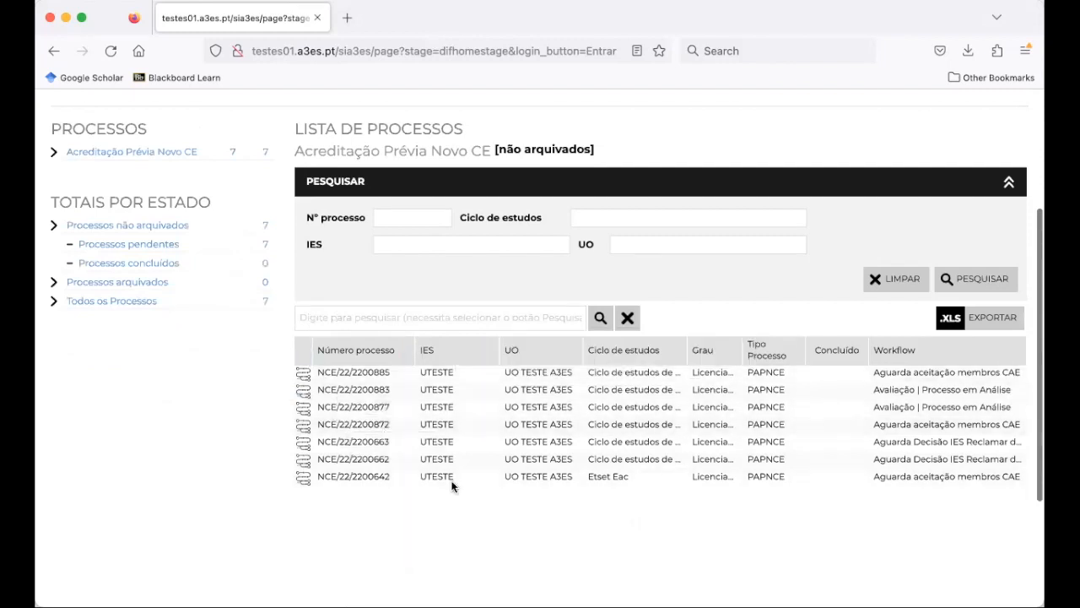
scroll(down, 3)
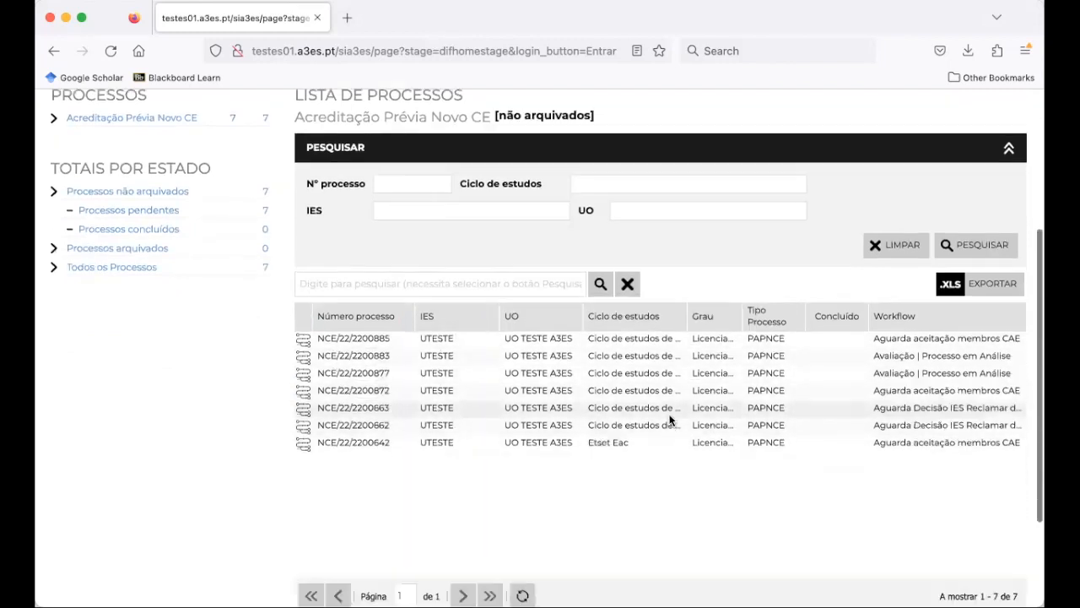
scroll(down, 3)
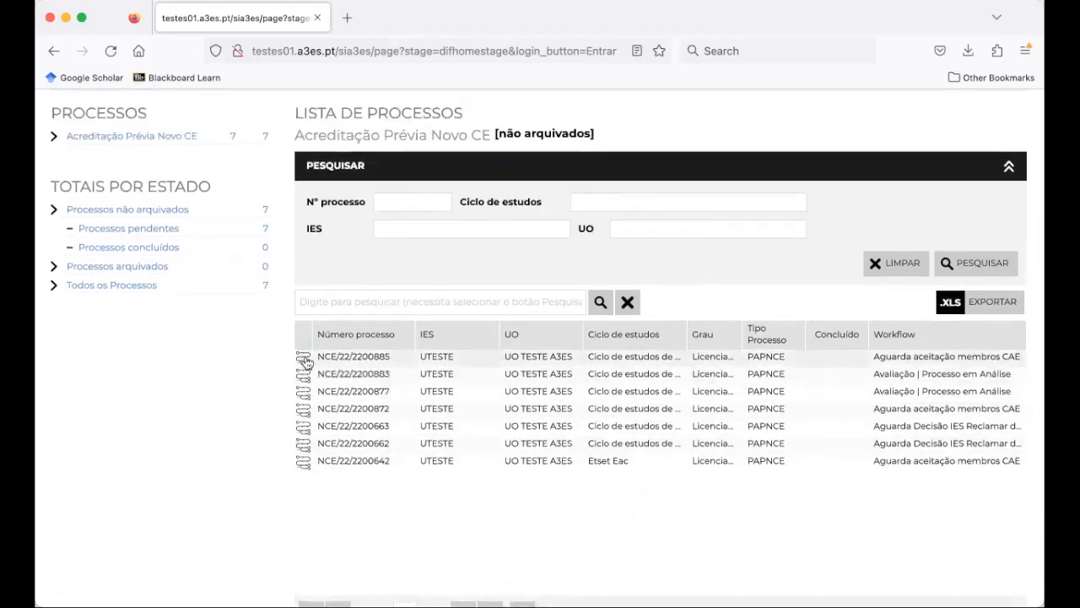
click(354, 356)
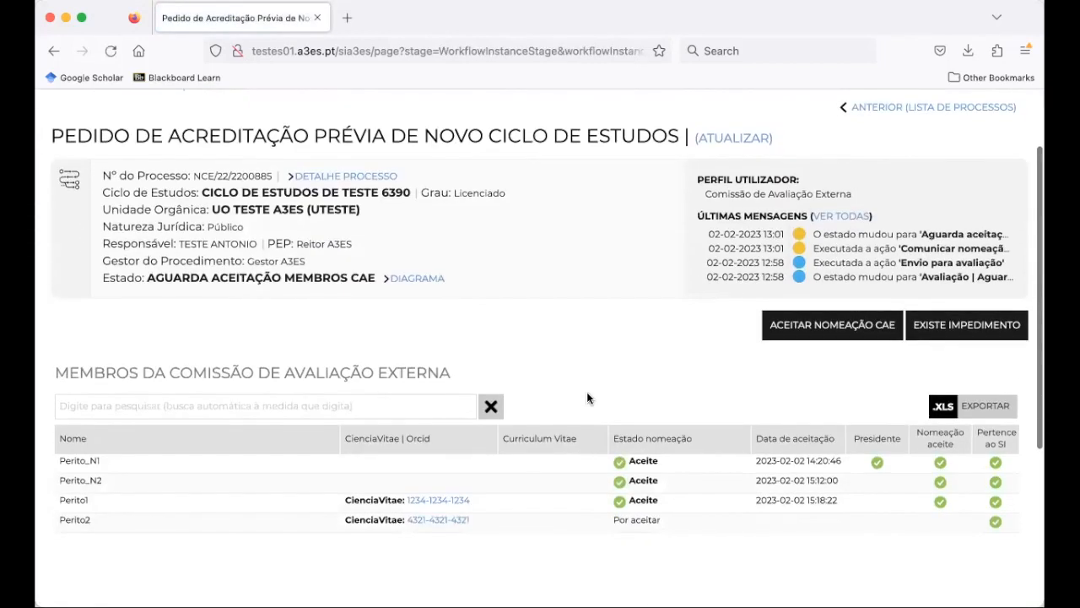
mouse_move(313, 472)
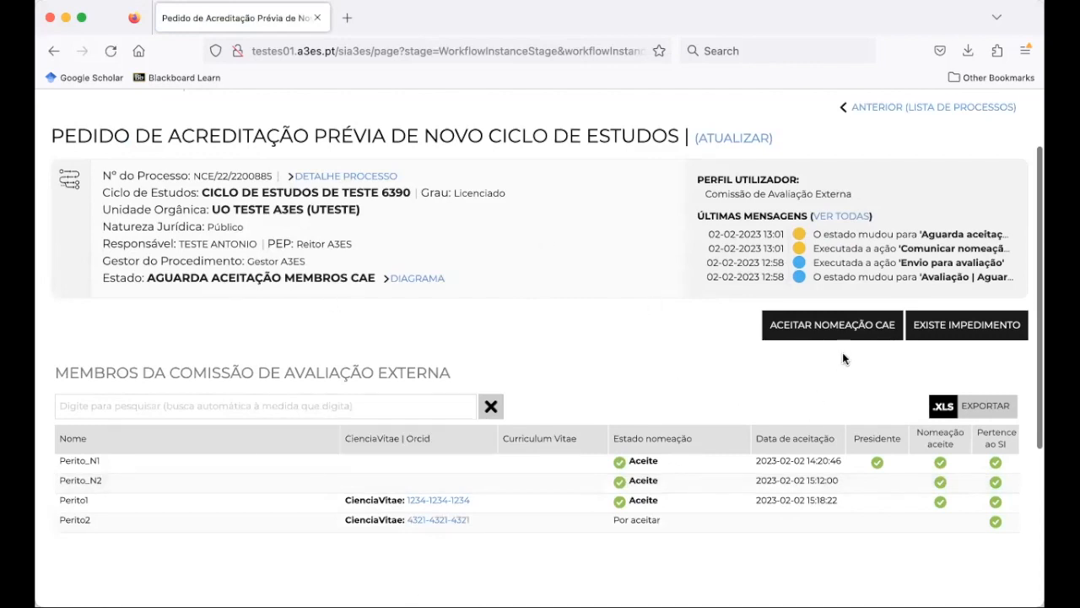
mouse_move(939, 329)
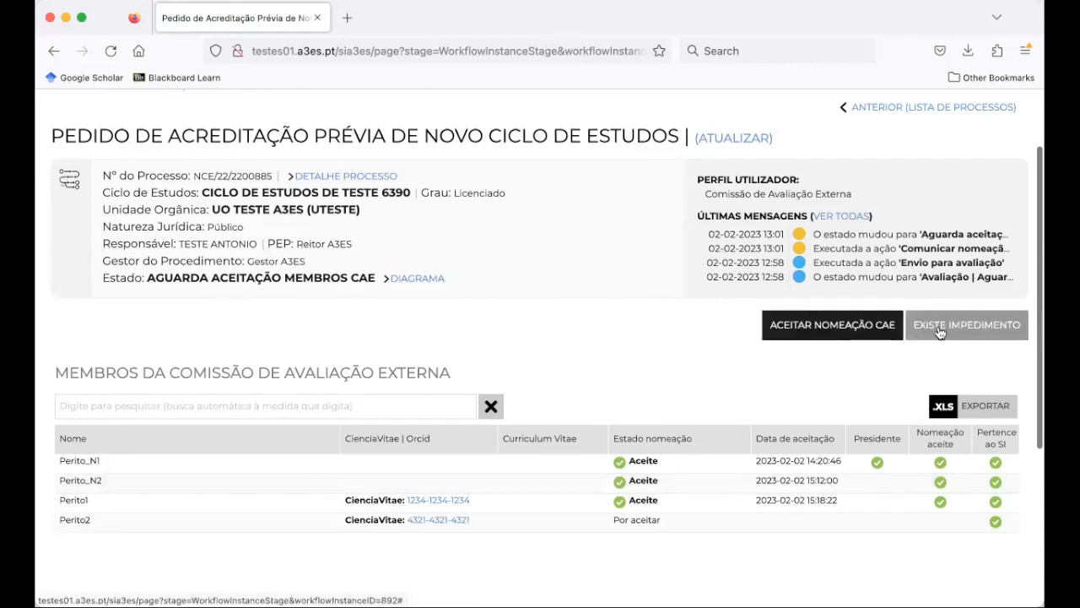